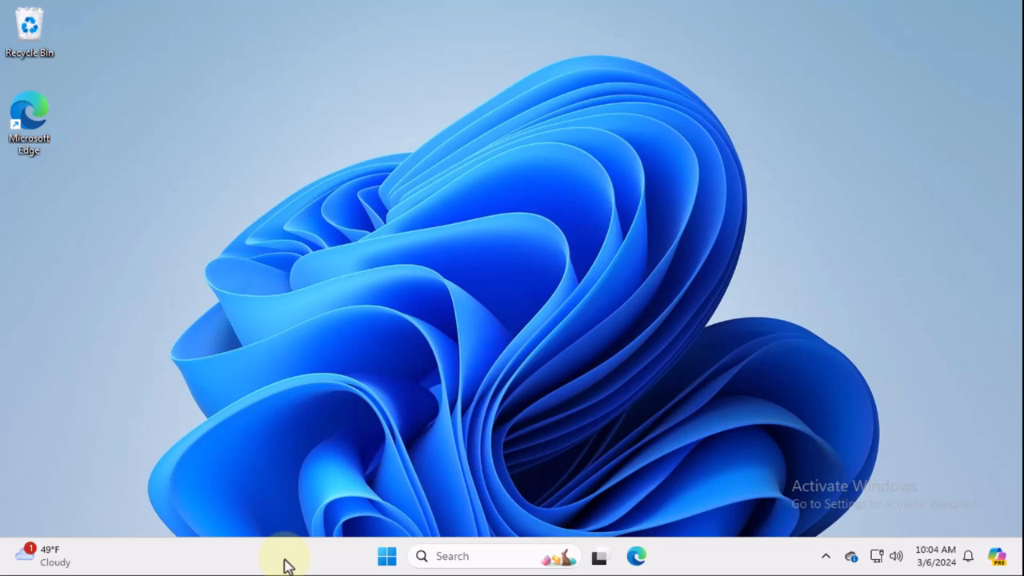
mouse_move(294, 564)
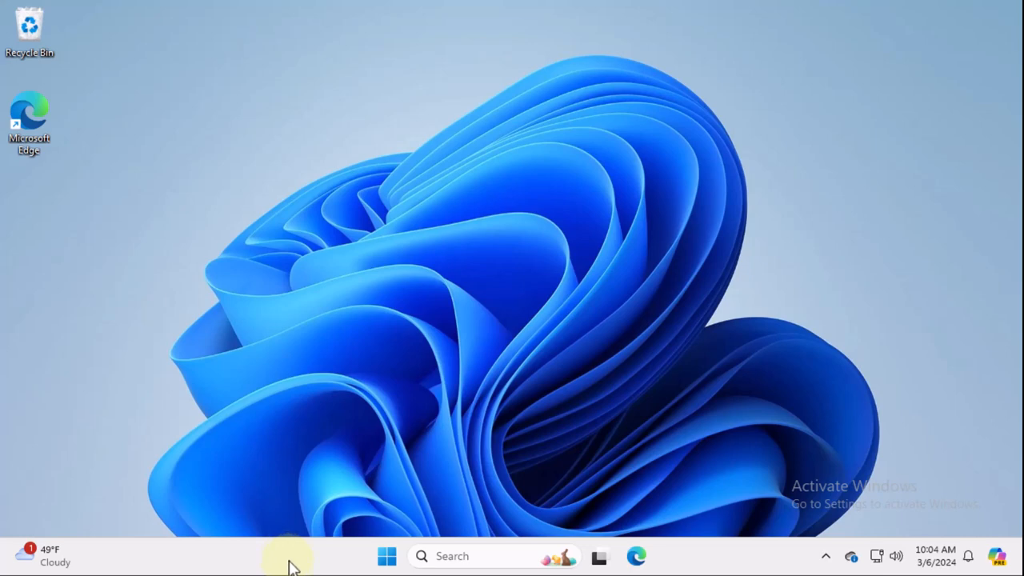
Launch PowerPoint from the Start menu with a blank presentation
click(386, 557)
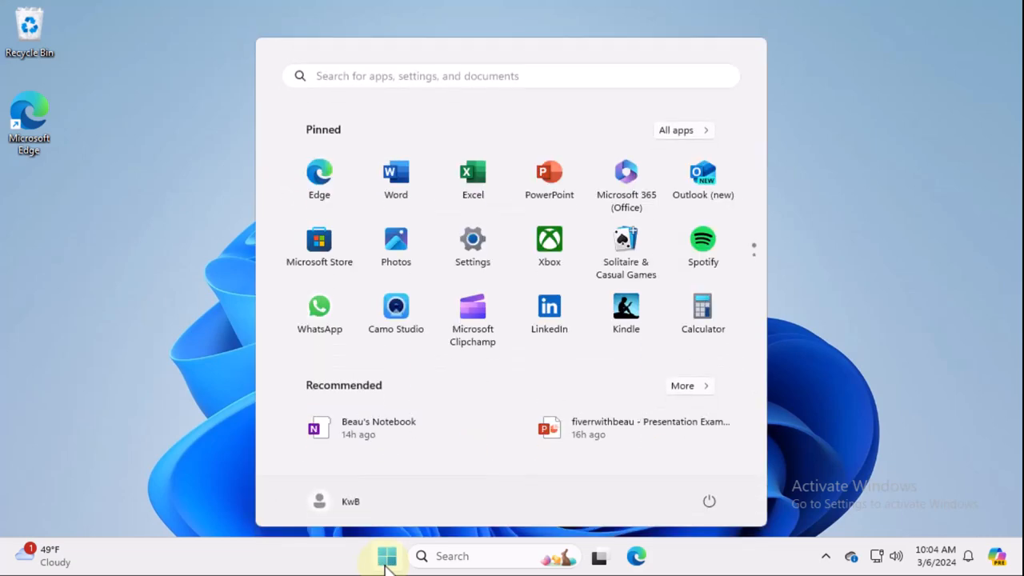
click(548, 172)
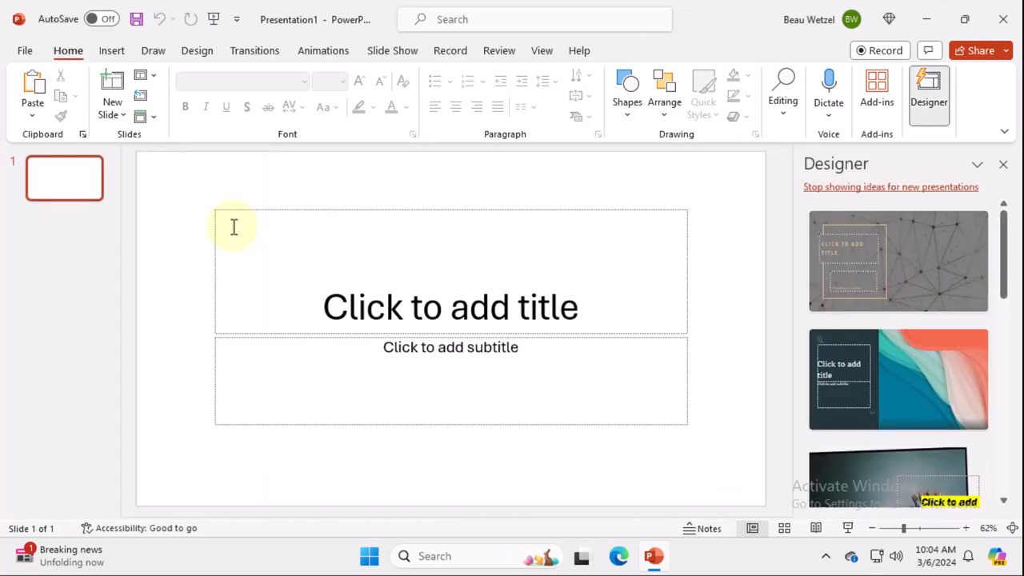
Dismiss Designer ideas, enter Slide Master view and select the top master slide
click(1004, 164)
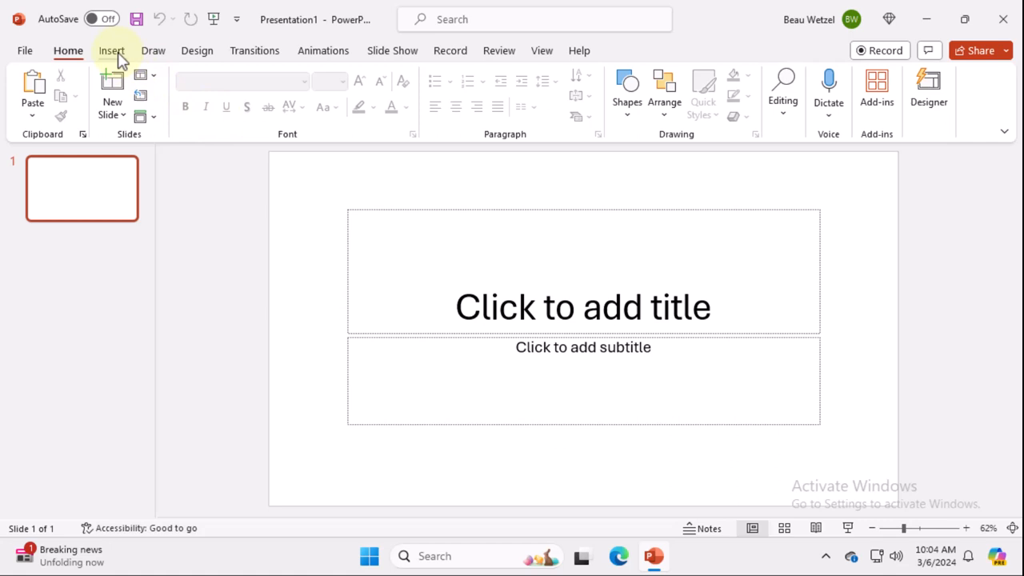
mouse_move(535, 72)
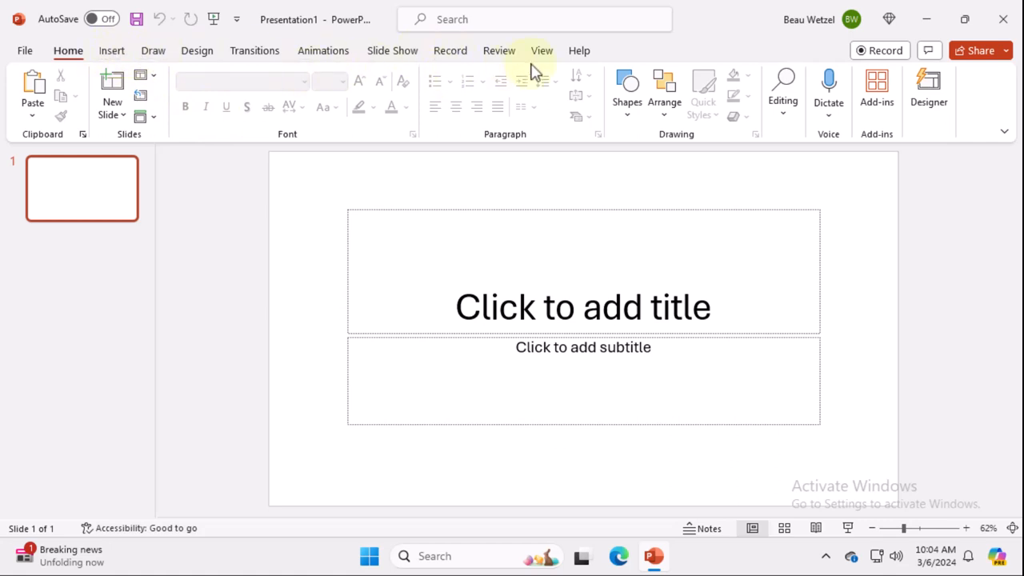
click(541, 50)
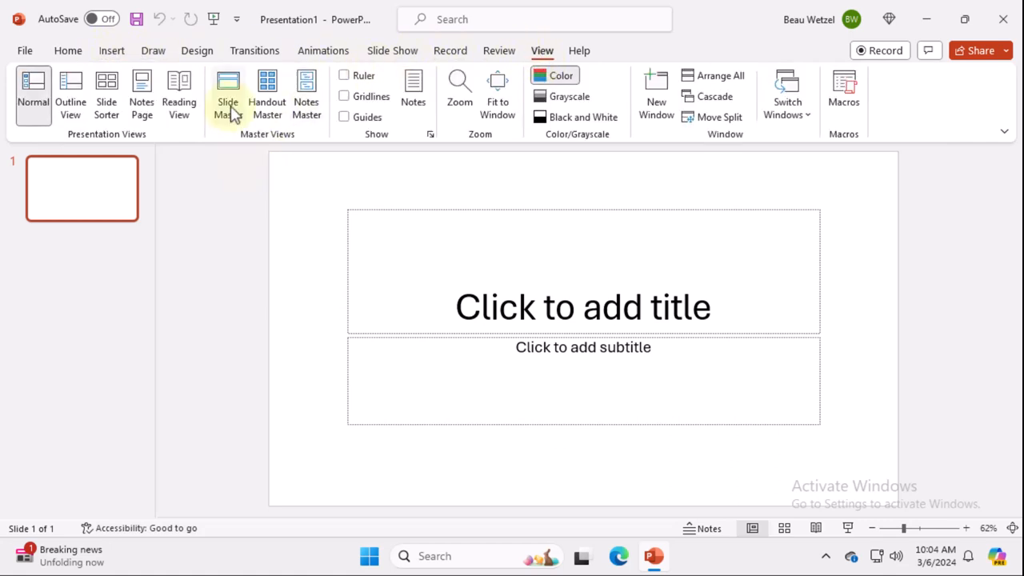
click(228, 86)
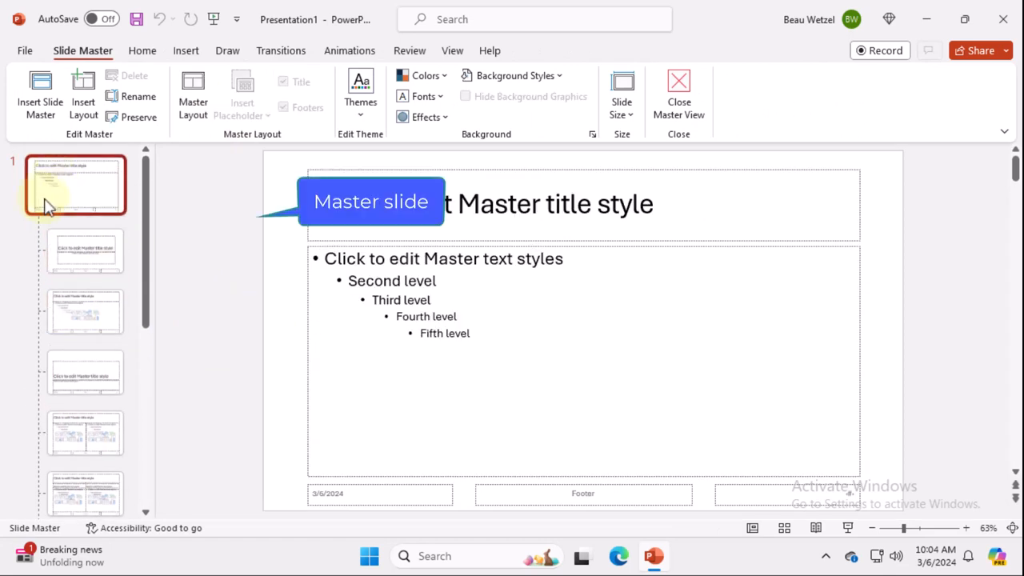
mouse_move(85, 251)
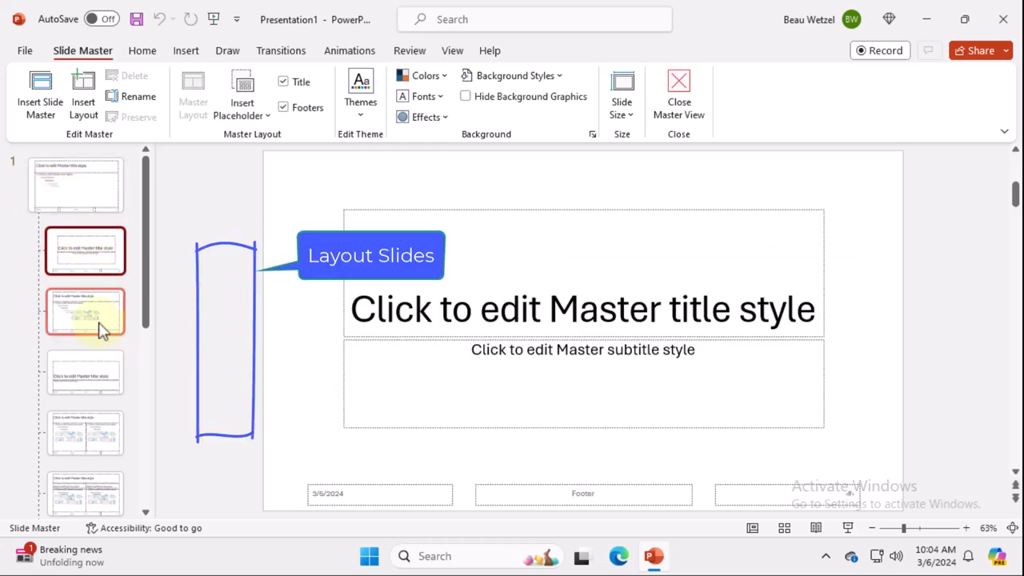
click(76, 185)
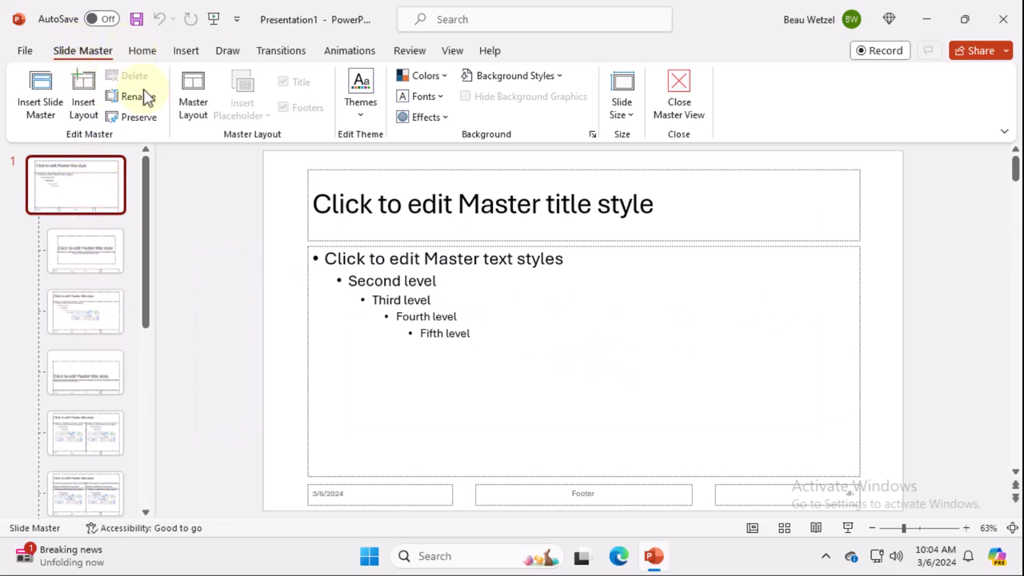
Try a gold master background style, then settle on dark grey
click(421, 75)
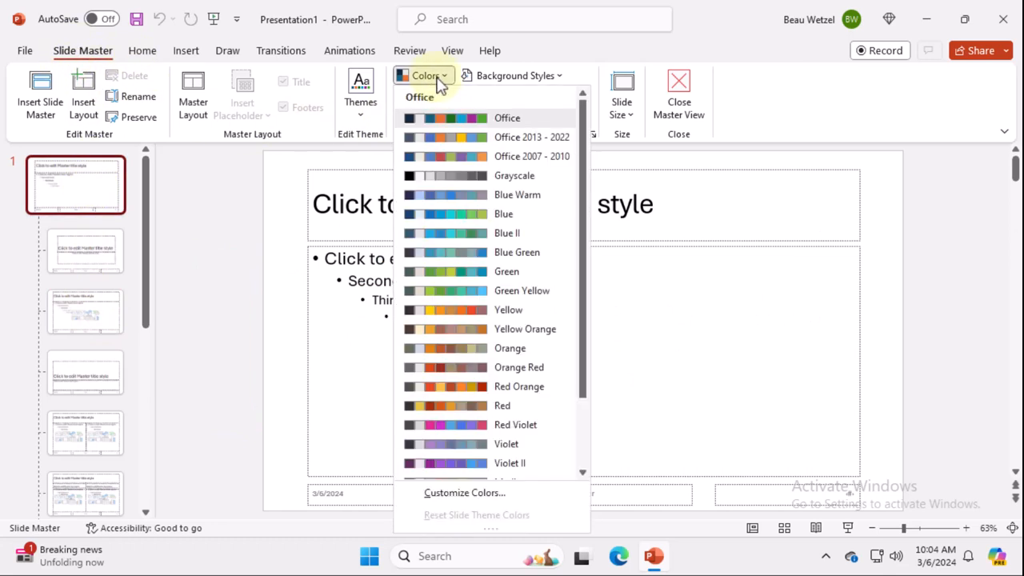
mouse_move(503, 433)
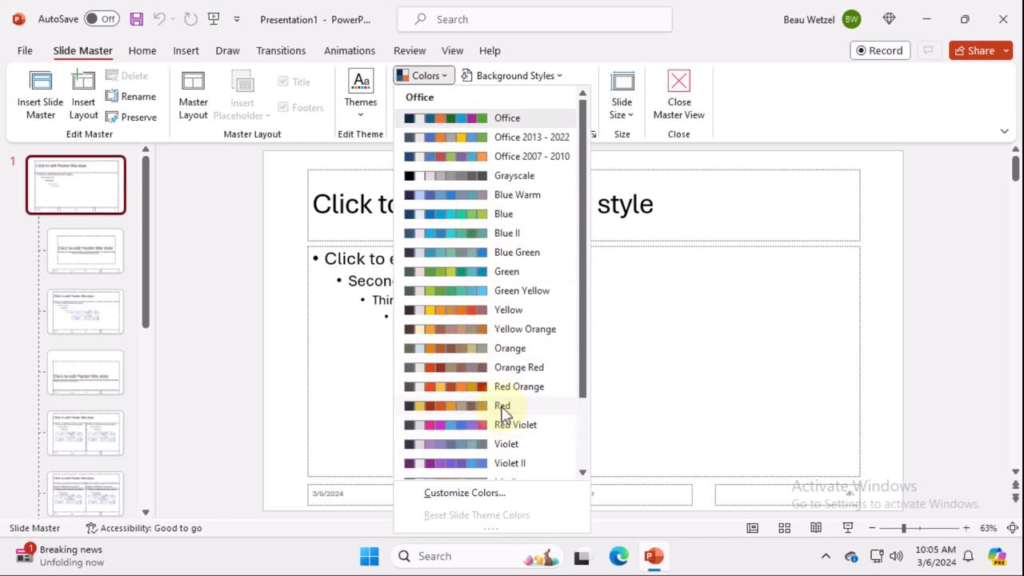
click(512, 75)
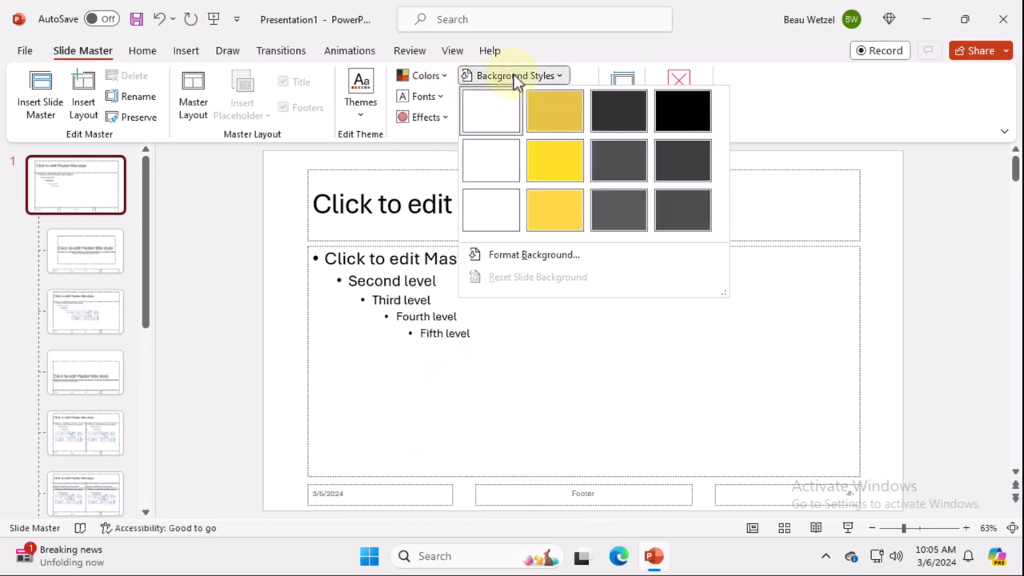
click(554, 110)
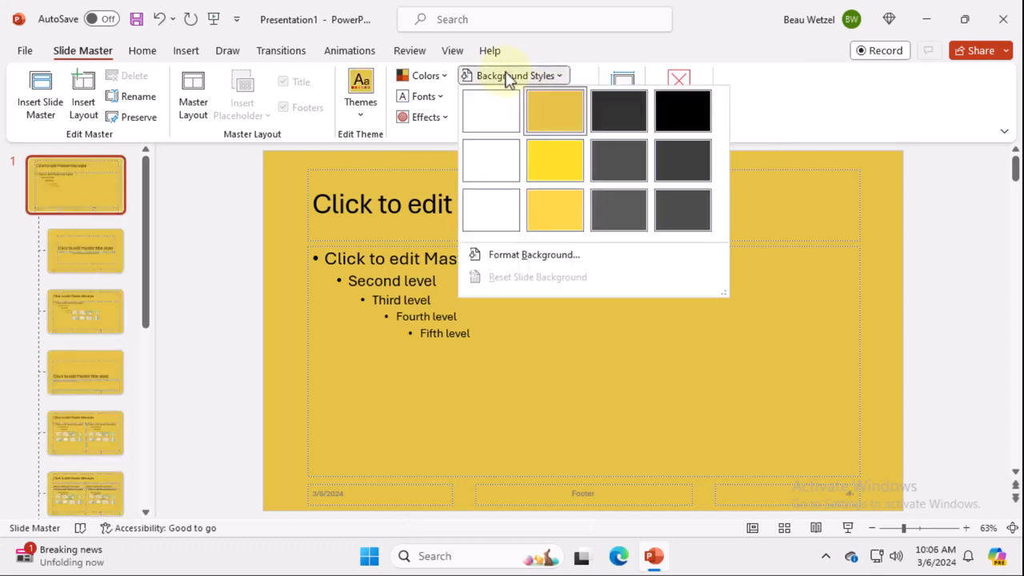
mouse_move(580, 194)
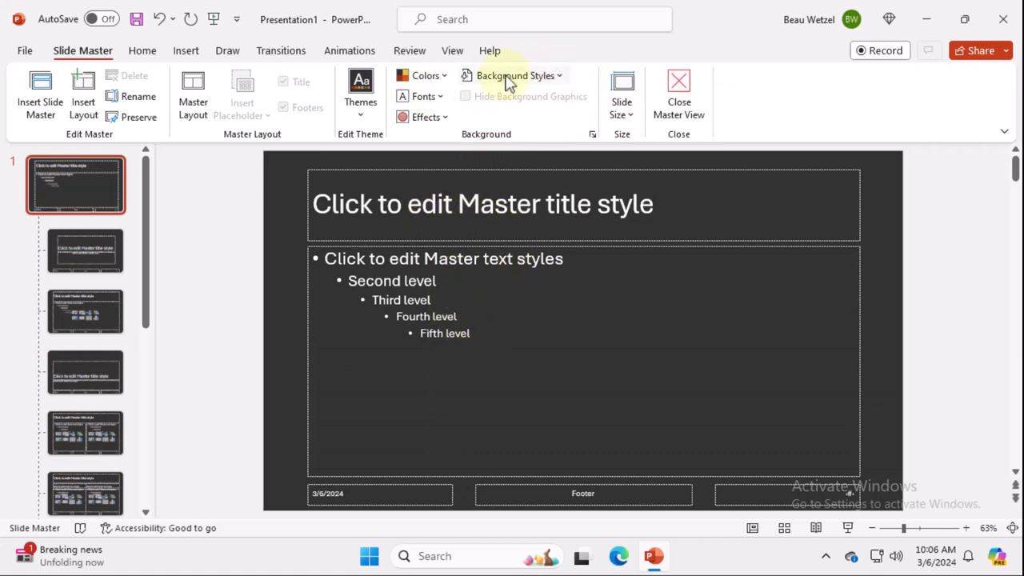
click(512, 75)
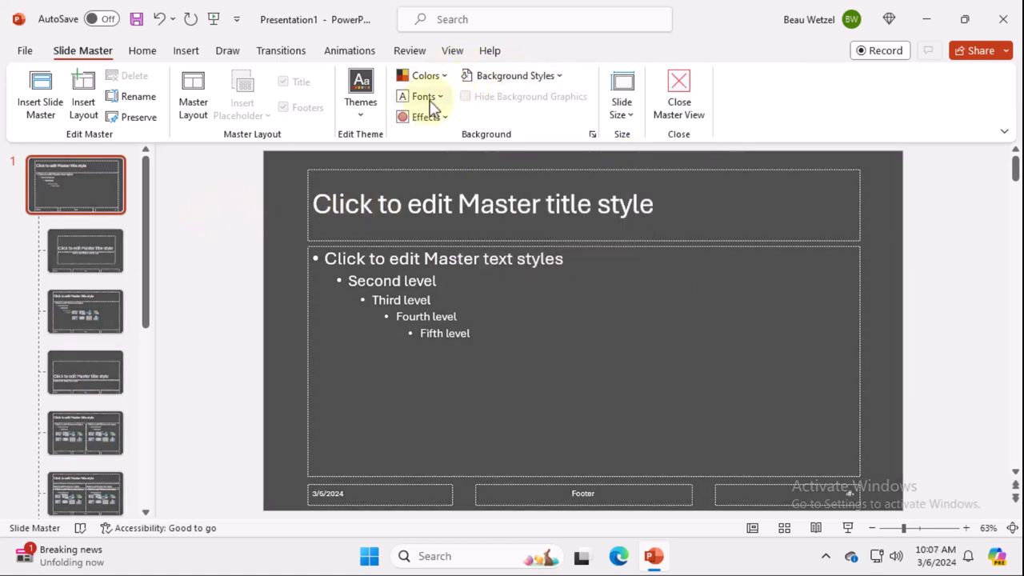
Scroll through the theme font sets in the Slide Master Fonts list
click(421, 96)
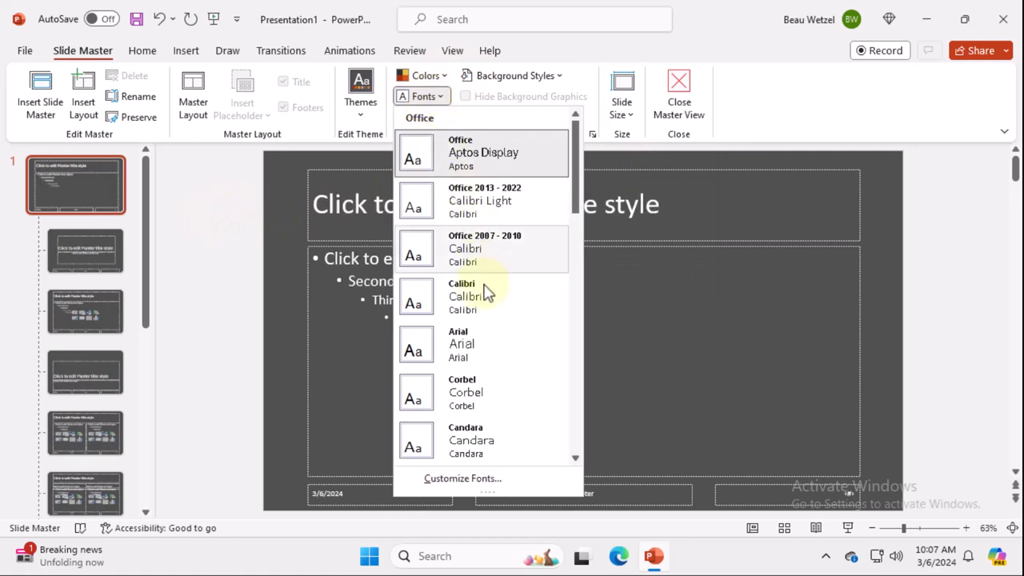
scroll(down, 3)
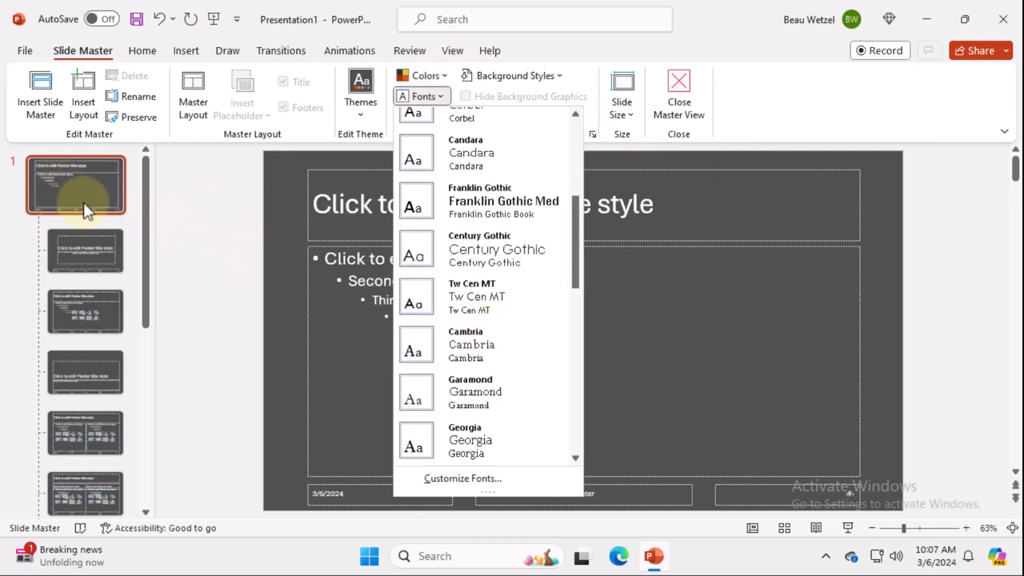
scroll(down, 3)
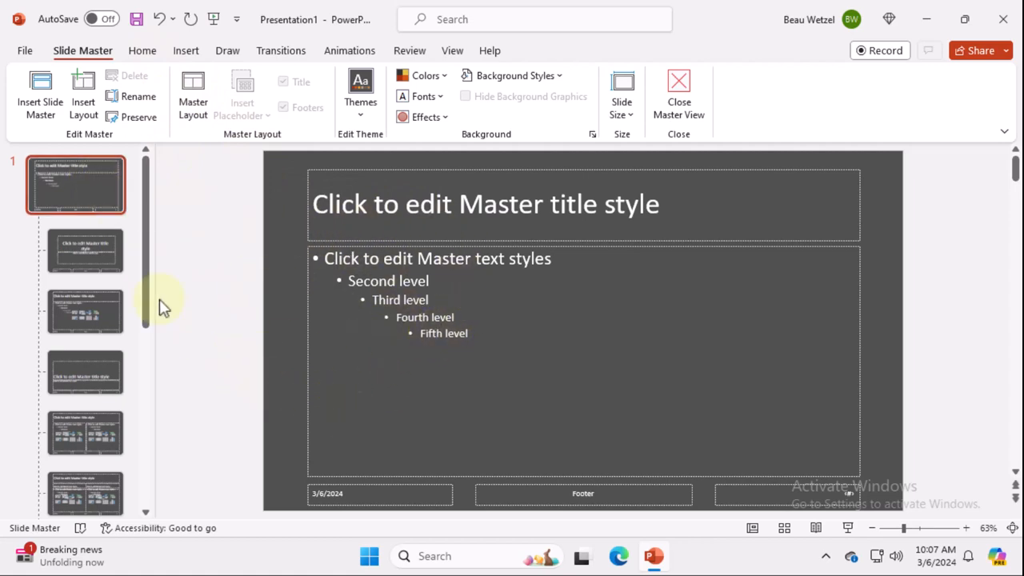
Select the master slide and insert the Ridgeline Clothing logo picture
click(85, 251)
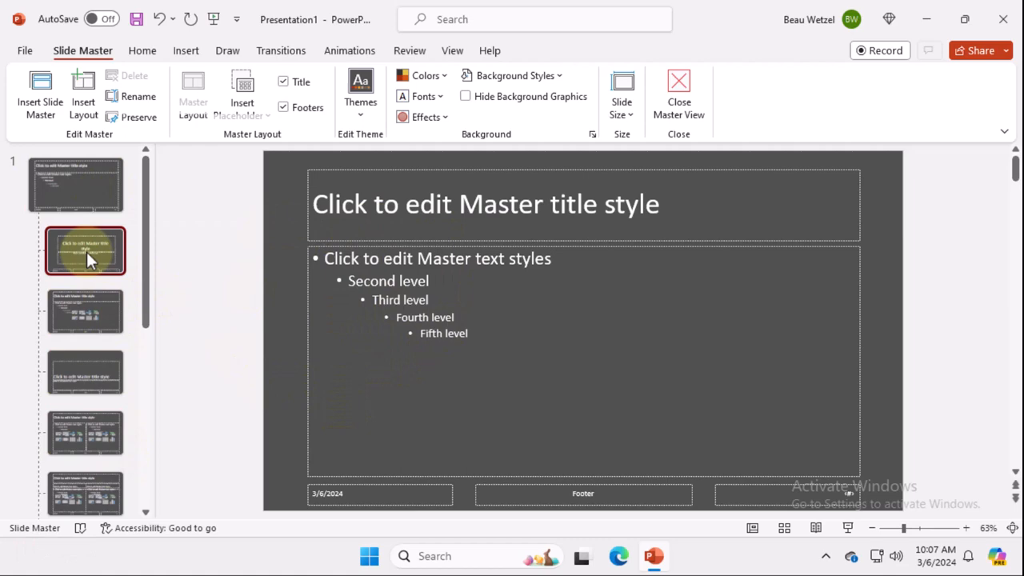
click(87, 251)
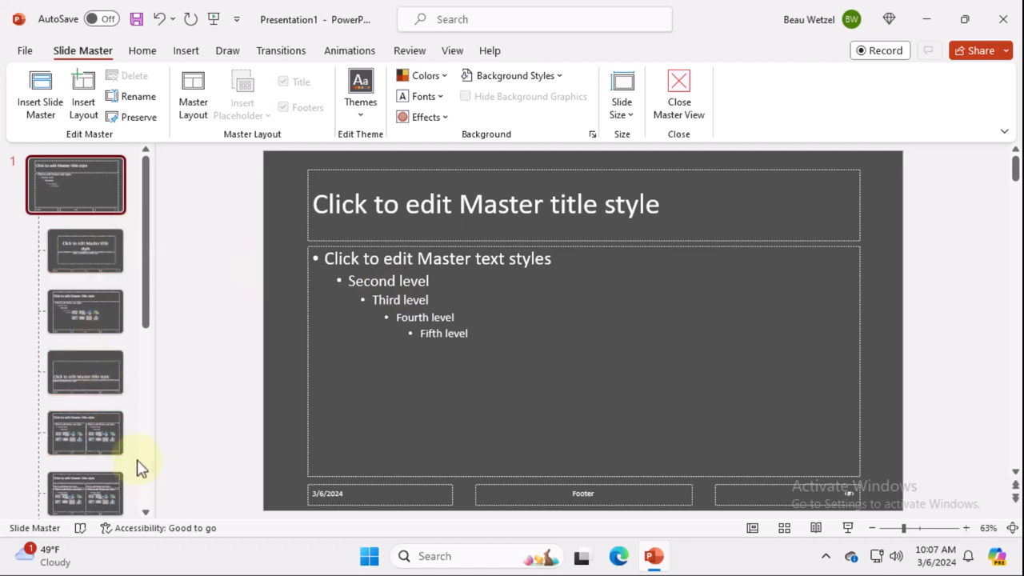
click(186, 50)
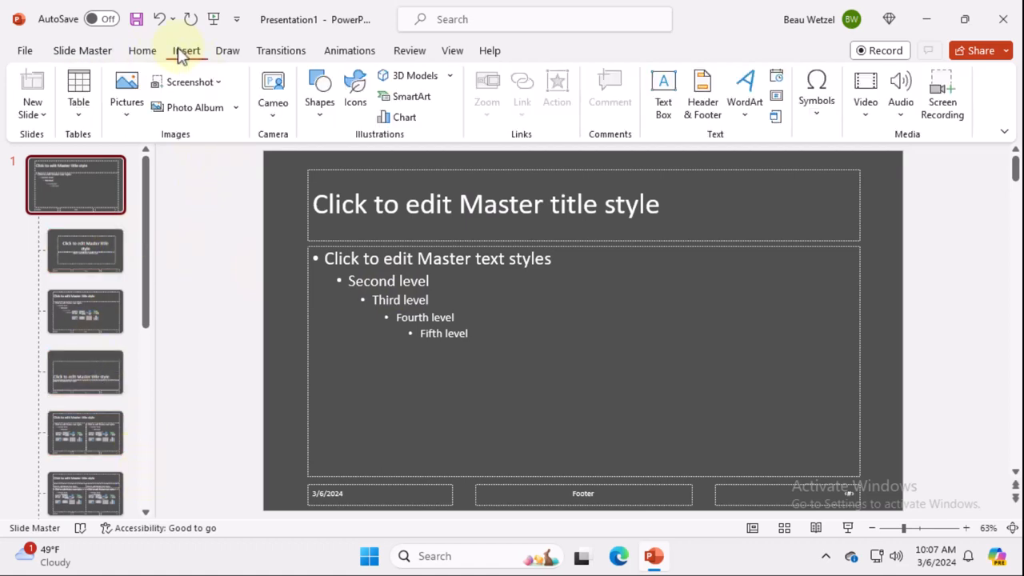
click(319, 88)
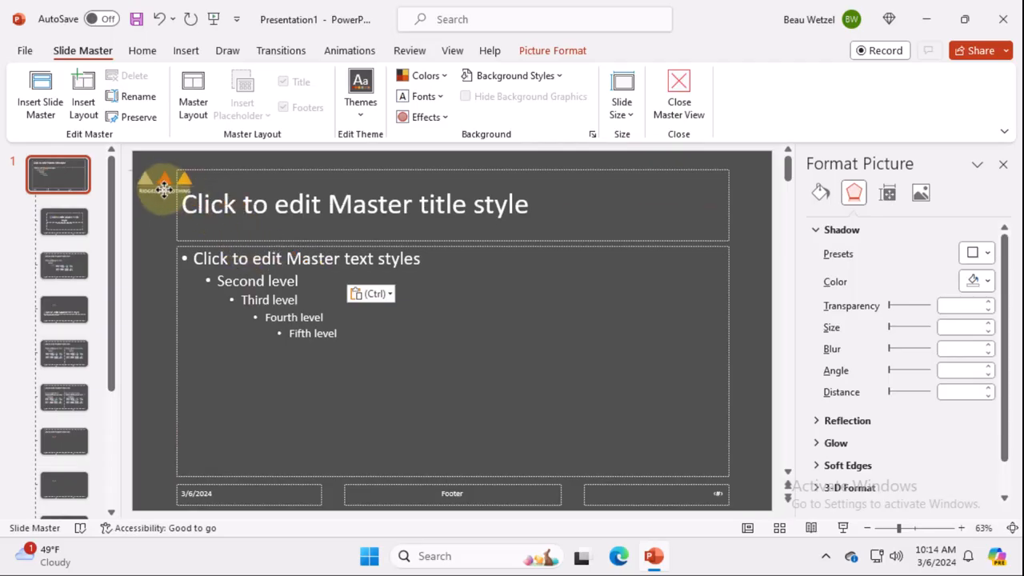
Drag the logo into the top-left corner and check it on two layouts
drag(164, 188, 440, 248)
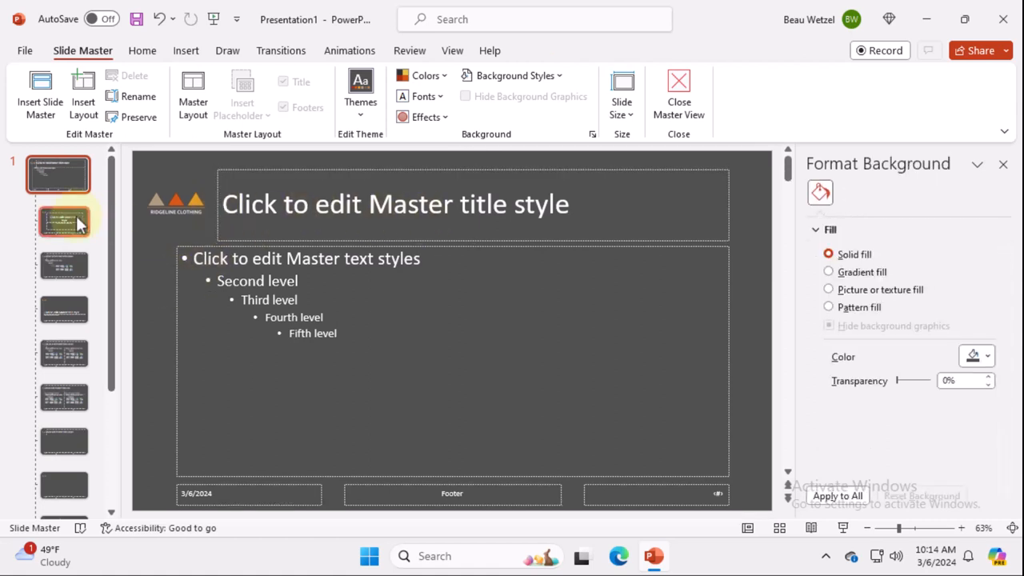
click(63, 265)
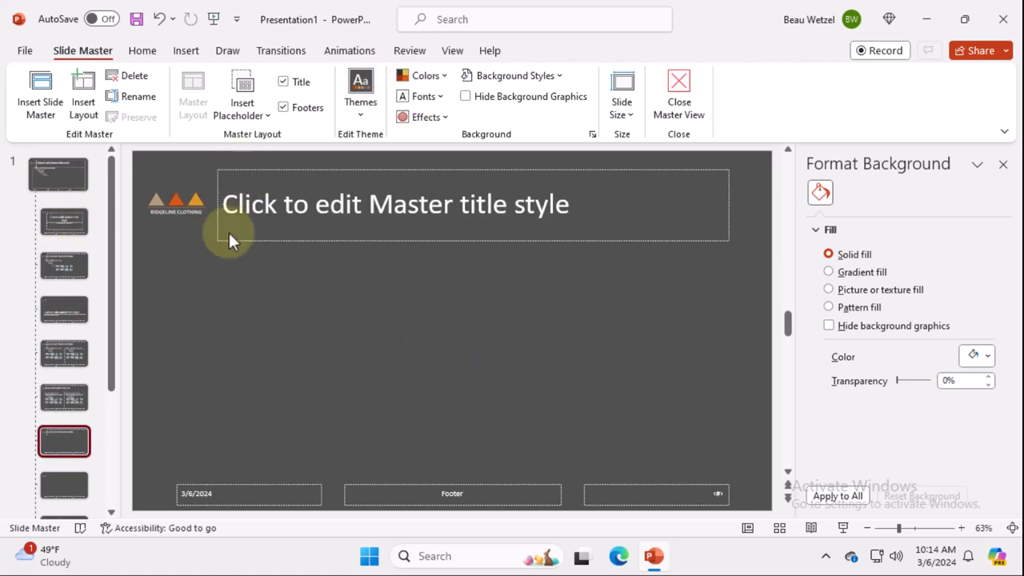
click(64, 397)
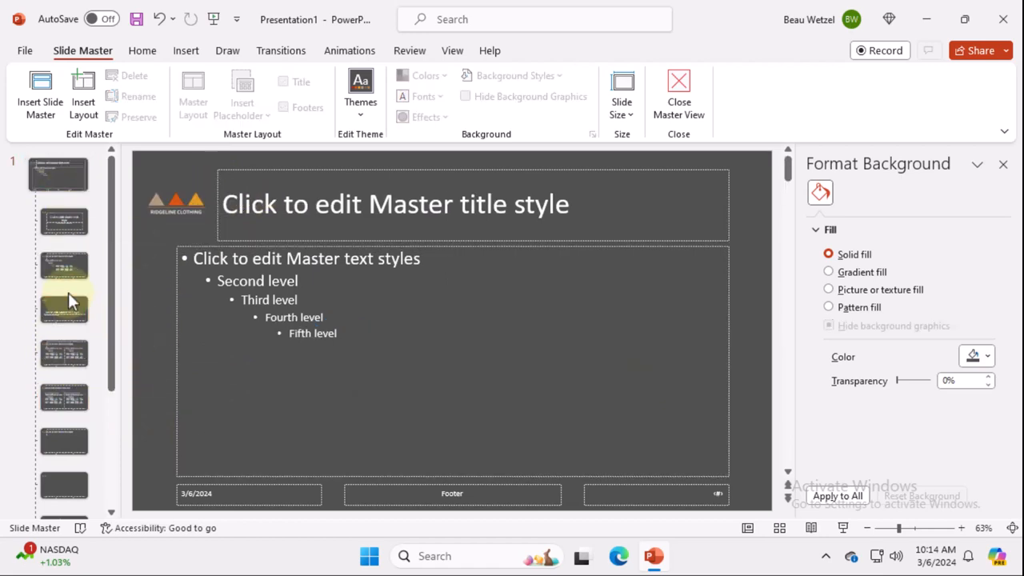
Close Master View and add Title Slide layout slides to the deck
click(63, 308)
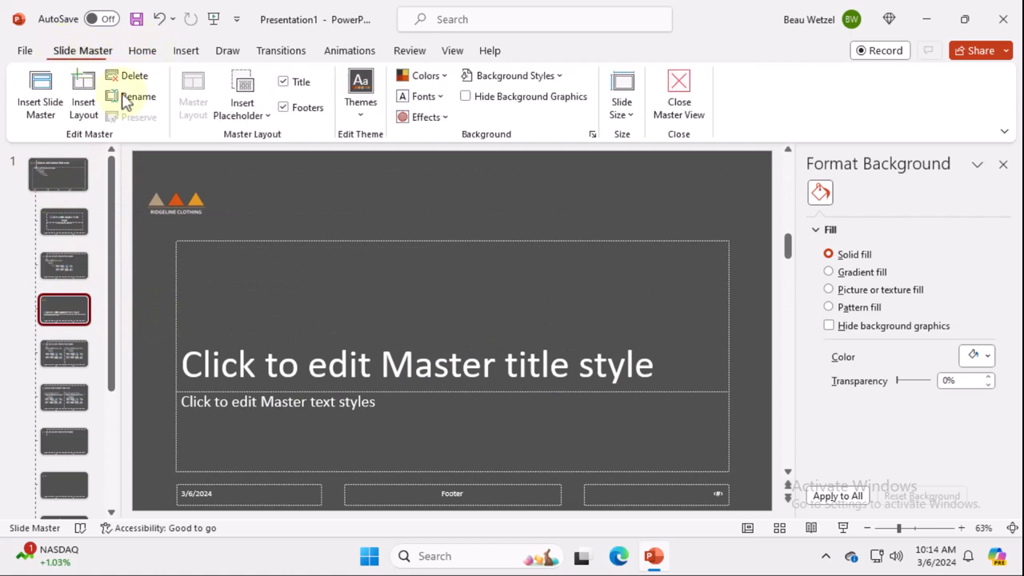
click(678, 88)
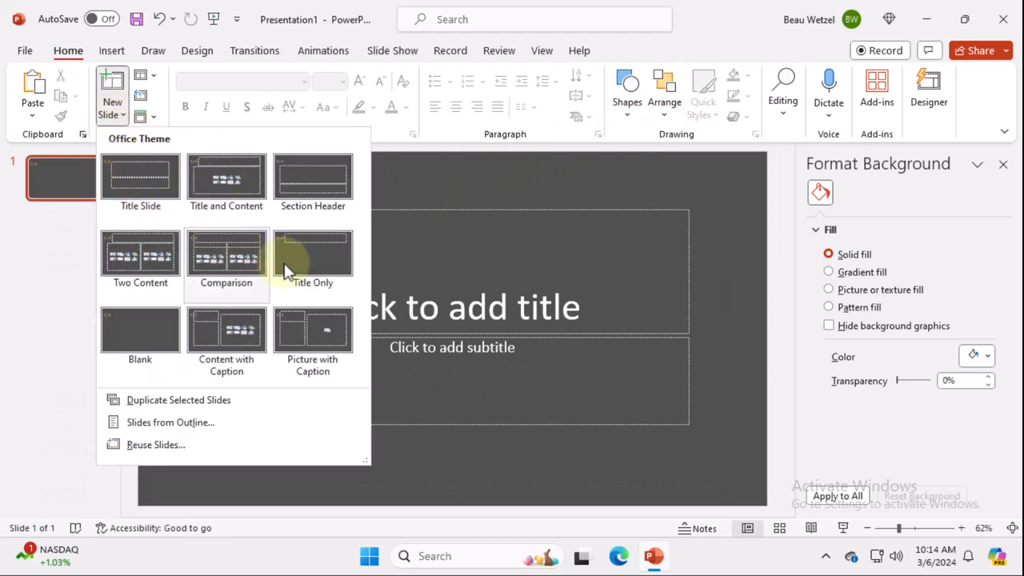
click(225, 255)
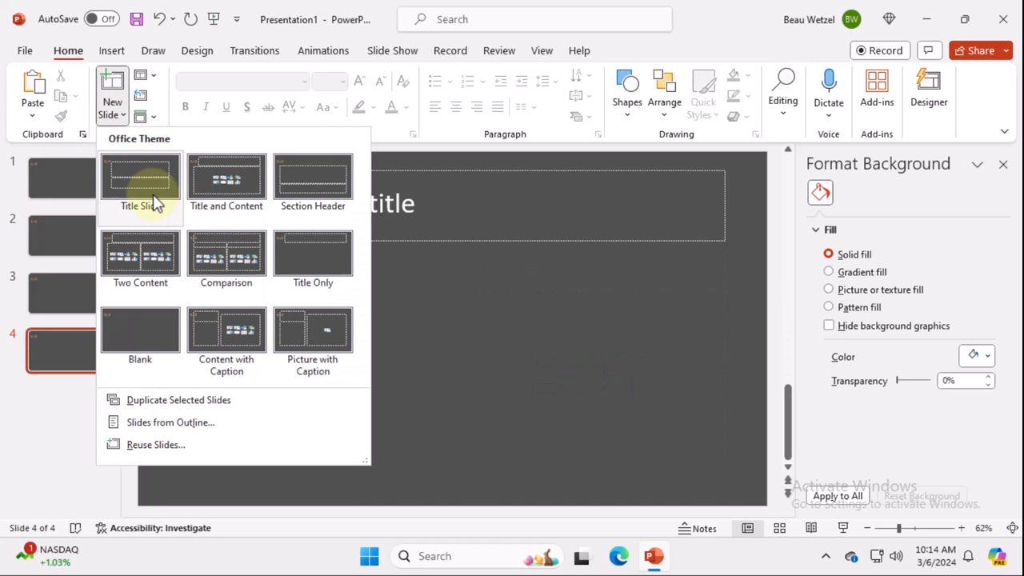
mouse_move(158, 200)
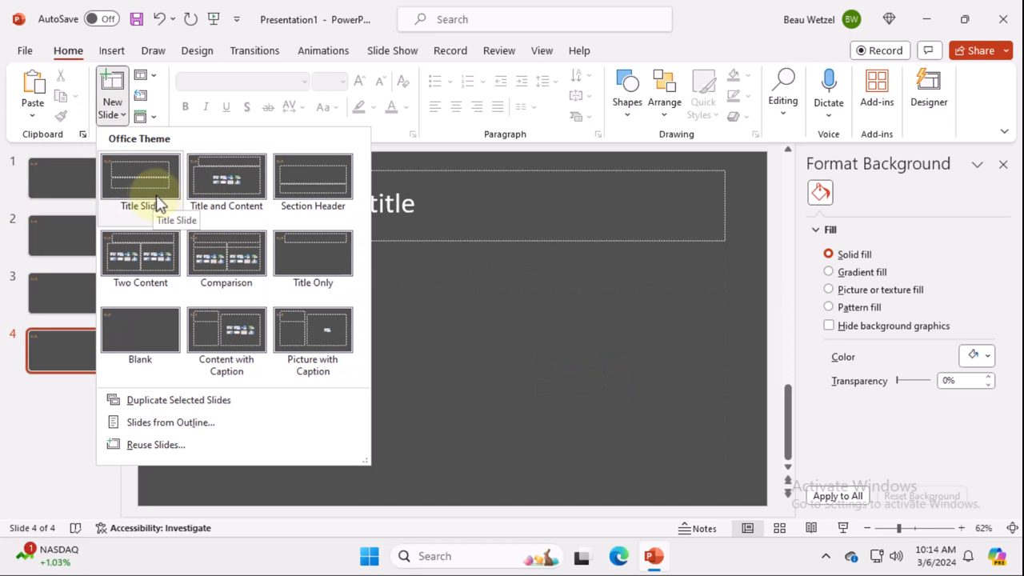
click(140, 174)
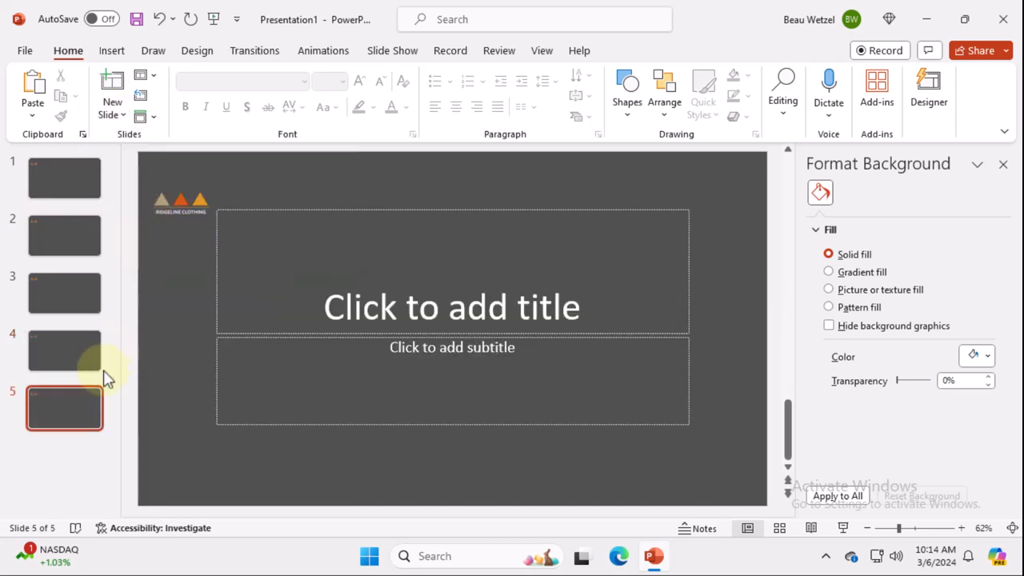
click(64, 236)
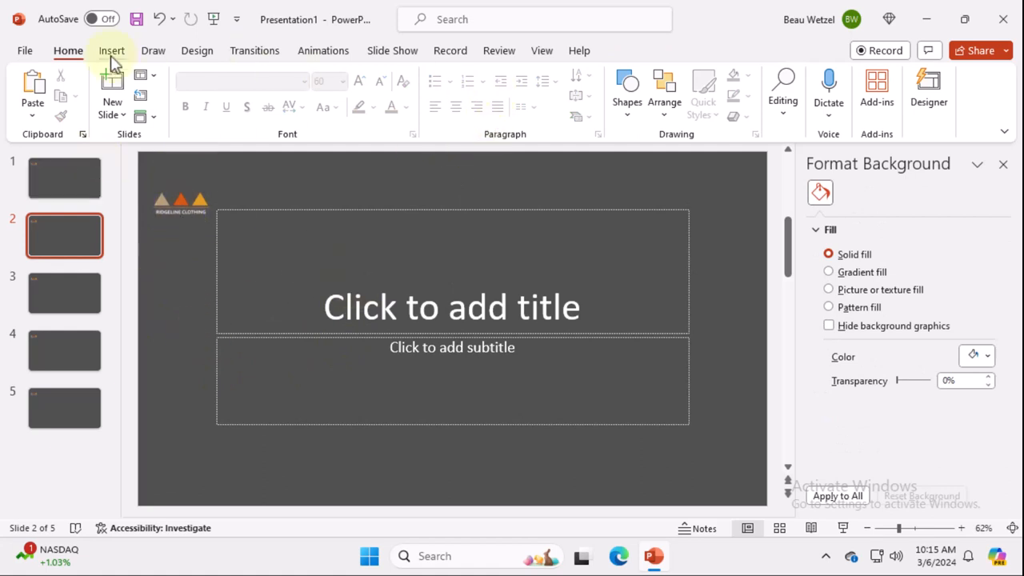
mouse_move(472, 76)
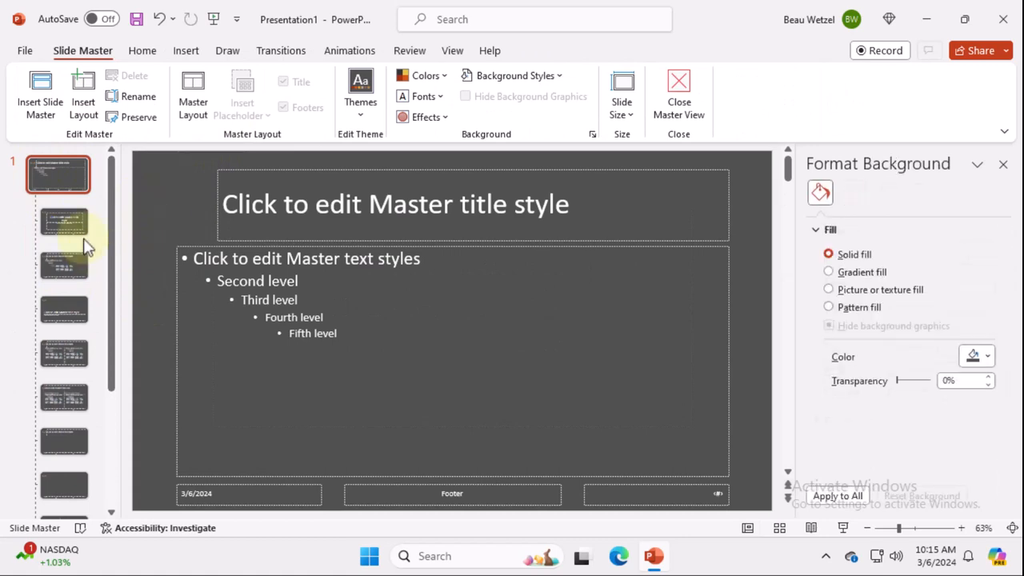
Browse the Title Slide, Title and Content, and logo-and-footers-only layouts
click(64, 222)
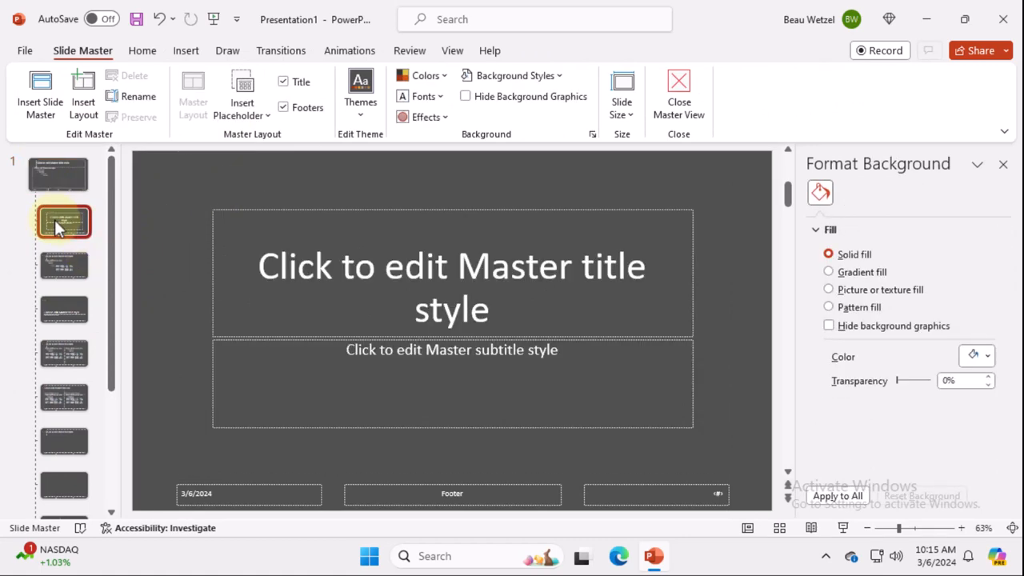
click(64, 267)
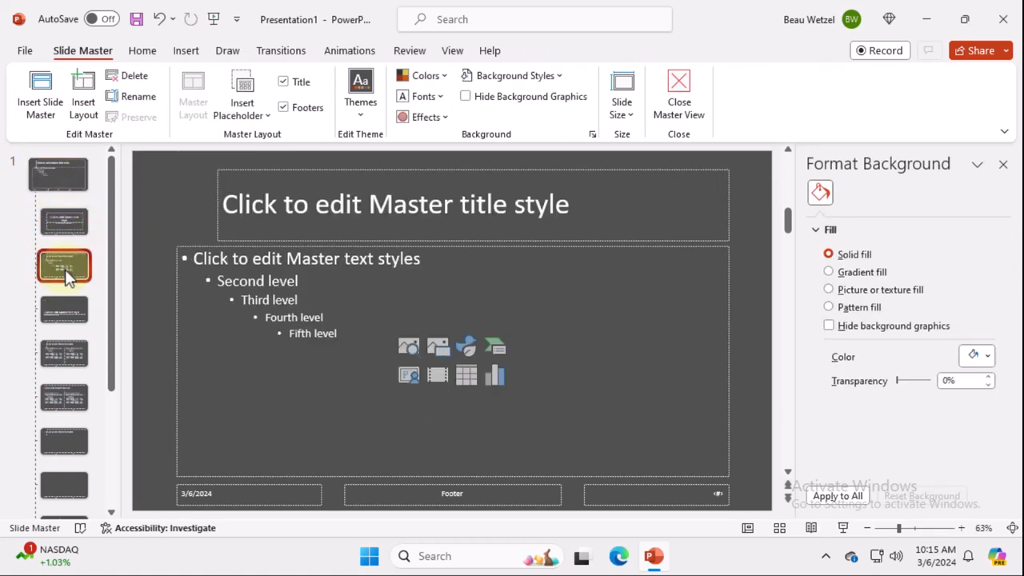
click(64, 312)
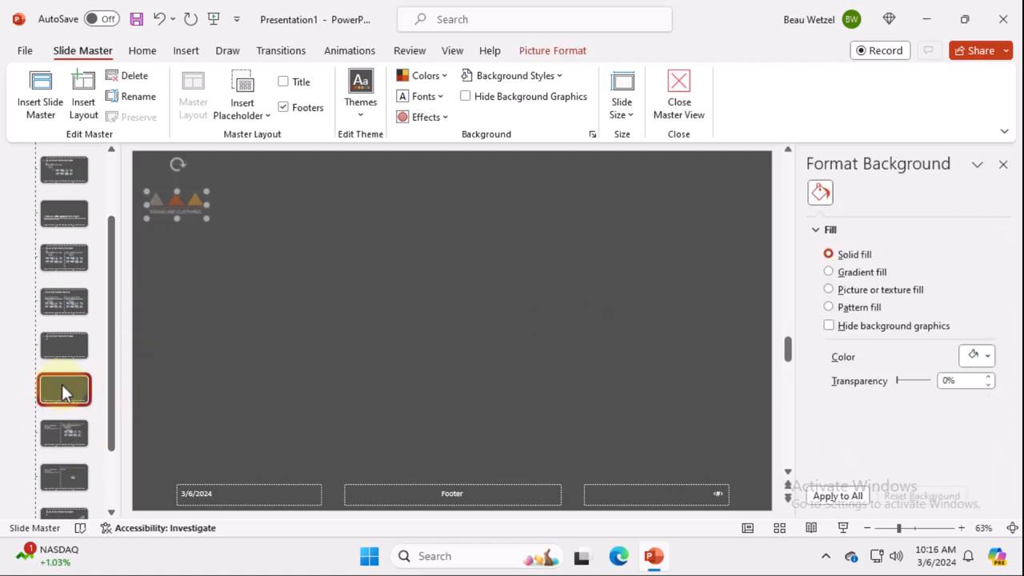
On the Content with Caption layout, drag the logo to the top-right corner
click(66, 480)
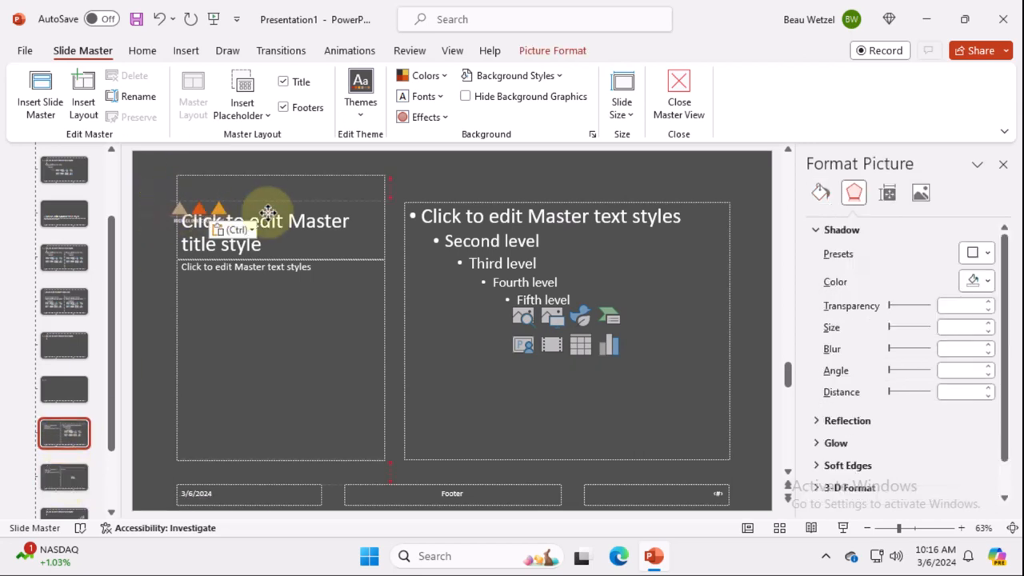
drag(268, 210, 696, 180)
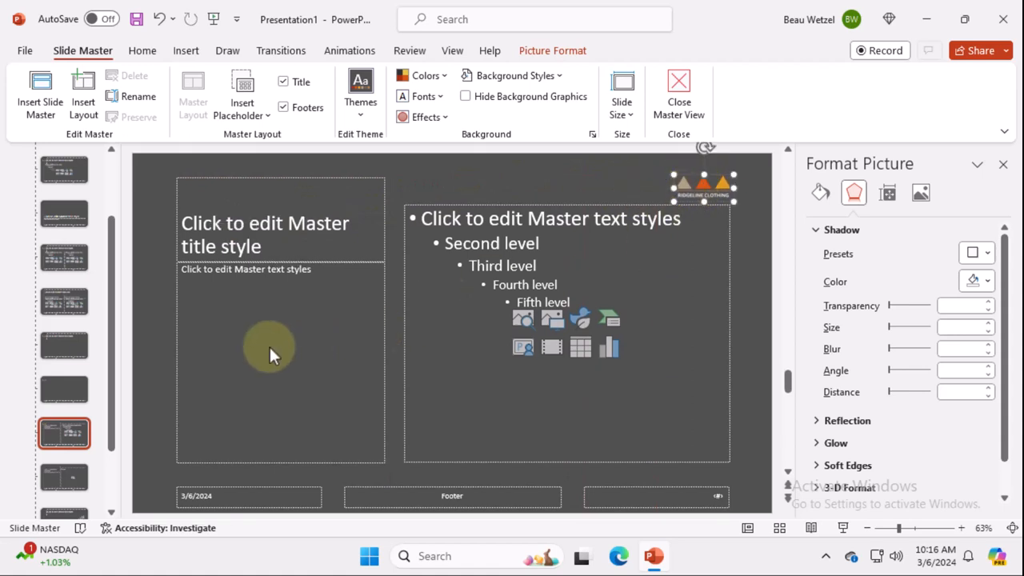
click(64, 483)
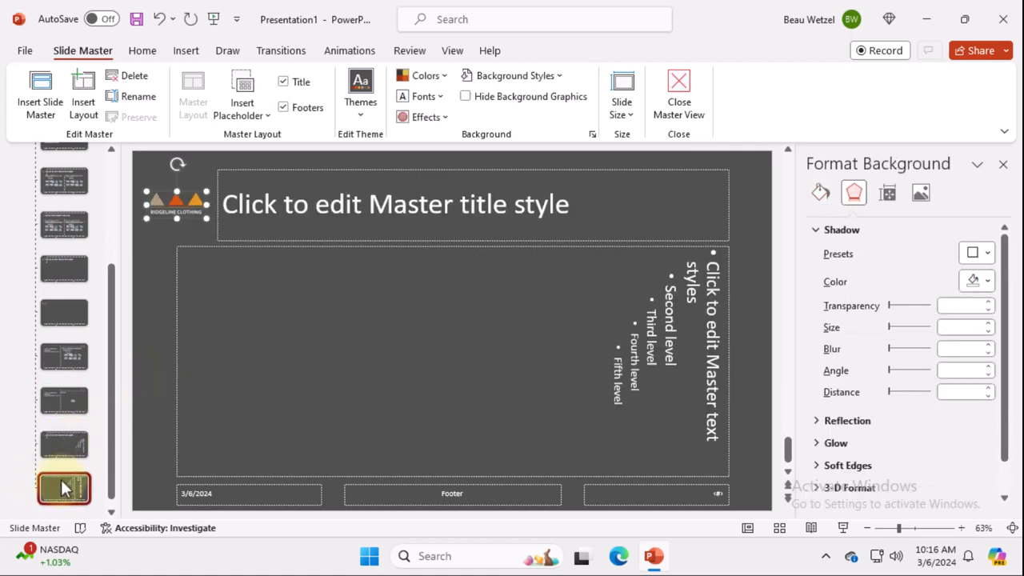
Duplicate the vertical-text layout and bring up the duplicate's context menu
right_click(64, 488)
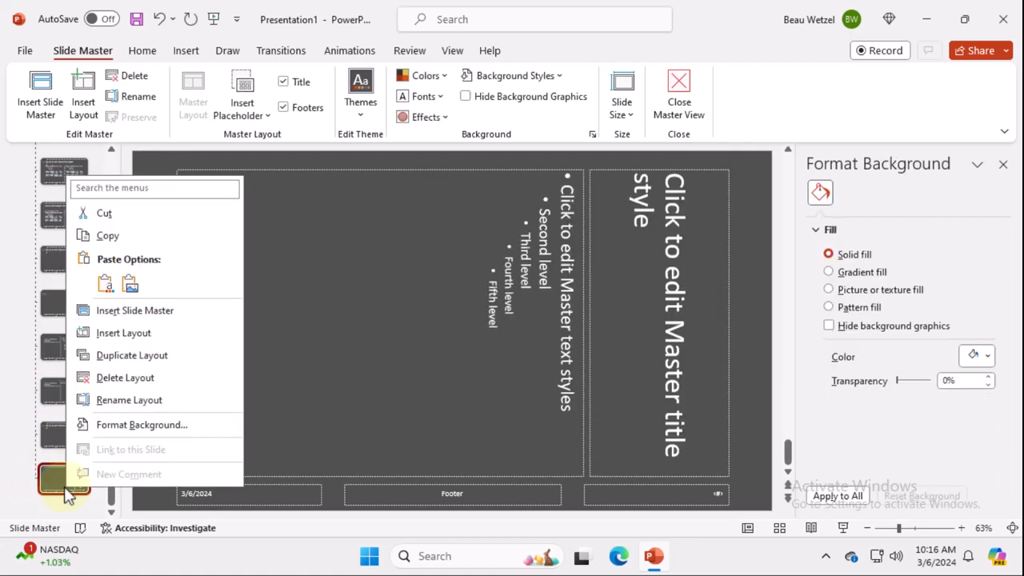
mouse_move(147, 361)
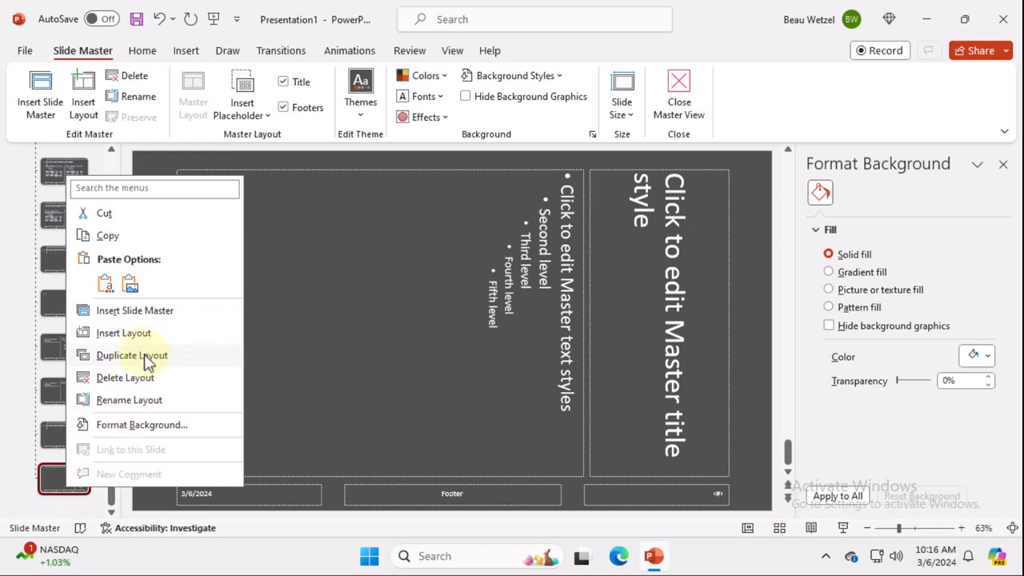
click(131, 355)
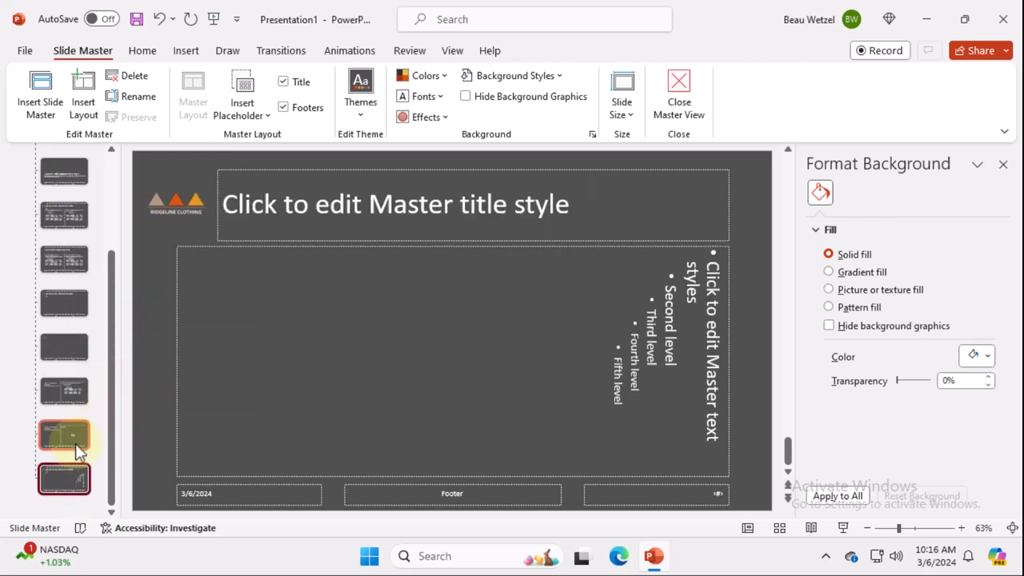
right_click(66, 433)
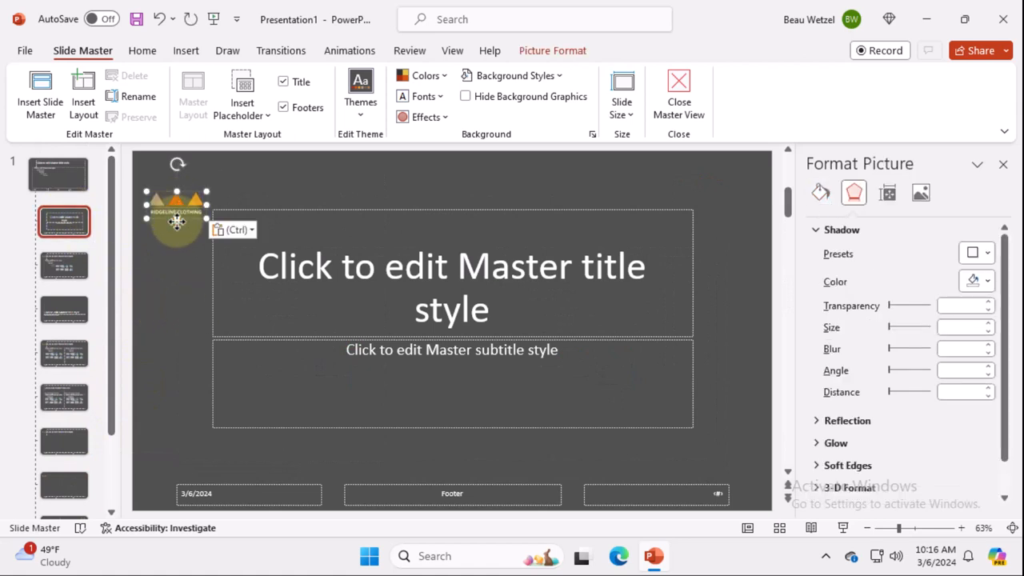
Drag the Ridgeline Clothing logo below the subtitle placeholder, then leave Master View
drag(176, 216, 452, 456)
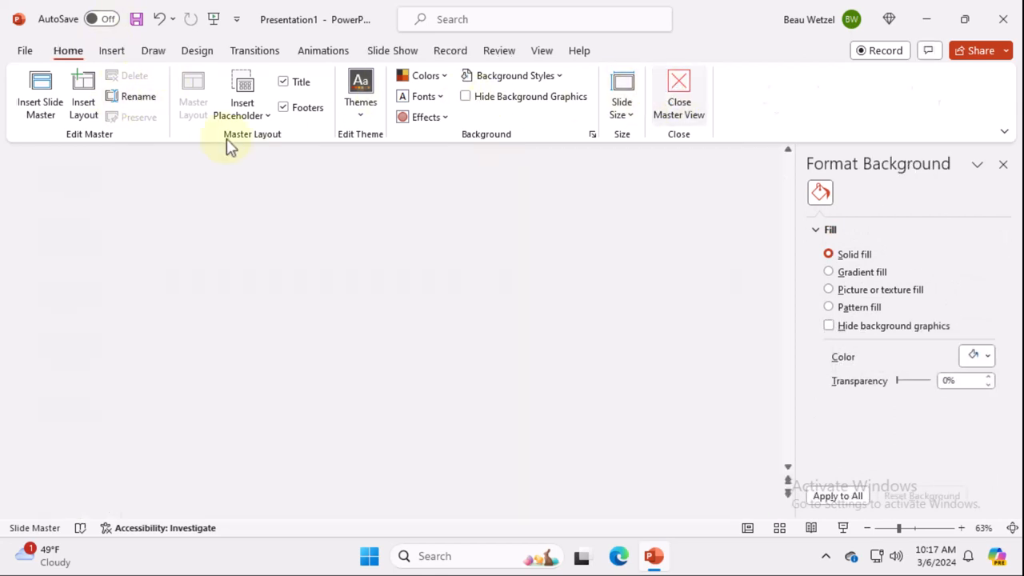
click(678, 92)
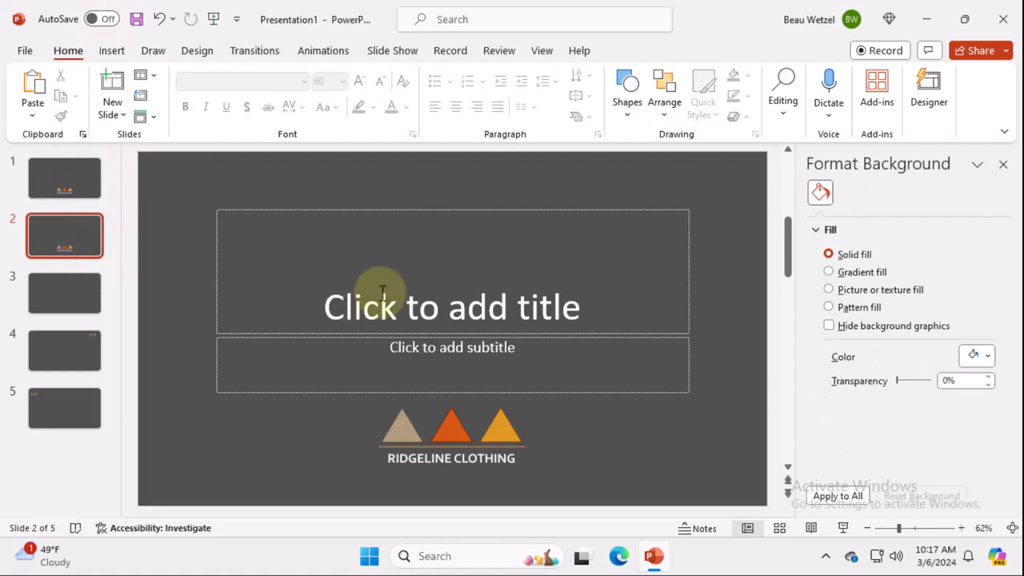
Title slide 2 '2024 Annual Meeting', delete extra slides, and reopen the Slide Master
text(A)
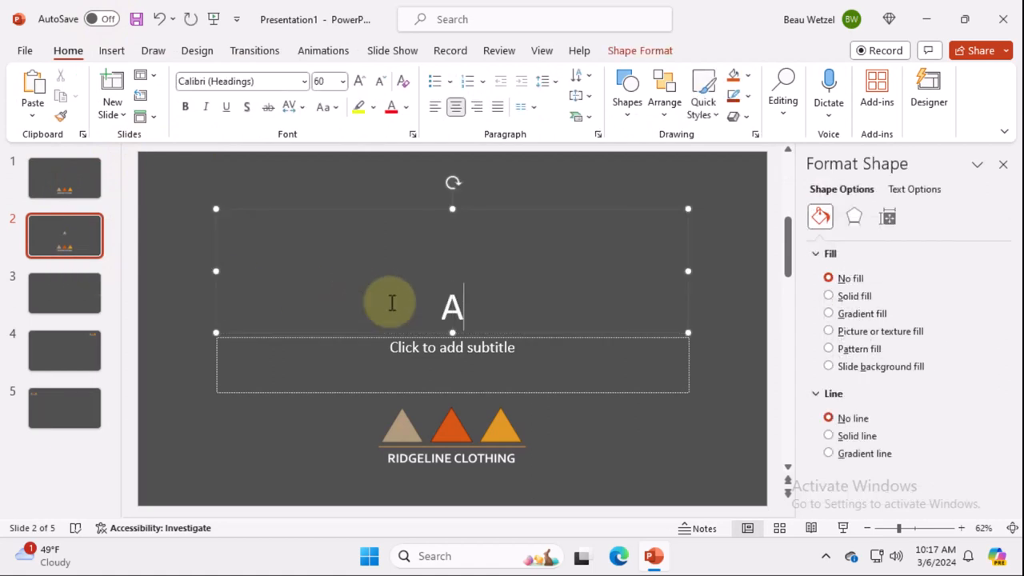
text(nnual Meeting)
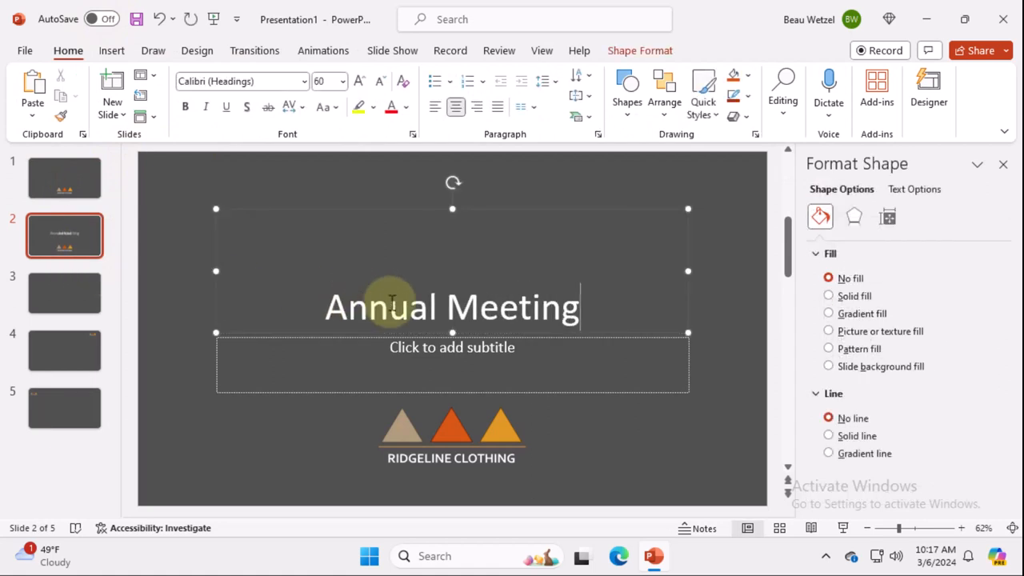
text(20204)
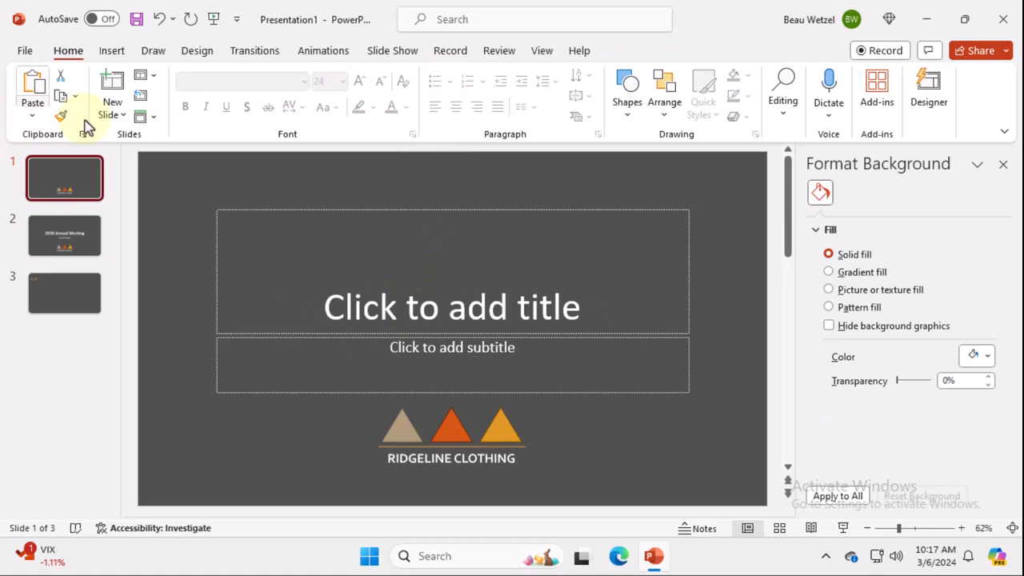
click(111, 104)
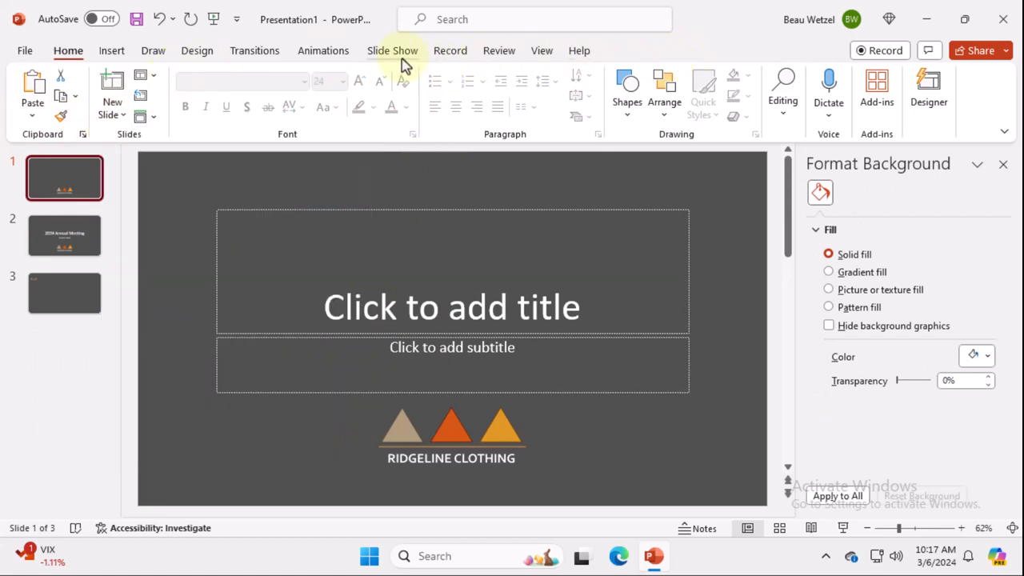
click(392, 50)
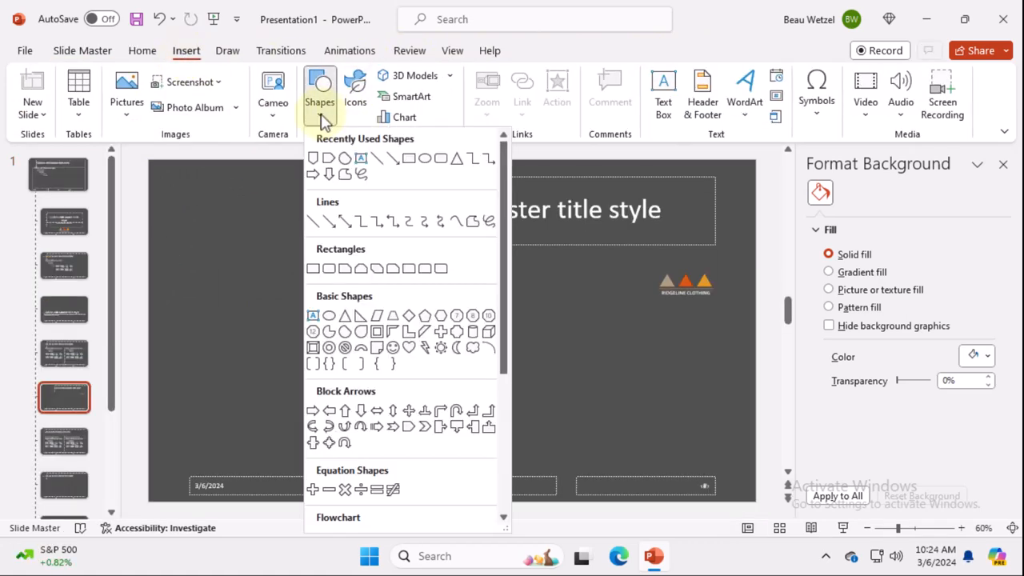
mouse_move(404, 427)
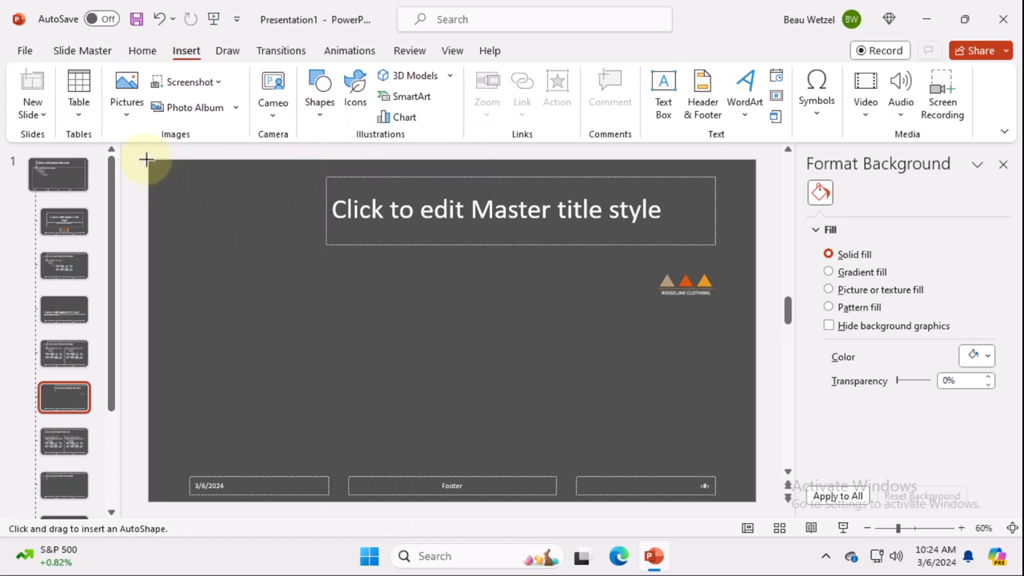
Draw a large rust-red arrow holding 'Click to Edit' and center the title text
drag(148, 160, 516, 496)
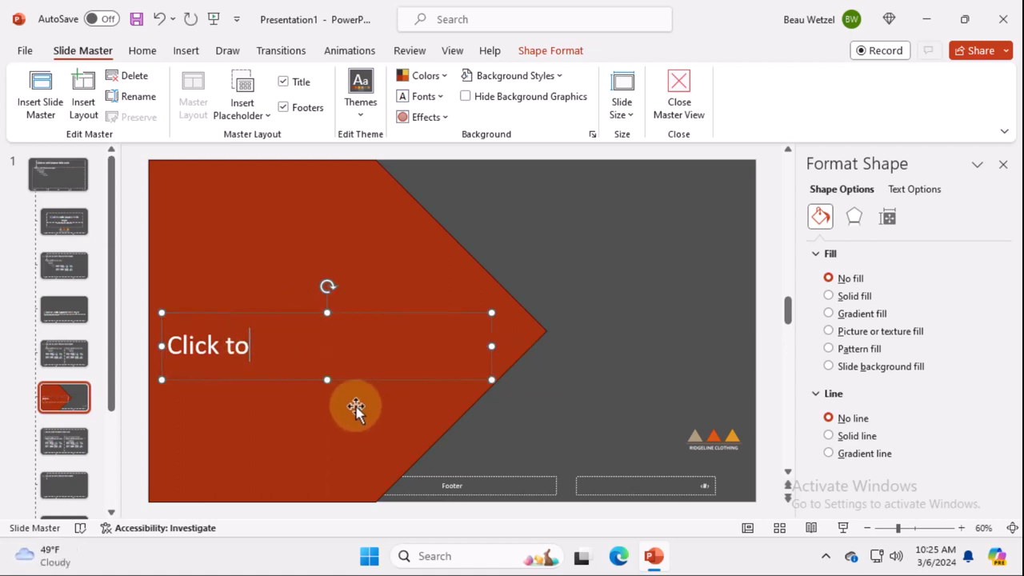
text(Edit)
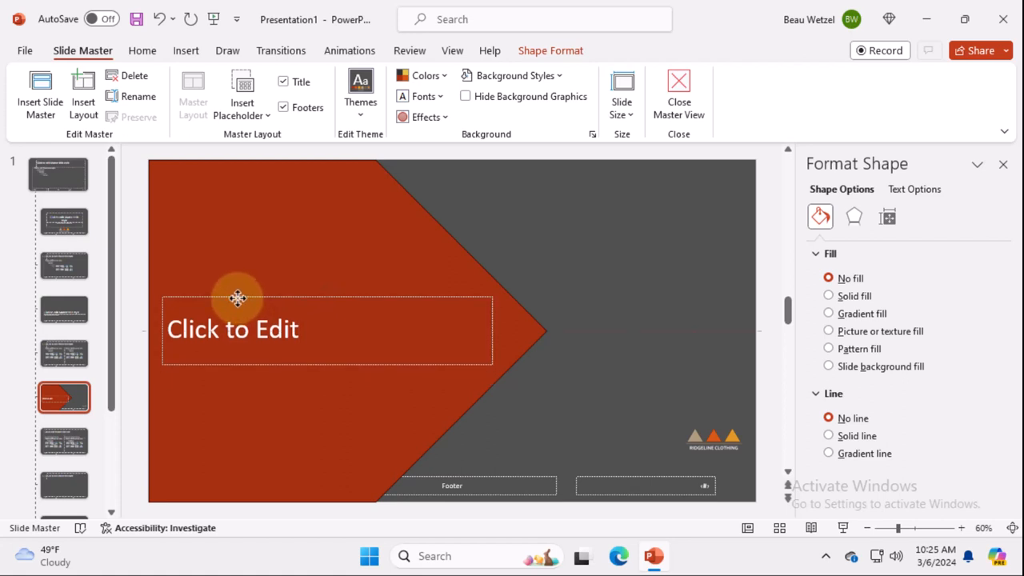
click(239, 300)
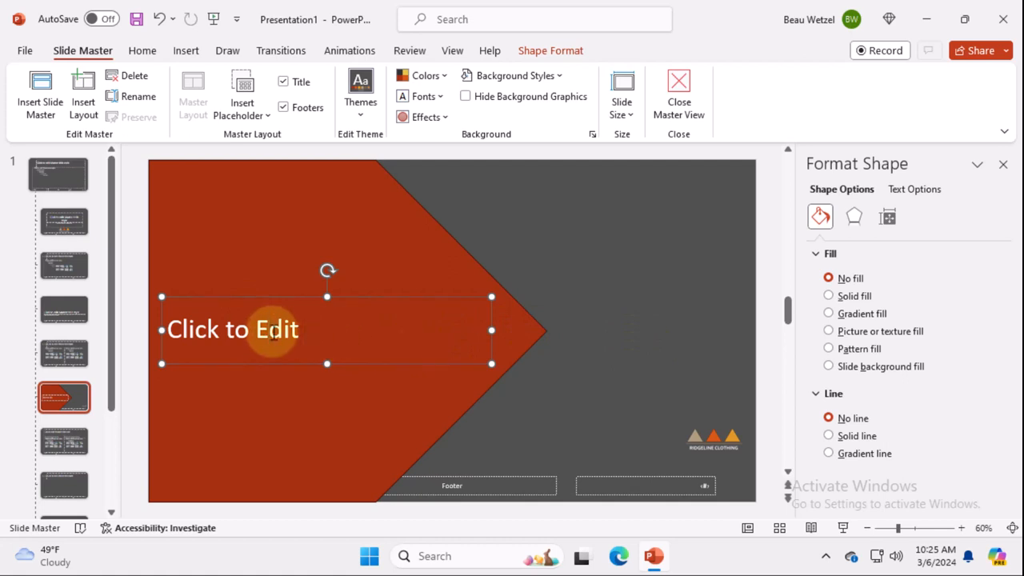
click(142, 50)
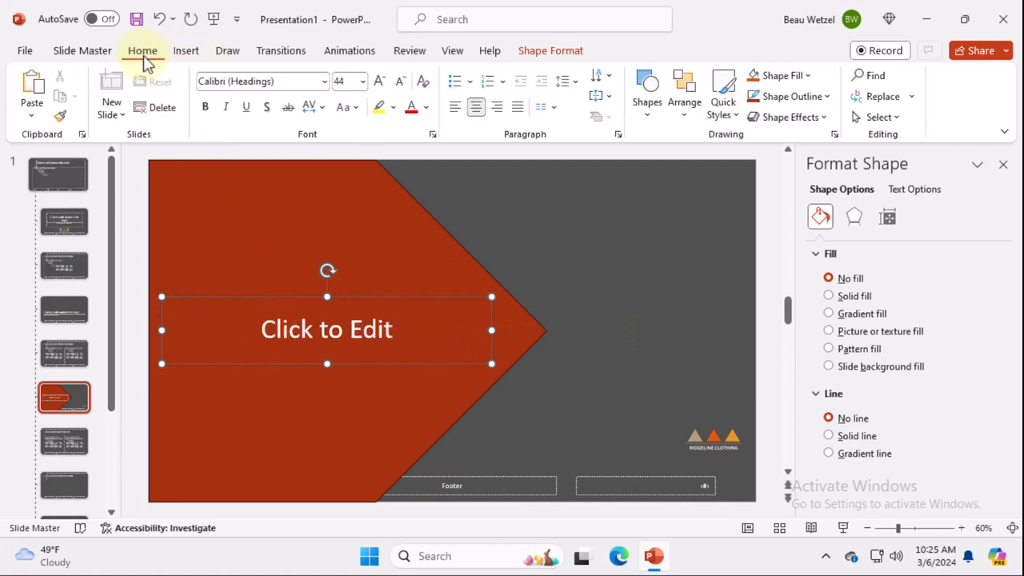
mouse_move(476, 107)
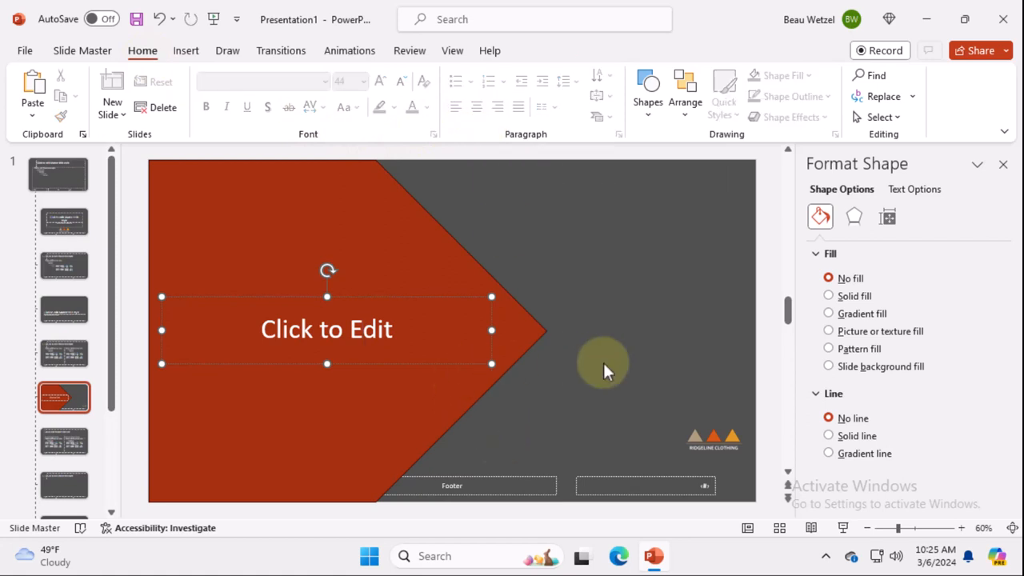
click(186, 50)
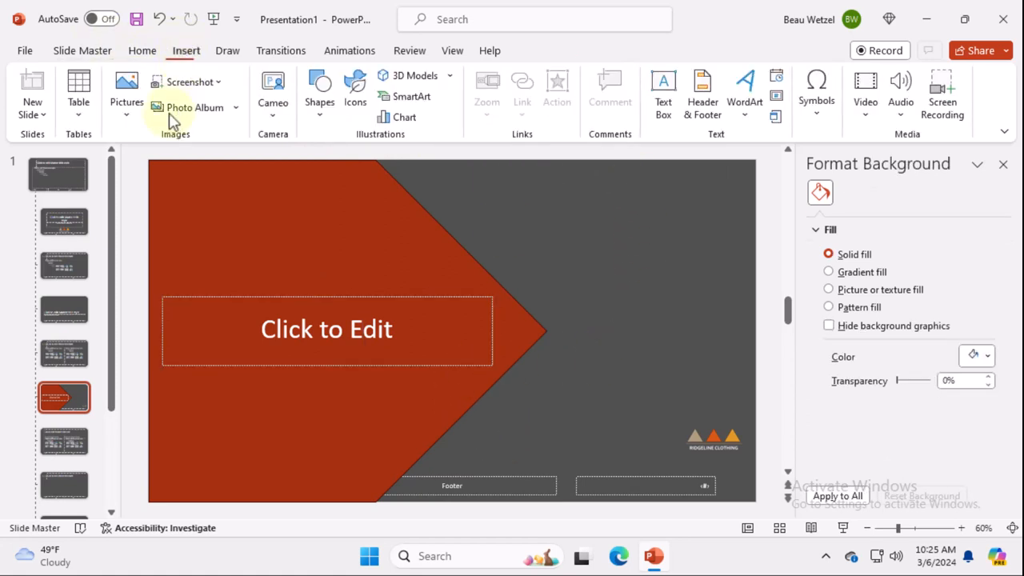
Insert the cream-blazer businesswoman stock photo from a 'business' search and crop its right side
click(126, 90)
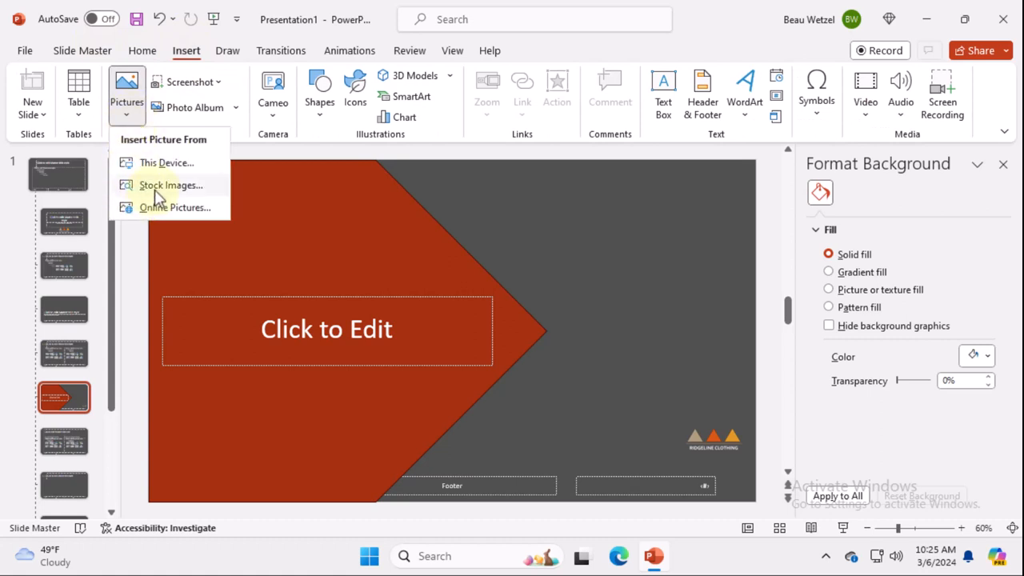
click(168, 185)
text(bux)
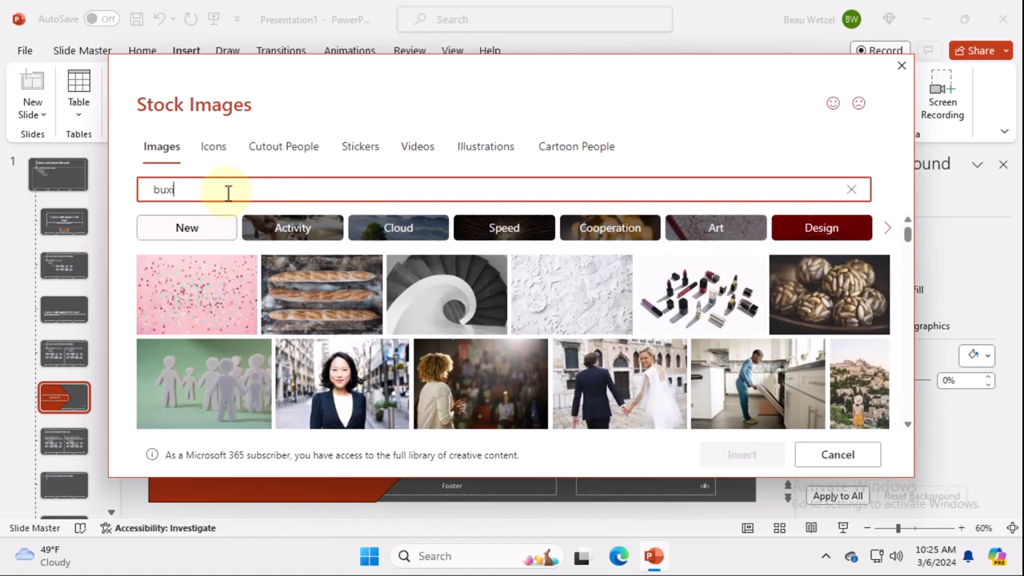
text(business)
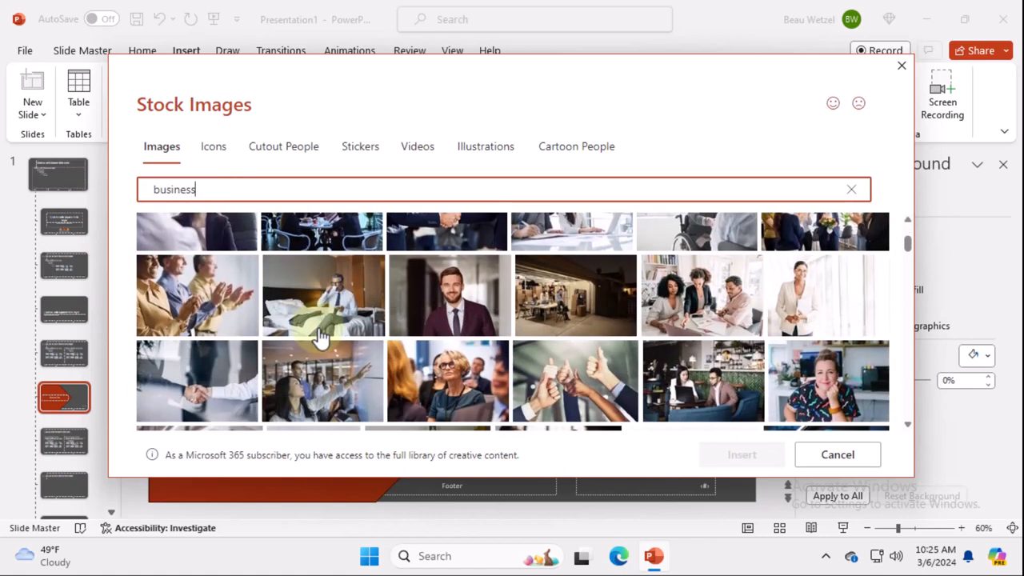
mouse_move(879, 316)
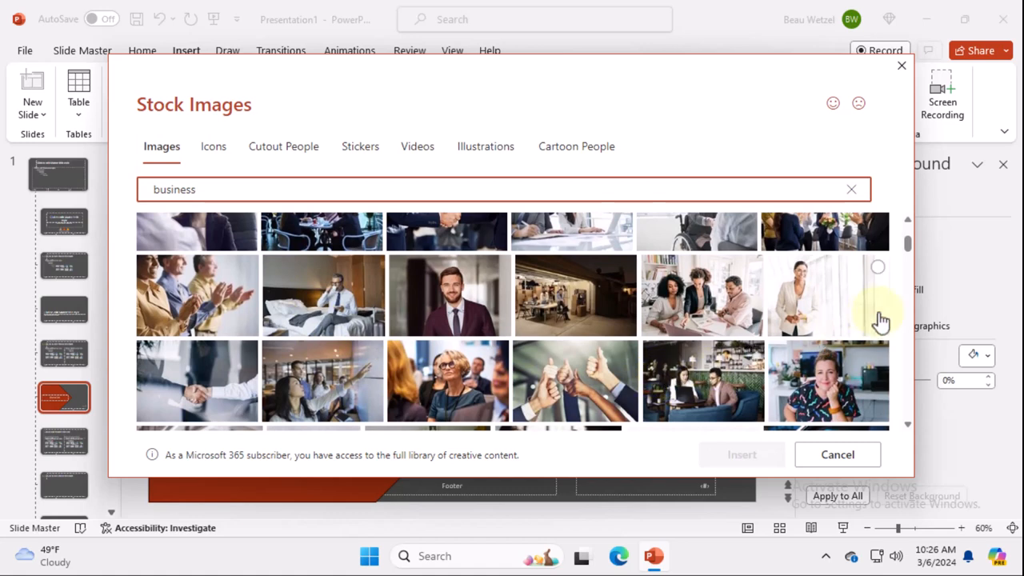
mouse_move(823, 304)
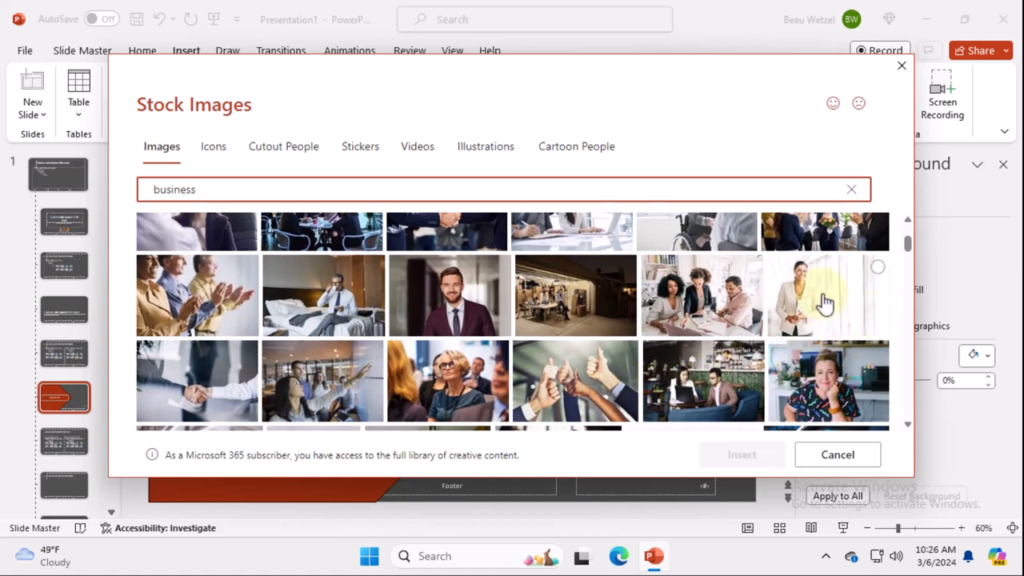
click(826, 295)
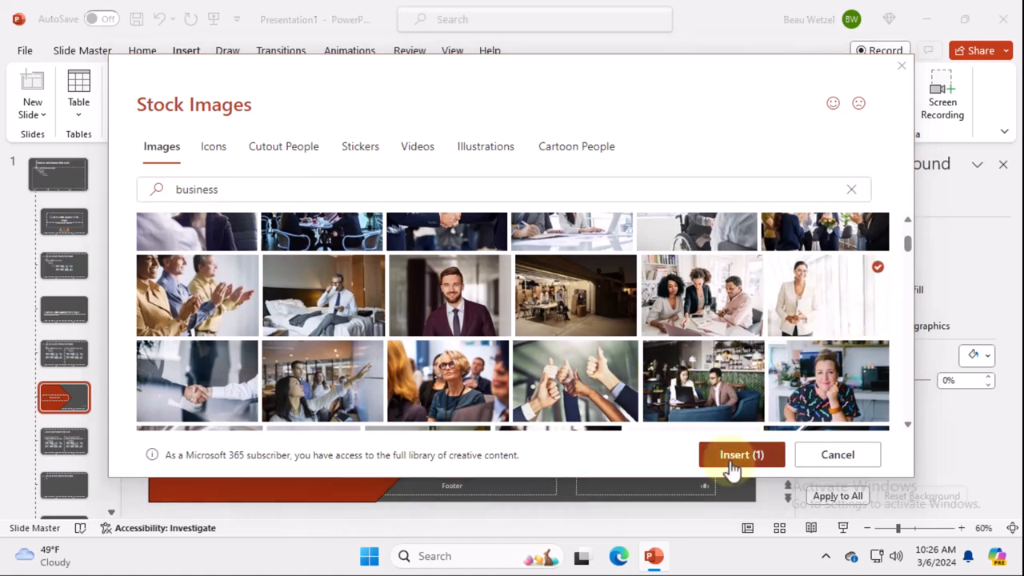
click(741, 454)
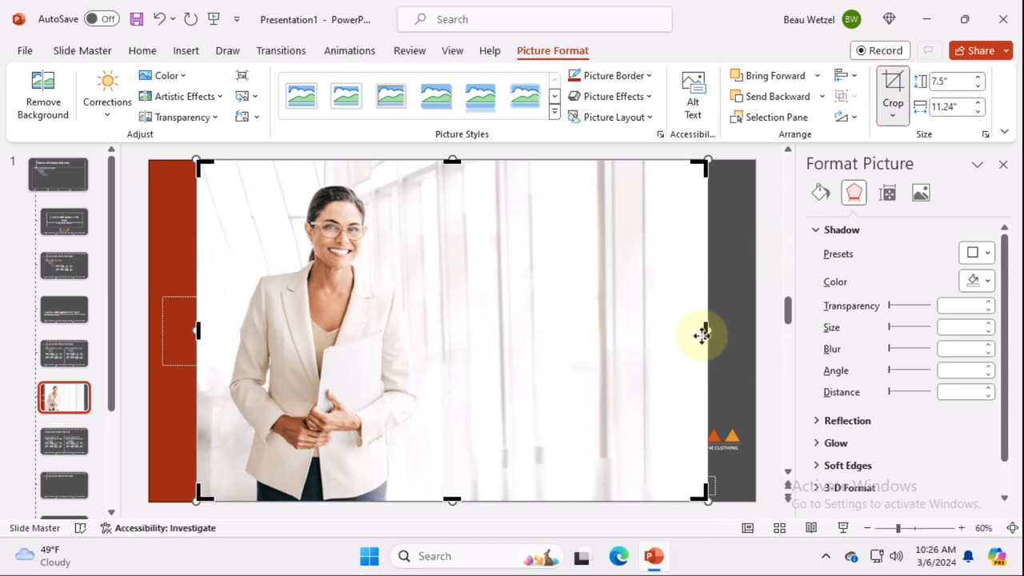
drag(702, 334, 425, 331)
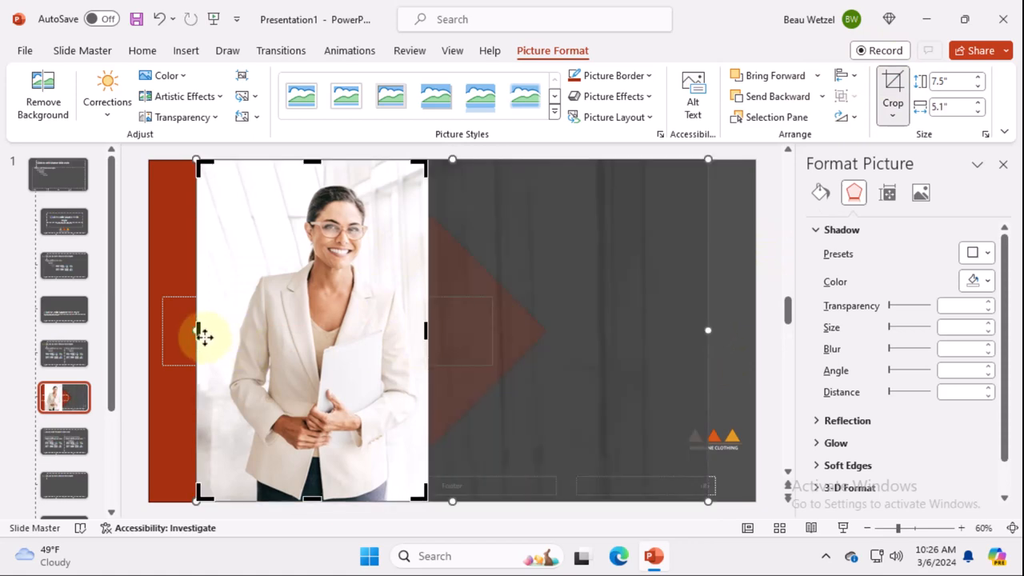
Crop the photo to a portrait square, move it right, and enlarge it over the right half
drag(196, 331, 216, 330)
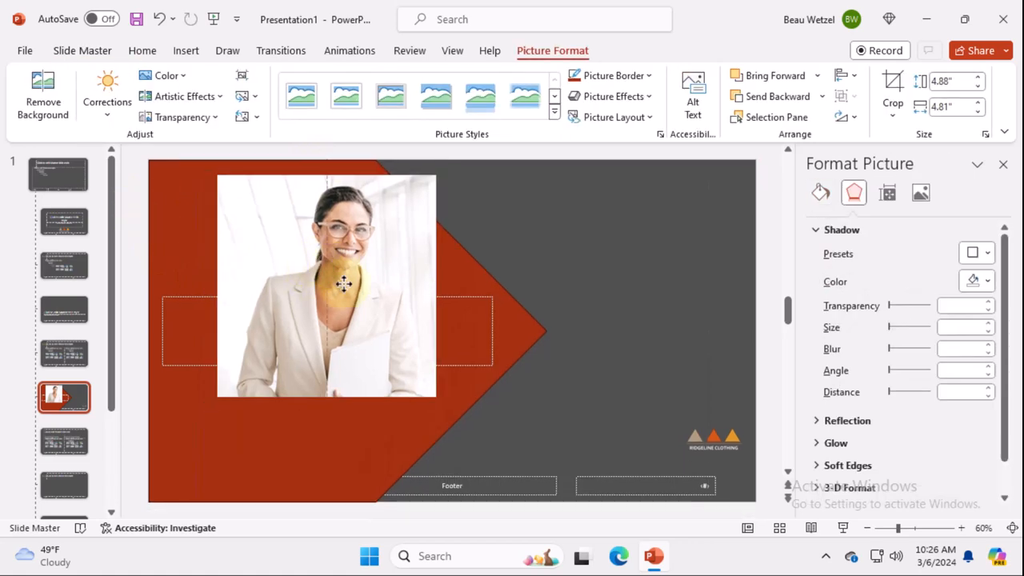
drag(326, 284, 644, 248)
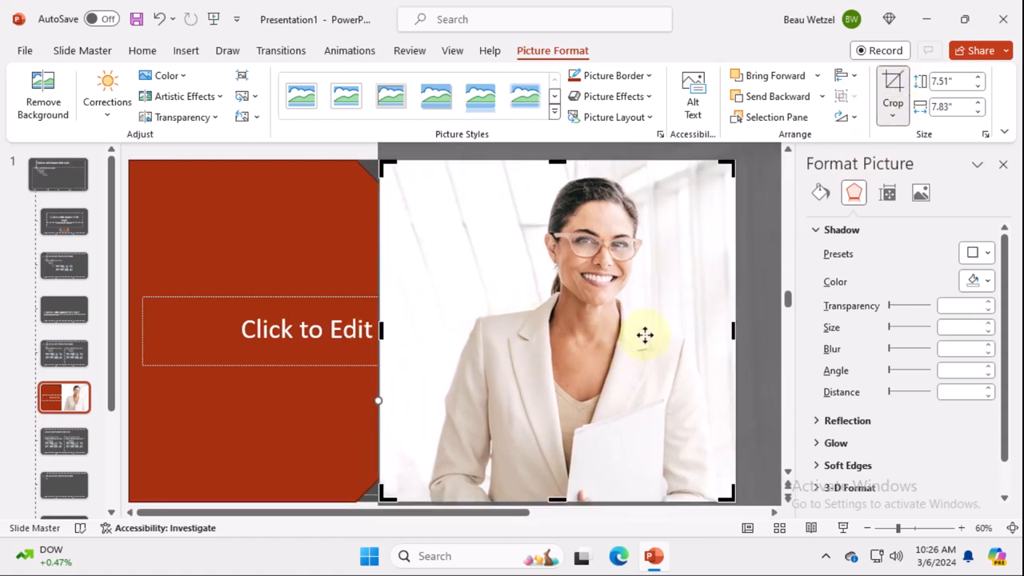
drag(732, 330, 758, 329)
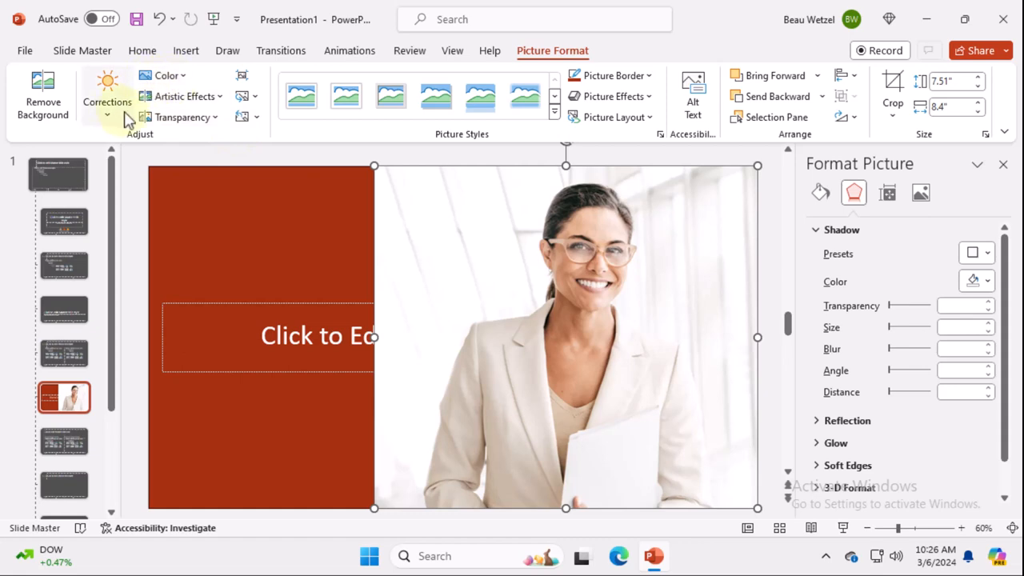
mouse_move(182, 79)
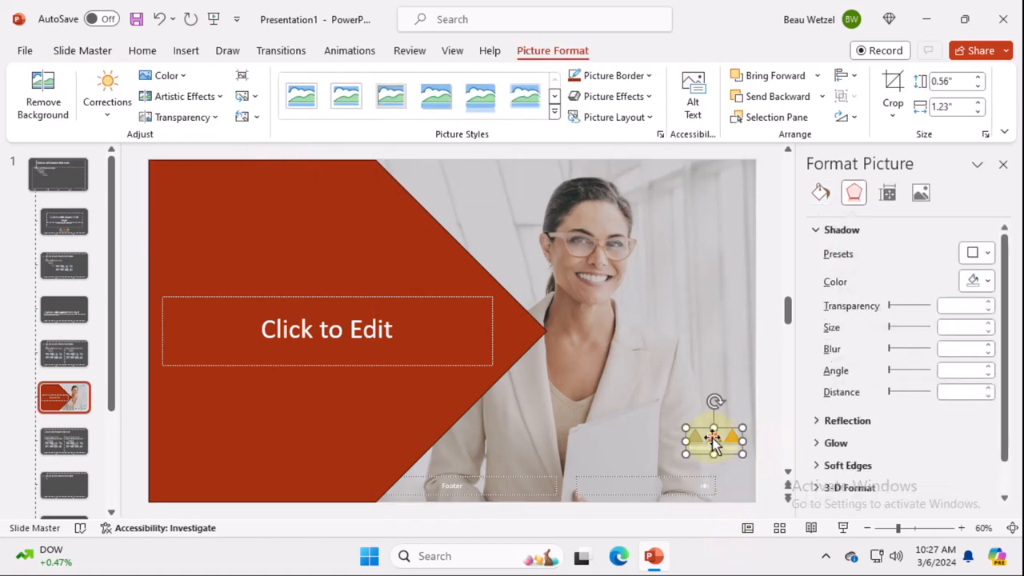
Place an enlarged Ridgeline Clothing logo top-left and left-align the Click to Edit title
drag(711, 438, 560, 248)
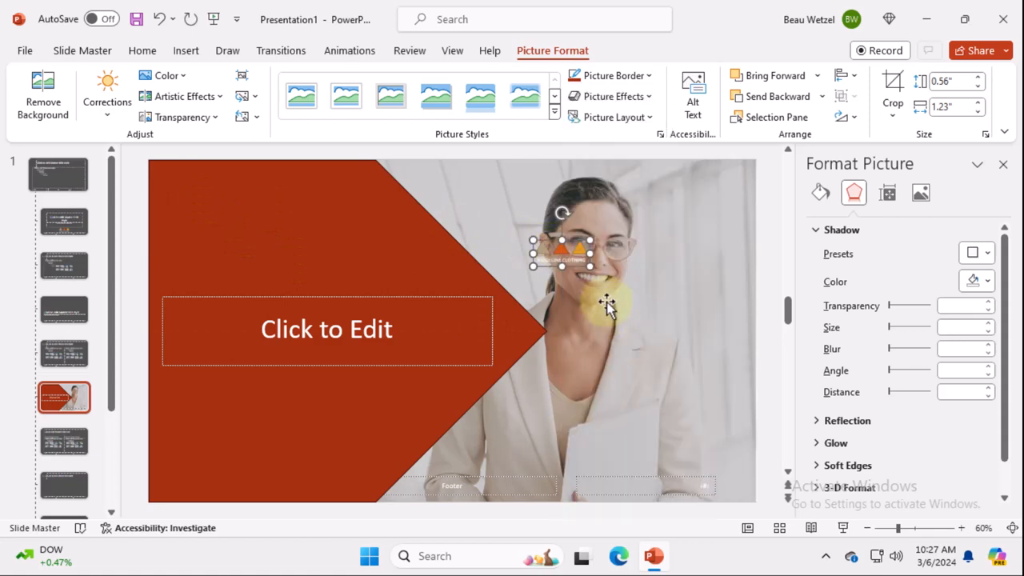
drag(561, 248, 200, 192)
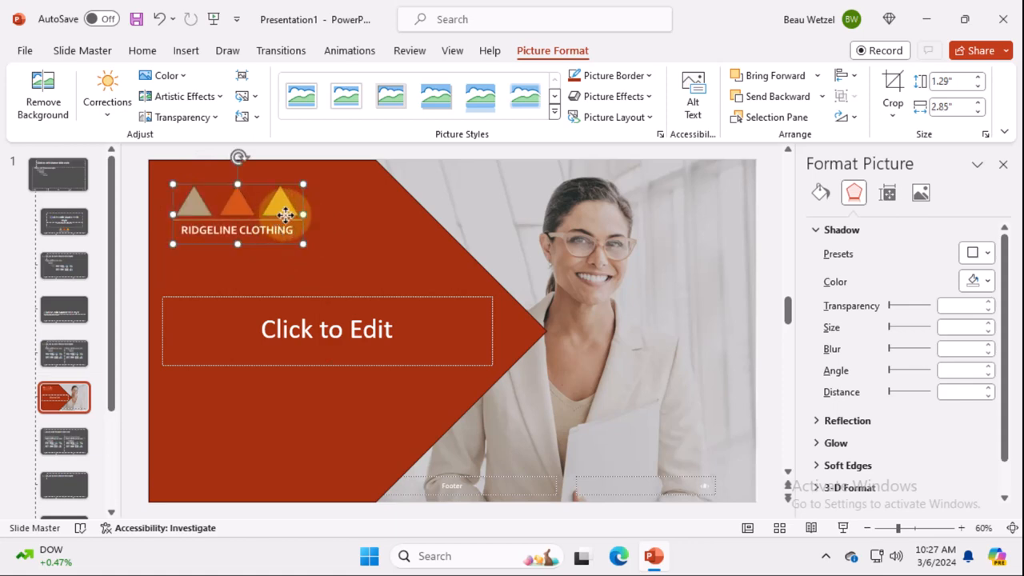
click(326, 330)
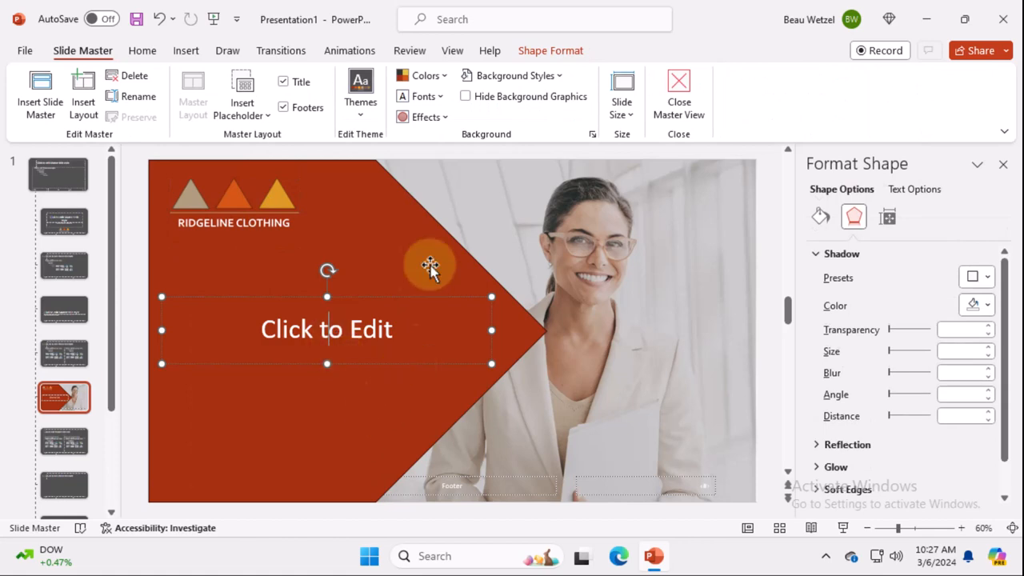
click(143, 50)
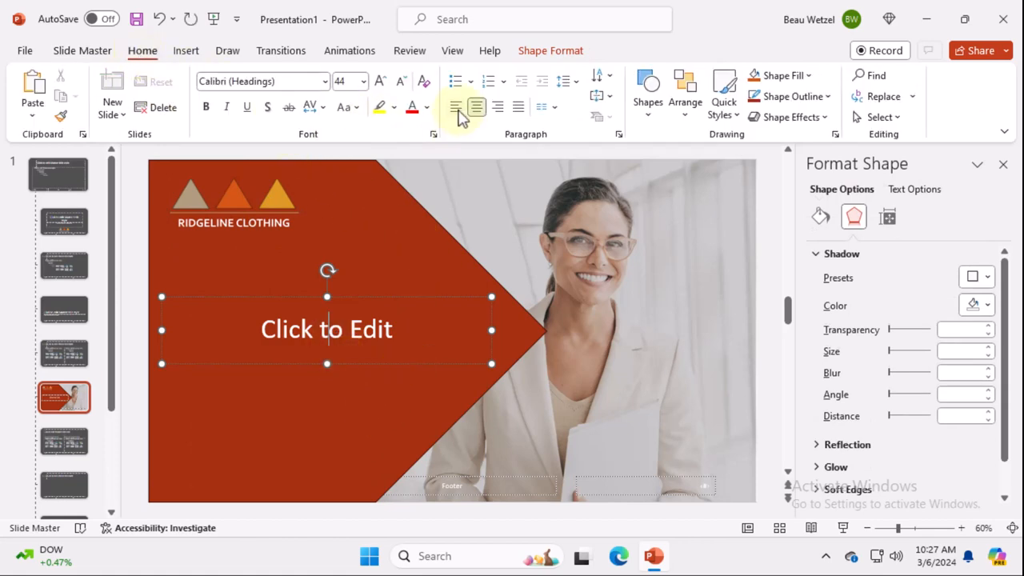
click(455, 107)
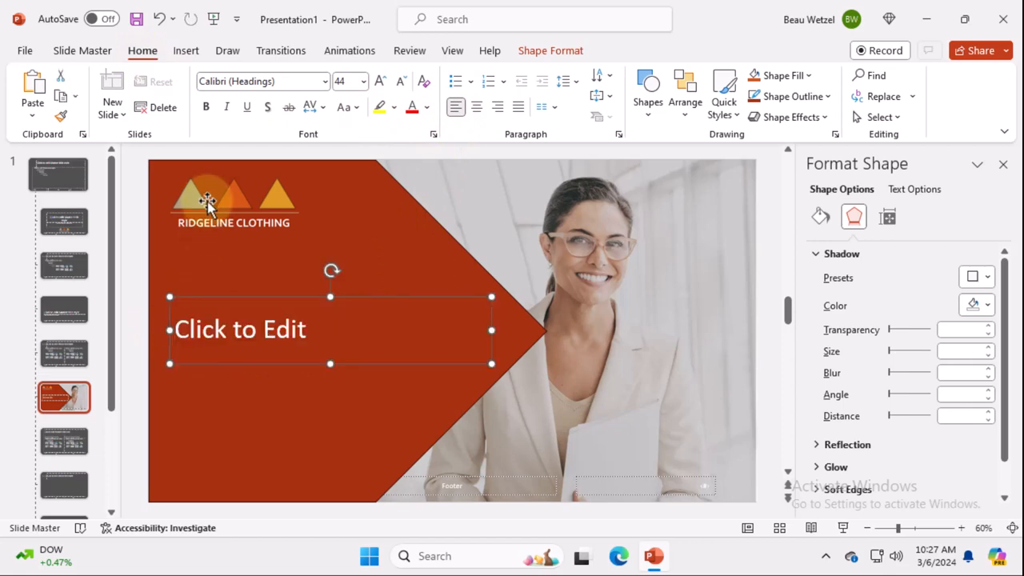
click(209, 204)
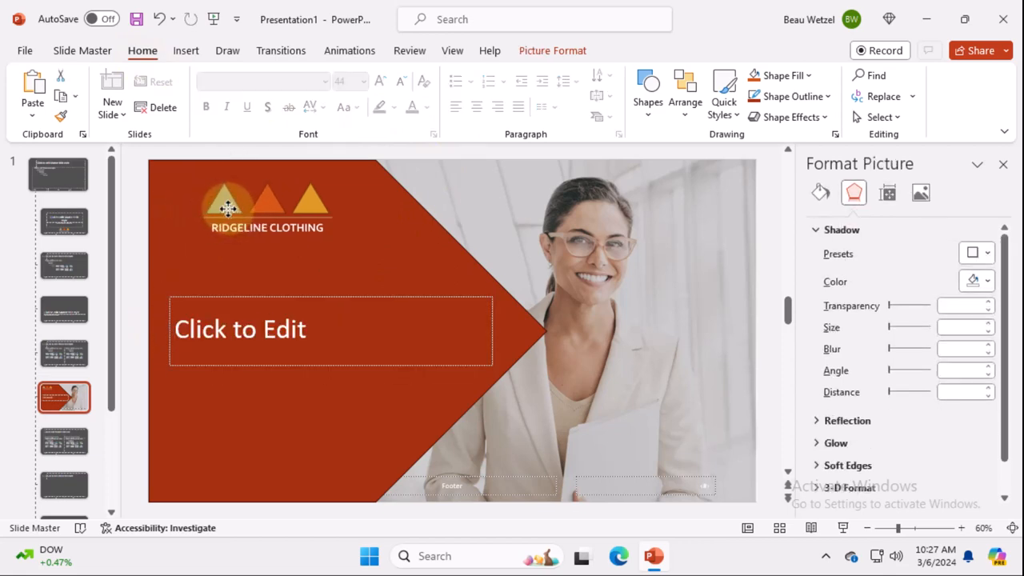
click(240, 330)
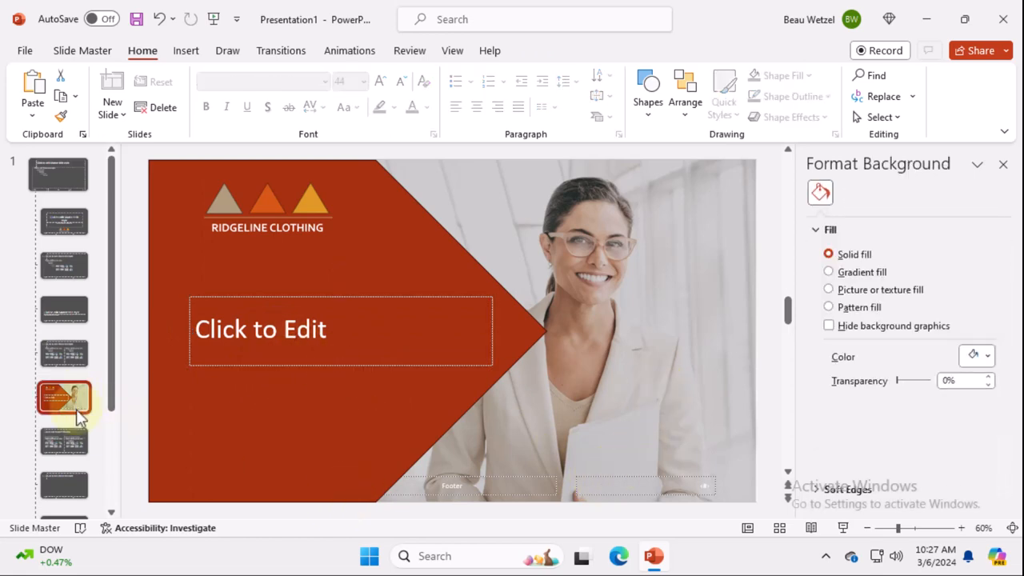
Duplicate the arrow layout and replace its photo with a dark-blazer businesswoman stock image
right_click(64, 409)
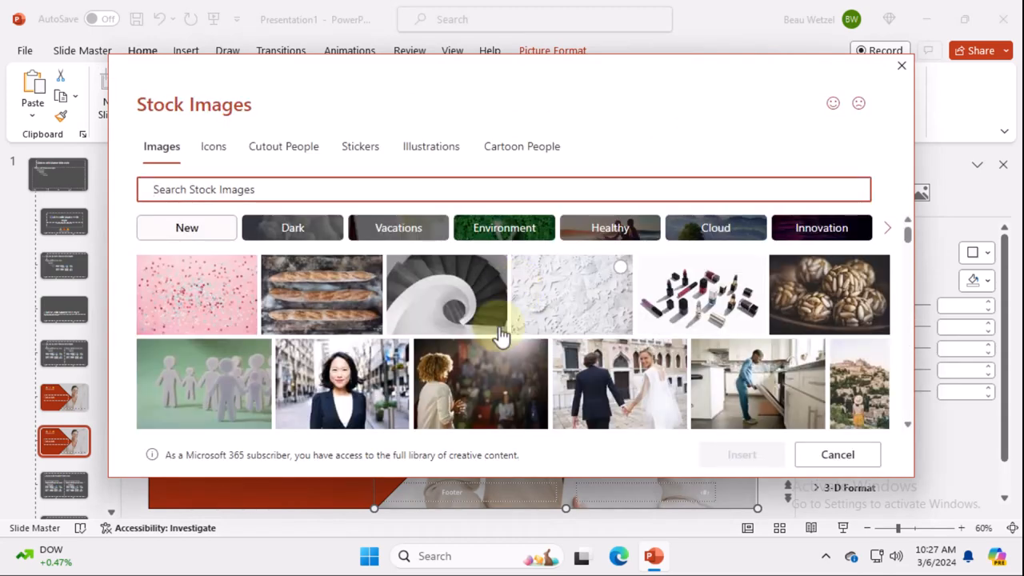
mouse_move(332, 368)
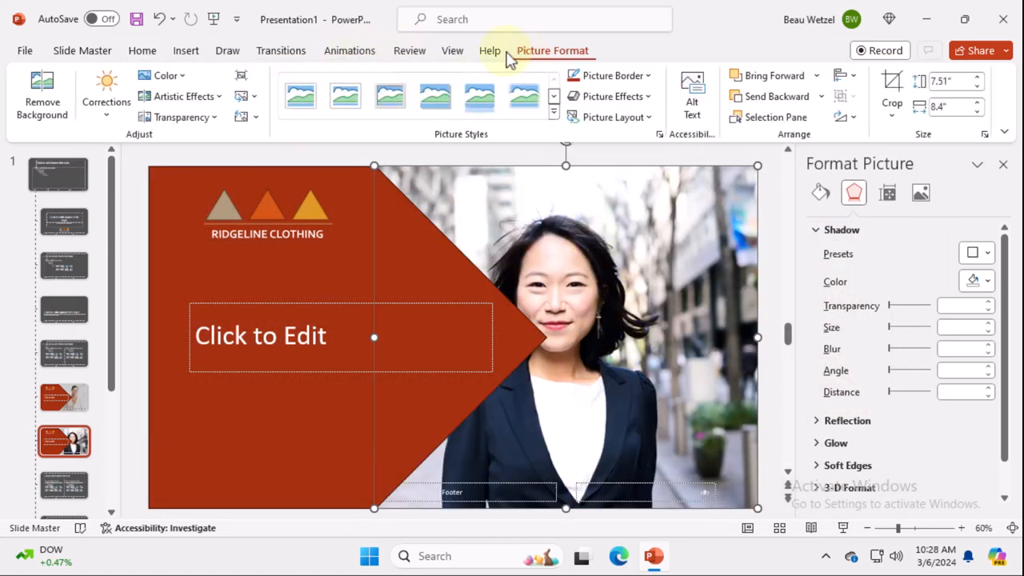
click(182, 117)
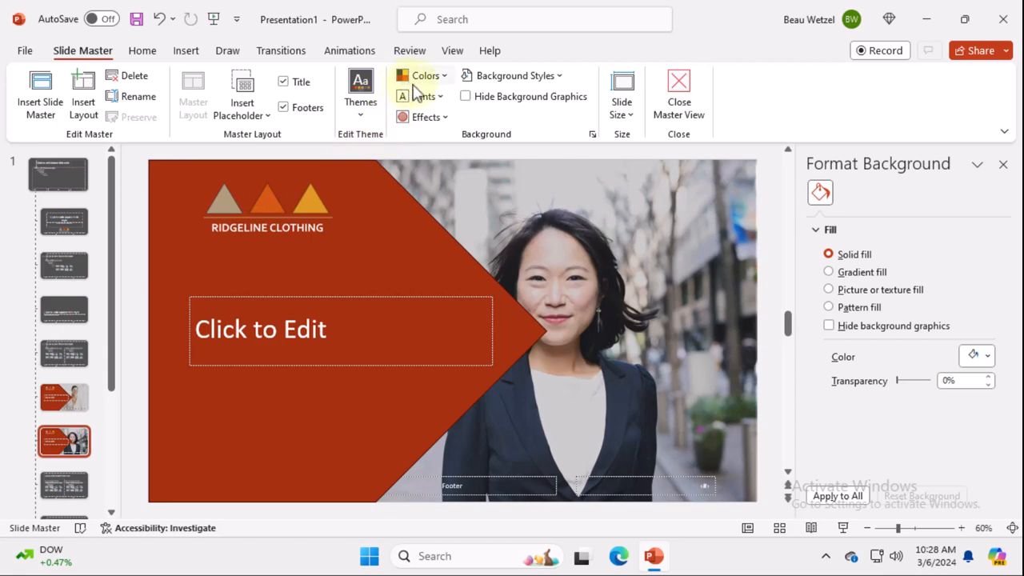
mouse_move(423, 75)
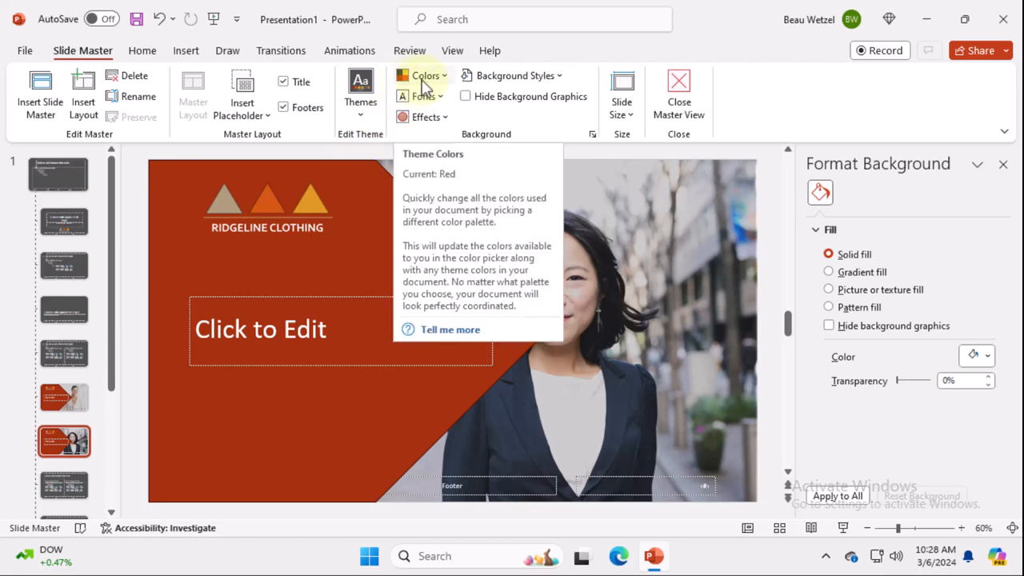
mouse_move(450, 87)
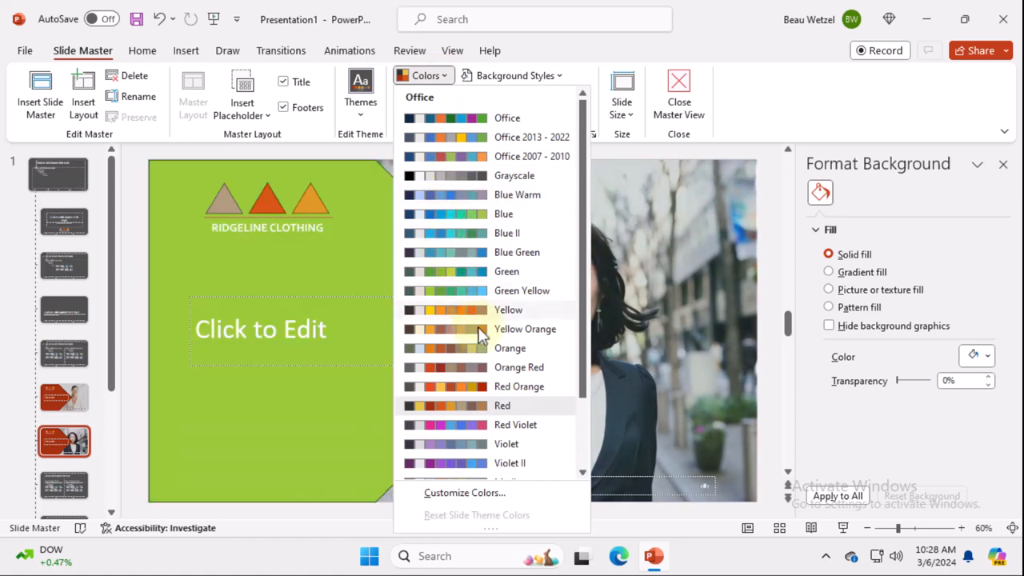
click(505, 444)
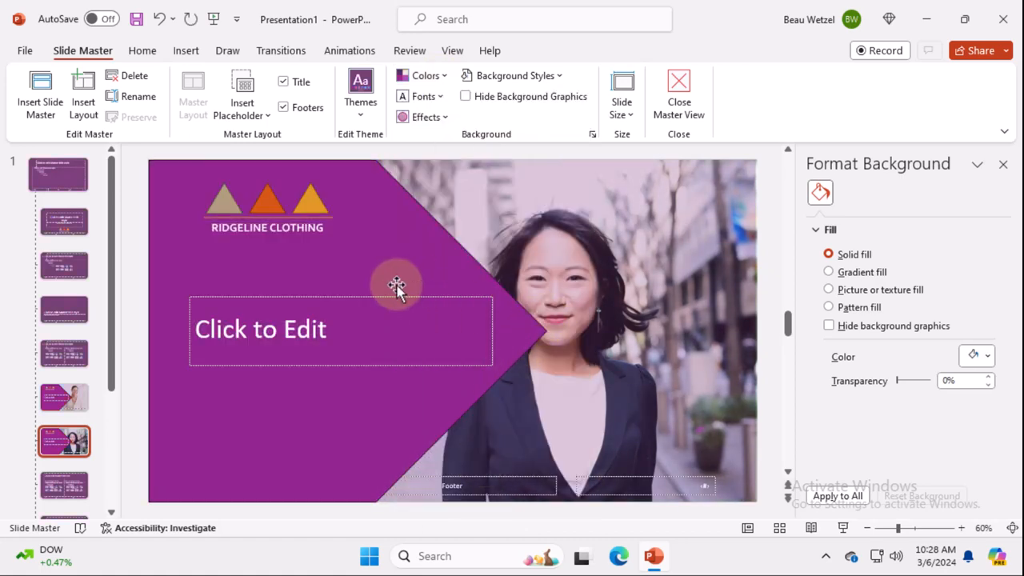
mouse_move(631, 424)
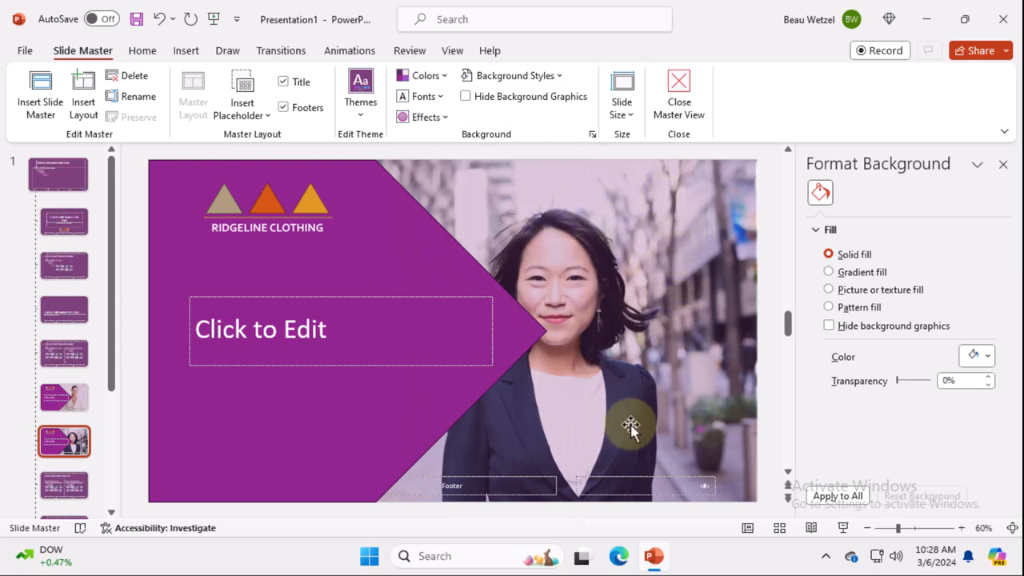
mouse_move(553, 220)
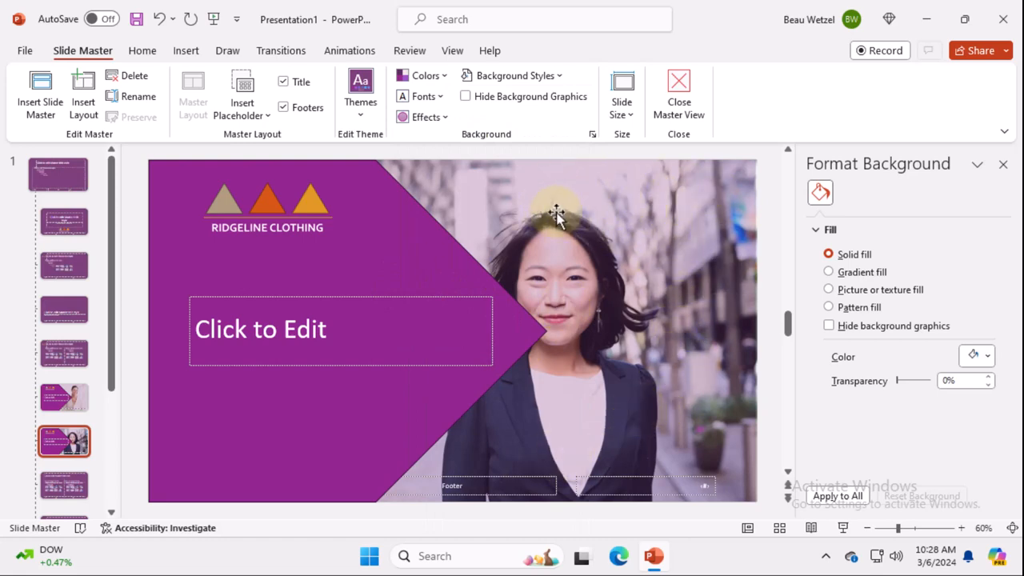
mouse_move(120, 420)
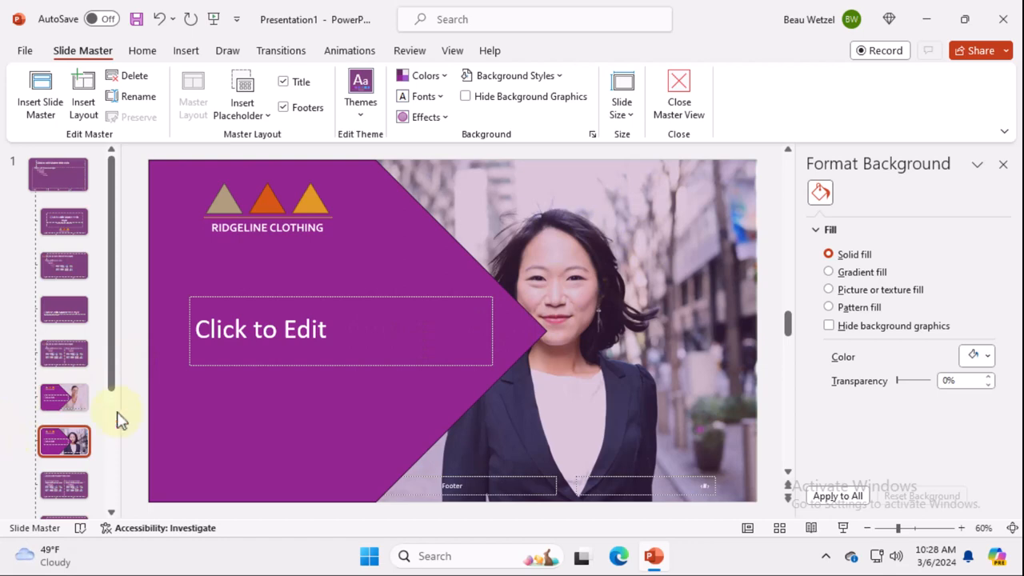
click(63, 396)
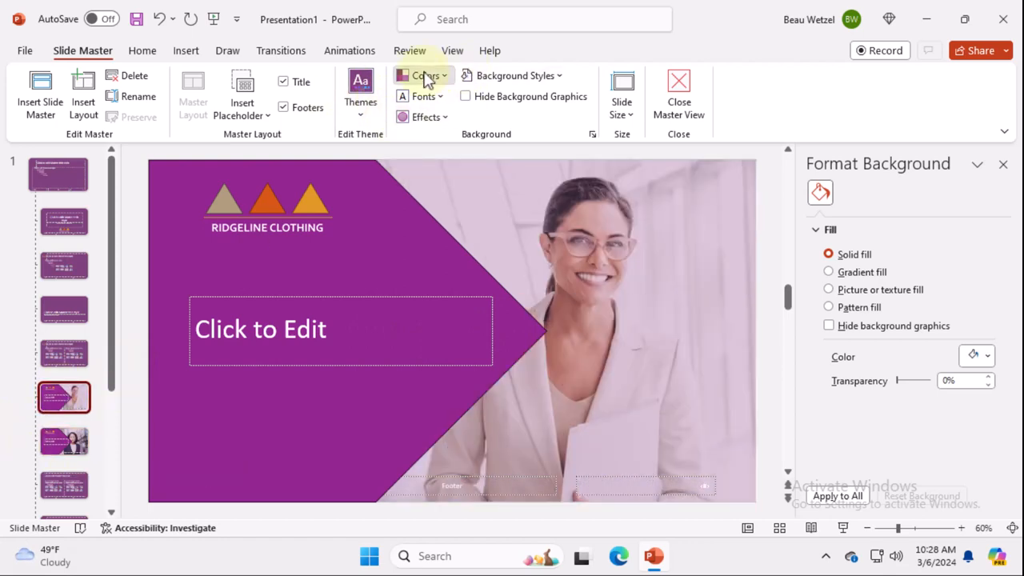
click(164, 14)
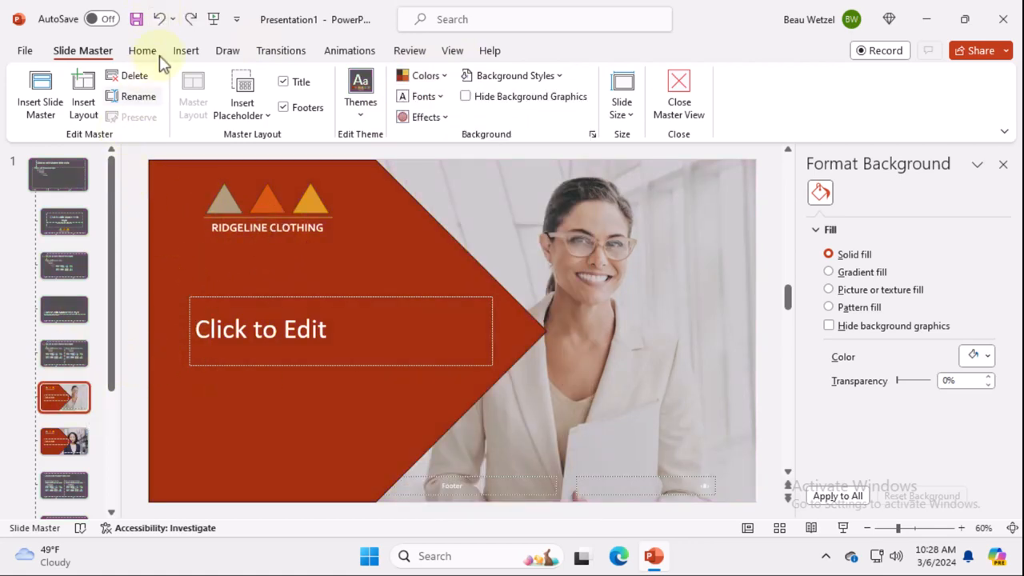
click(142, 50)
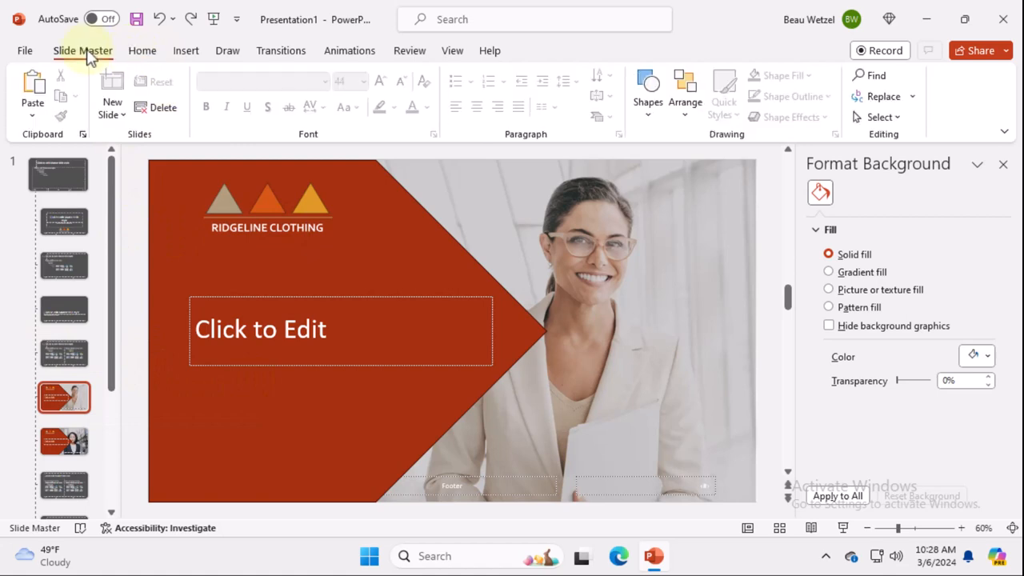
Leave Master View and title a chapter slide 'Executive Summary'
click(82, 50)
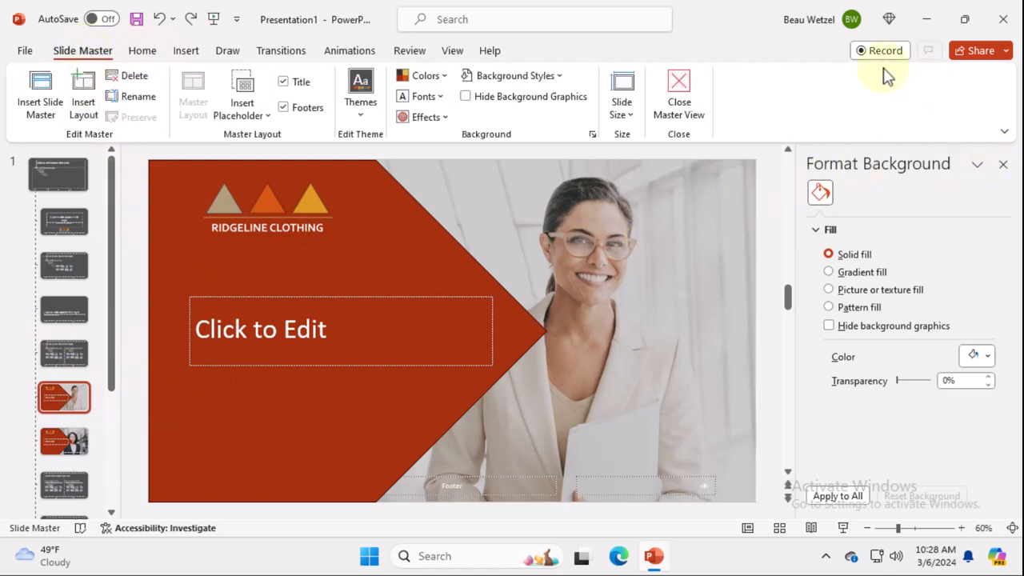
click(57, 175)
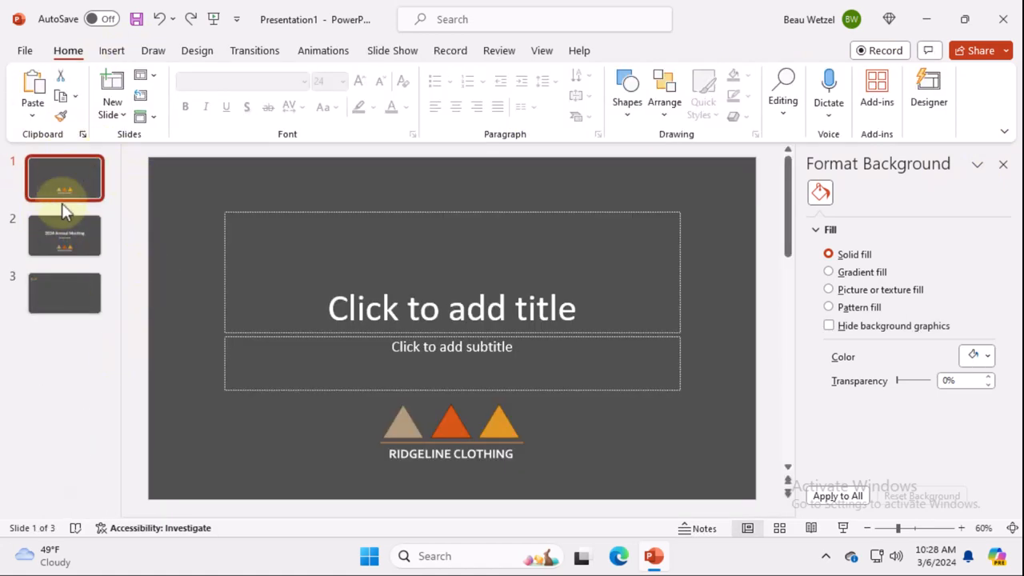
click(111, 51)
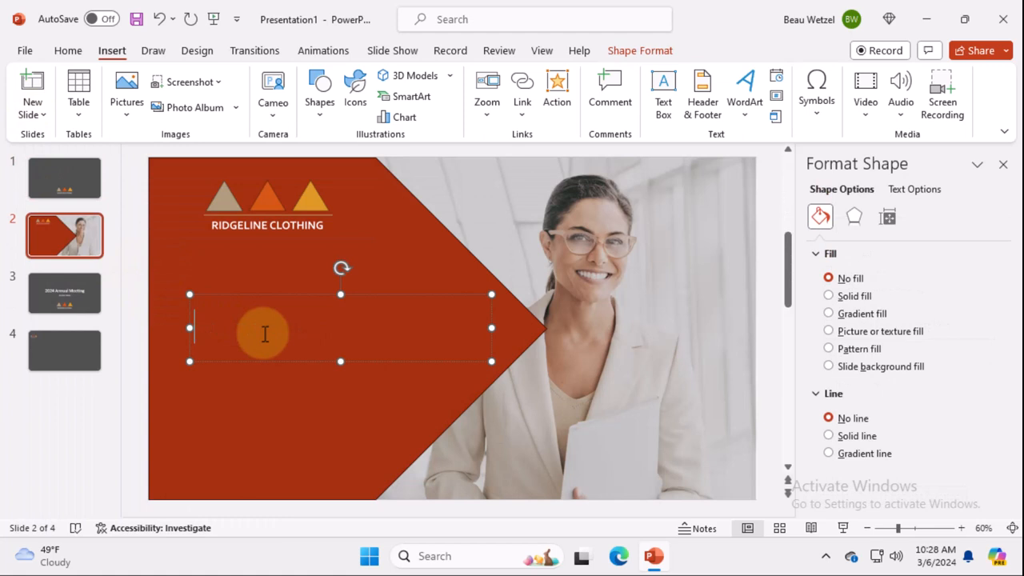
text(Executive Summary)
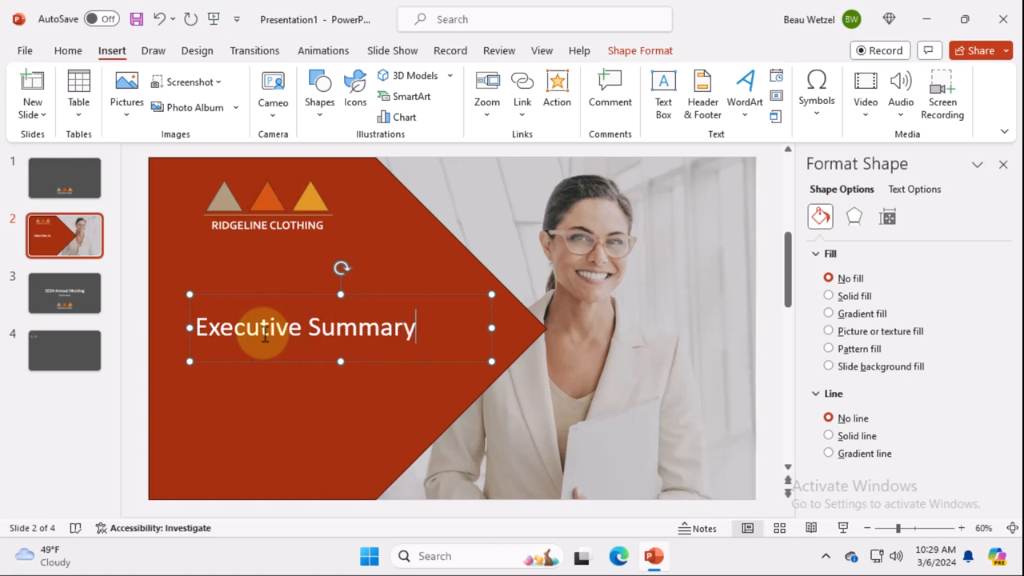
Add another chapter slide titled 'The Future' after the title slide
click(64, 293)
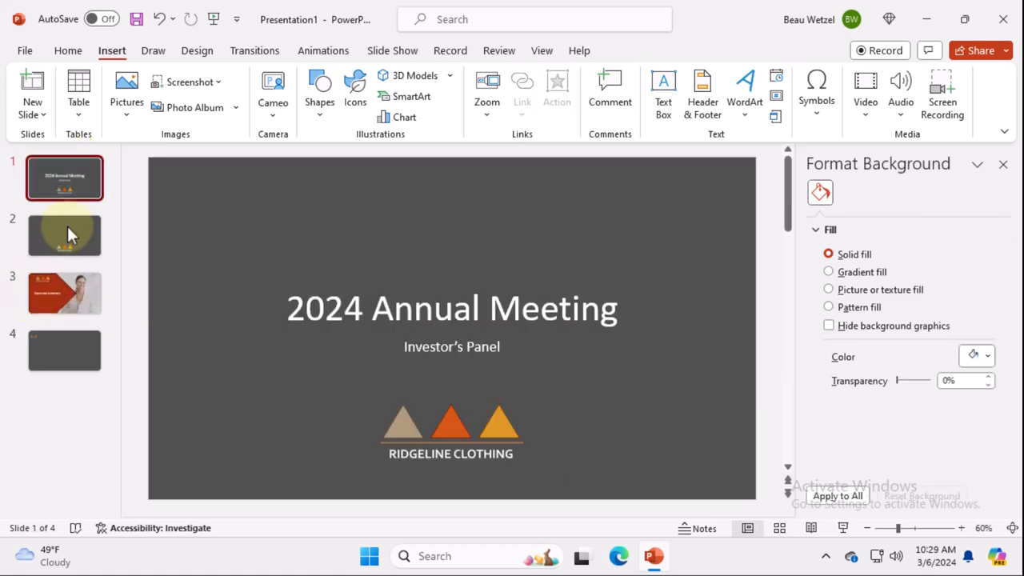
click(64, 234)
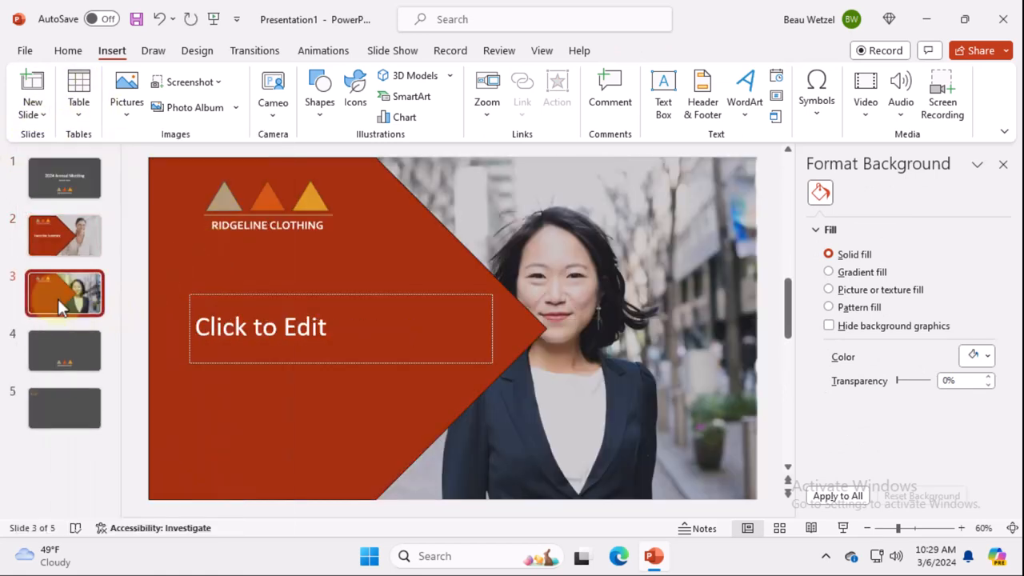
click(64, 235)
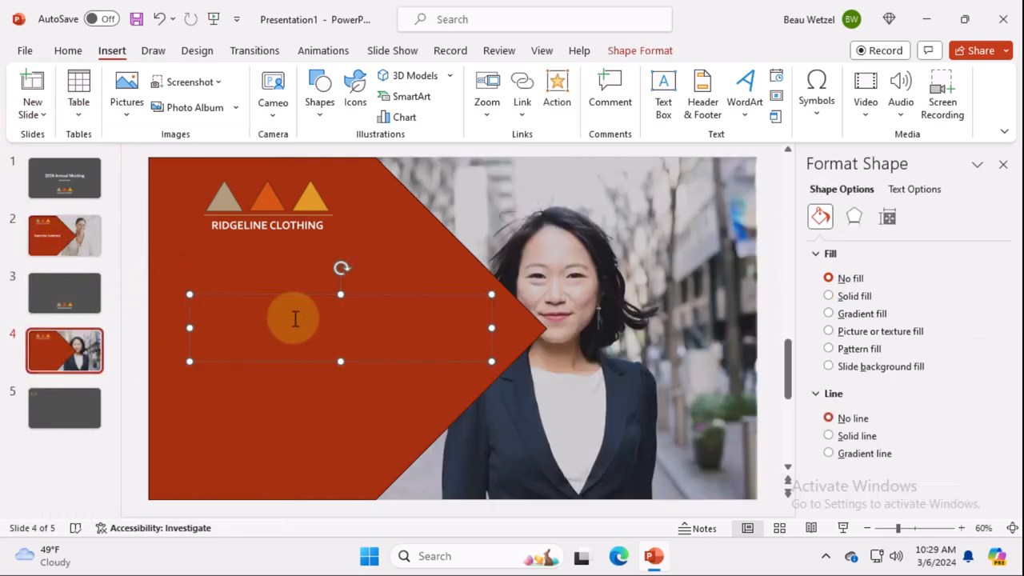
text(Future)
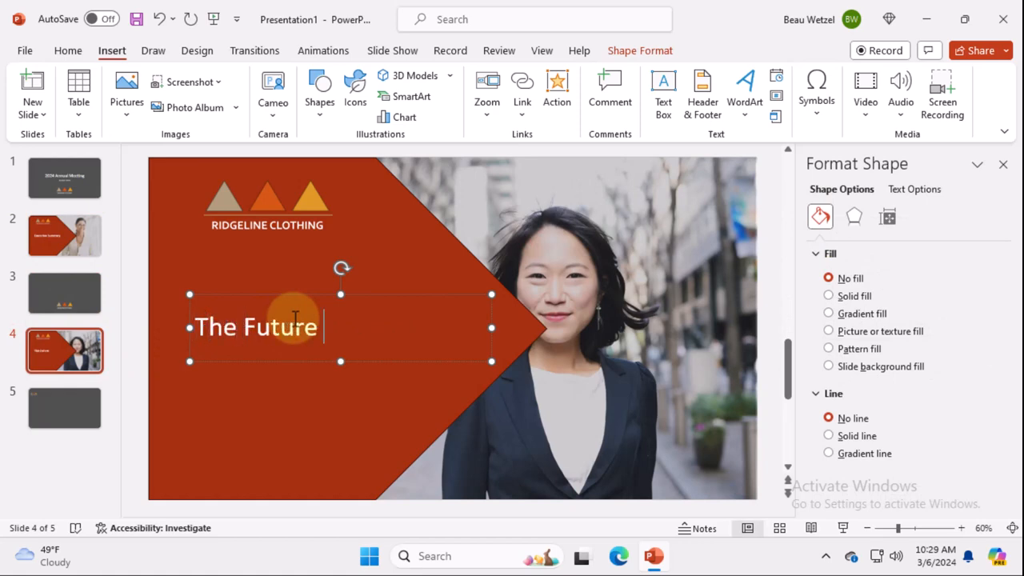
click(64, 292)
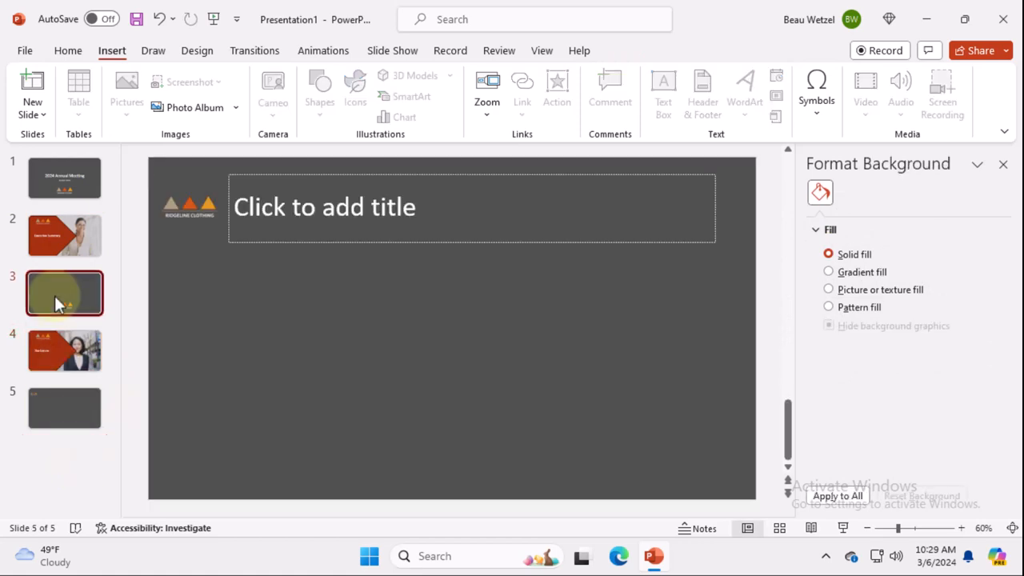
click(64, 292)
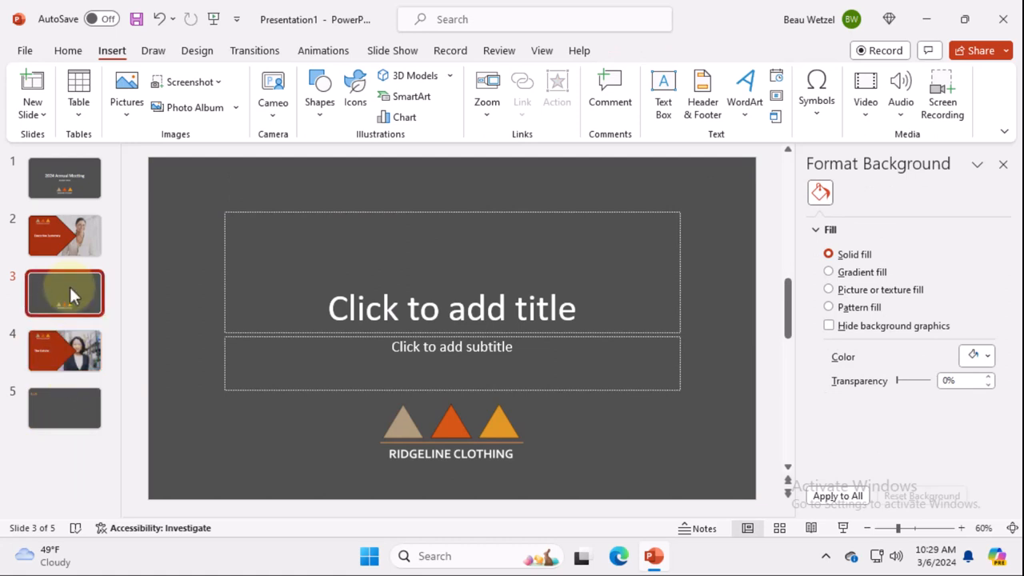
click(64, 235)
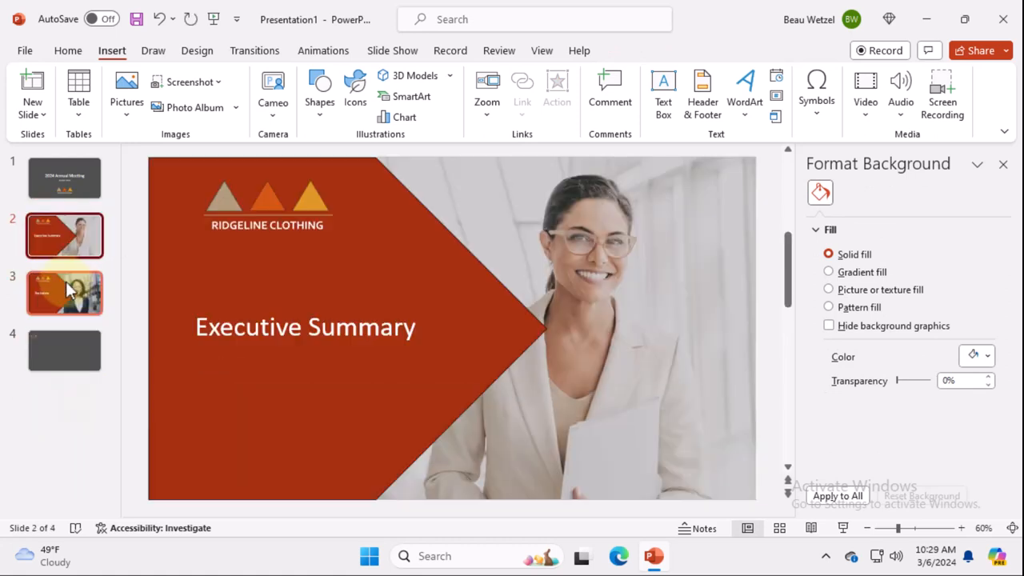
click(30, 92)
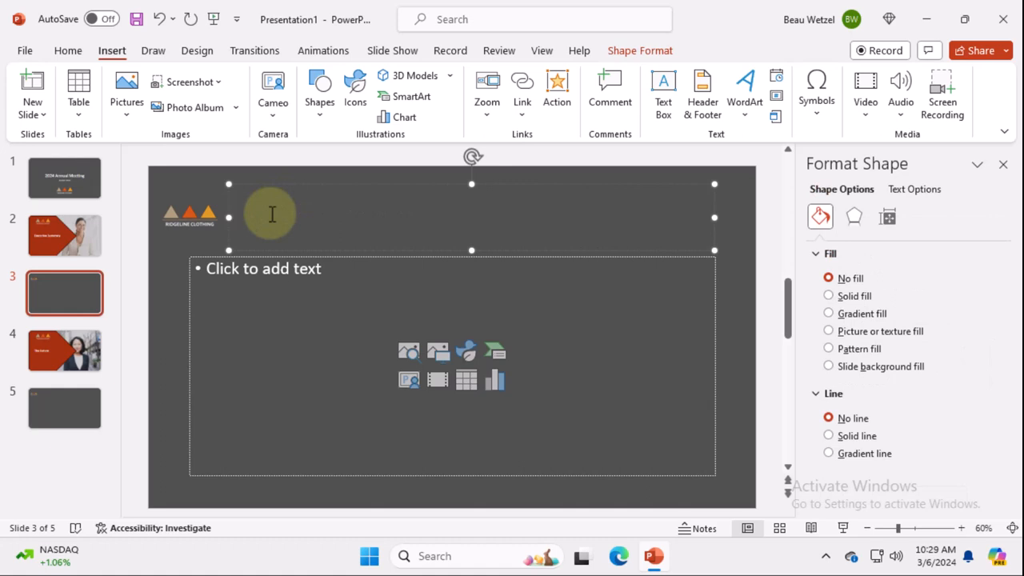
Type '2023 Performance' and Lorem text, then insert a Clustered Column chart
text(2023 Performance)
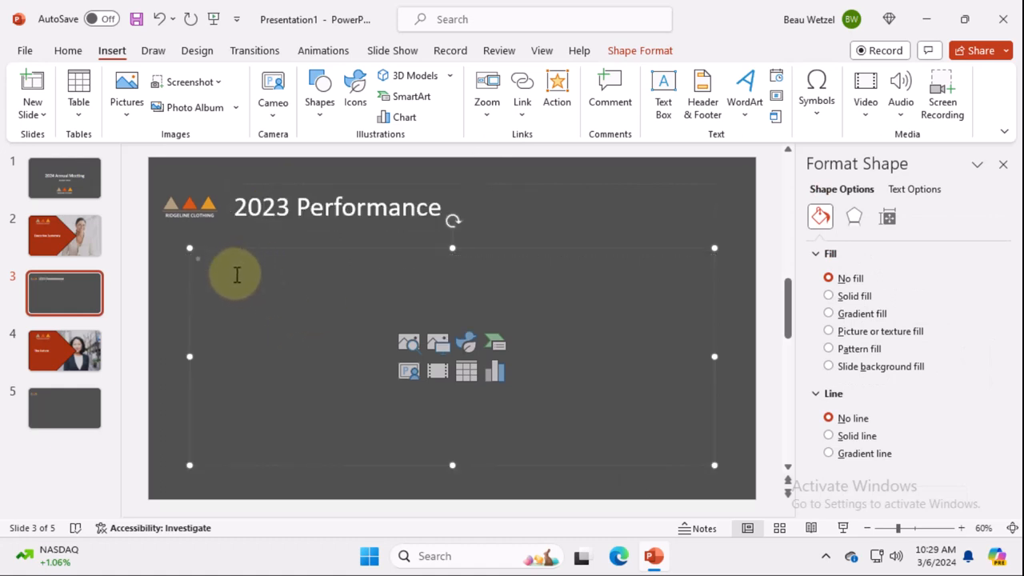
text(lor)
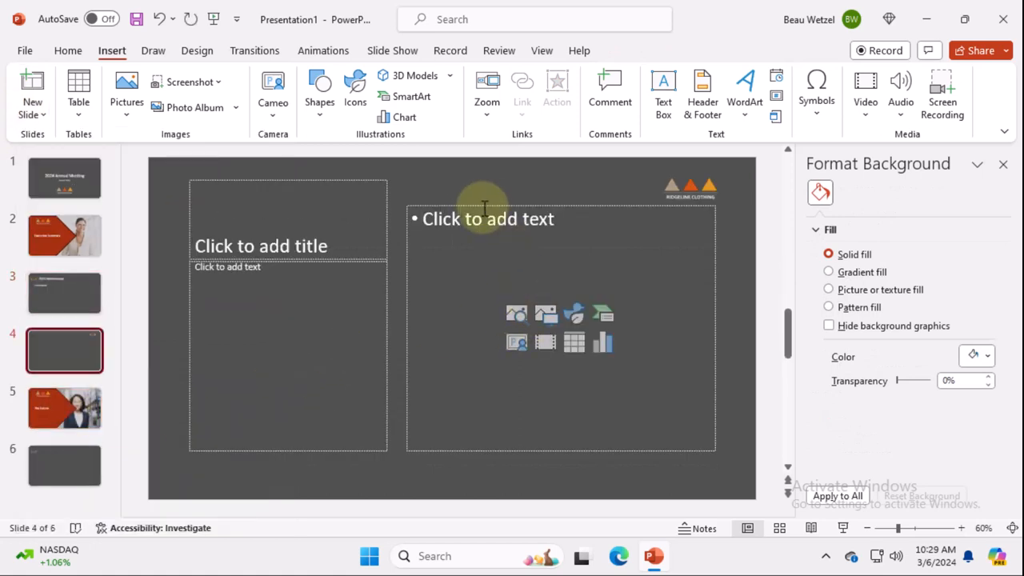
mouse_move(602, 321)
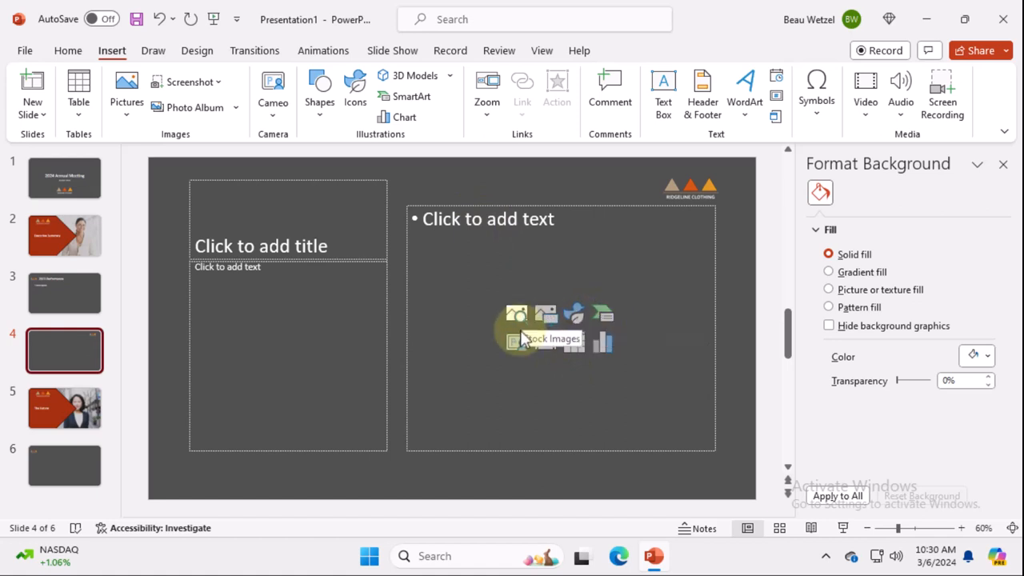
mouse_move(603, 344)
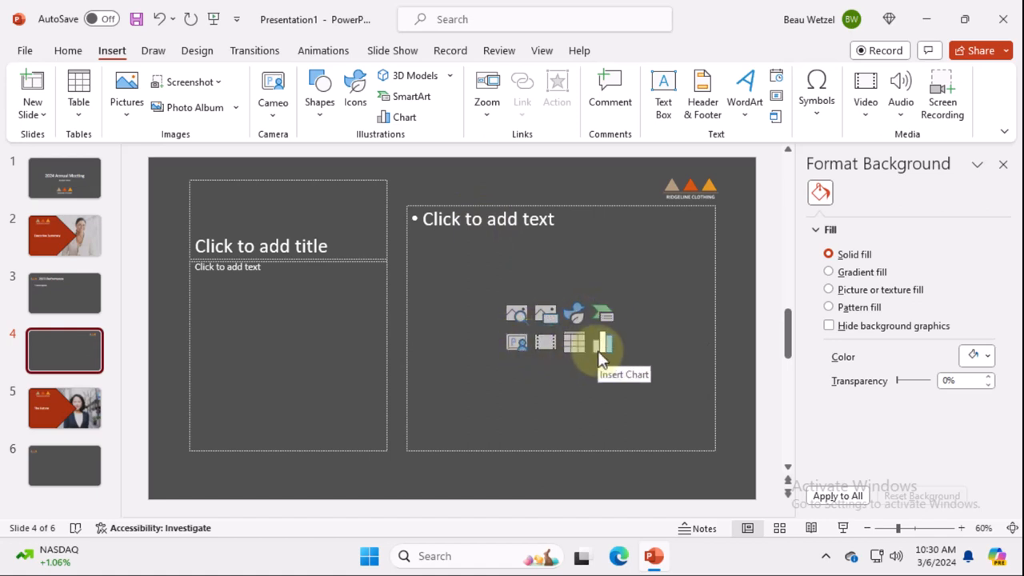
click(601, 340)
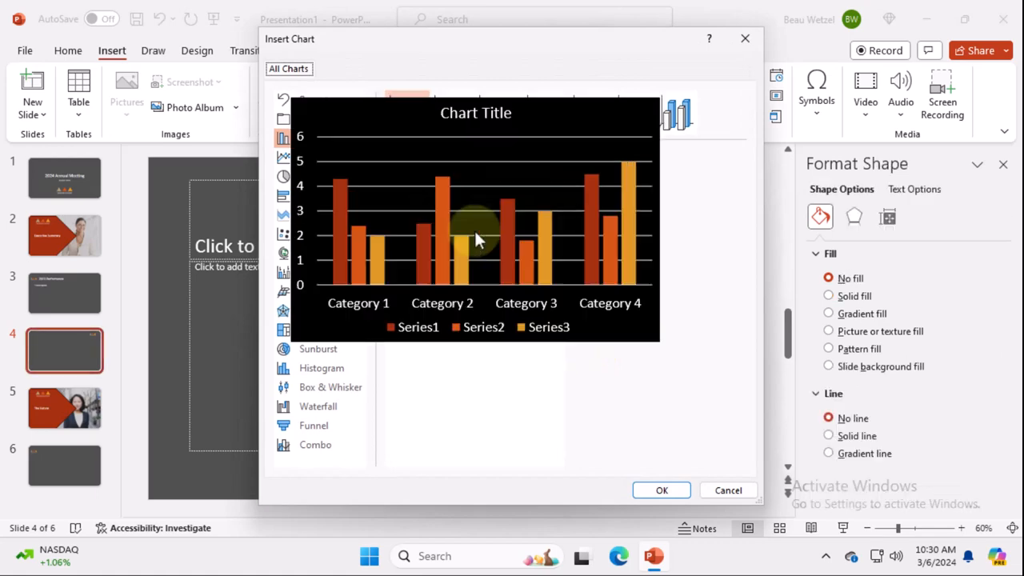
click(728, 490)
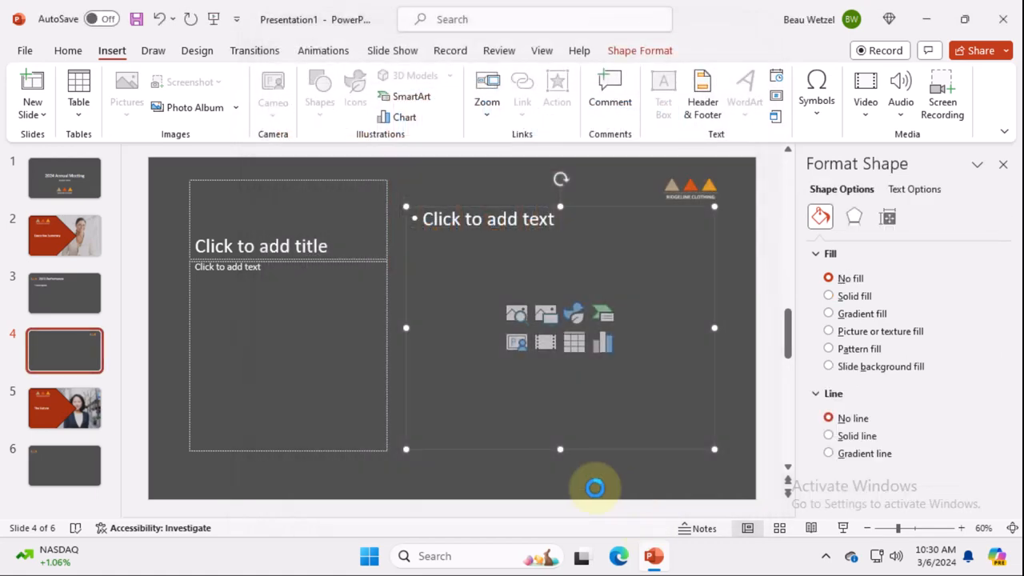
click(602, 341)
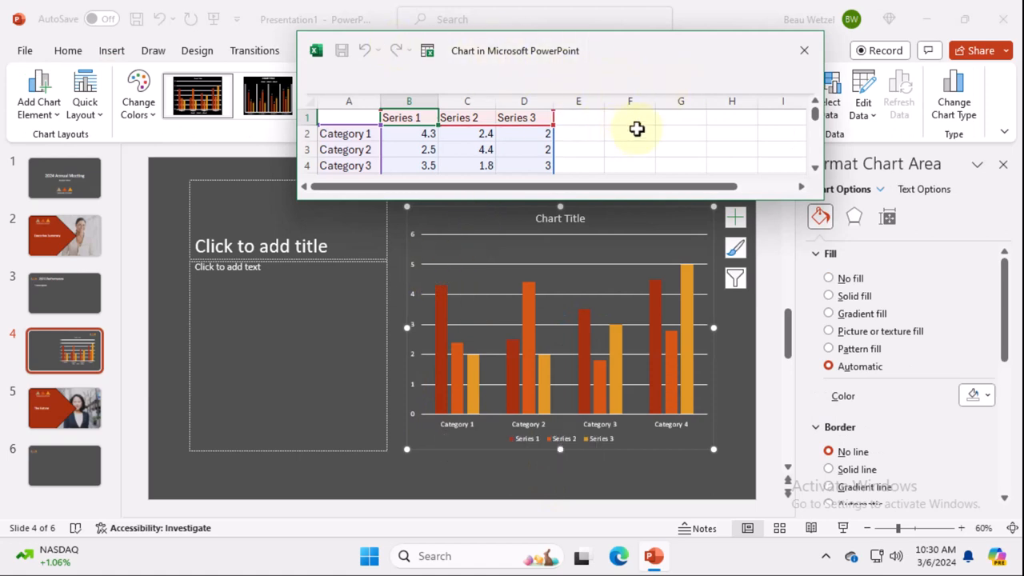
Title slide 4 'Revenue / Cost Performance'
click(234, 247)
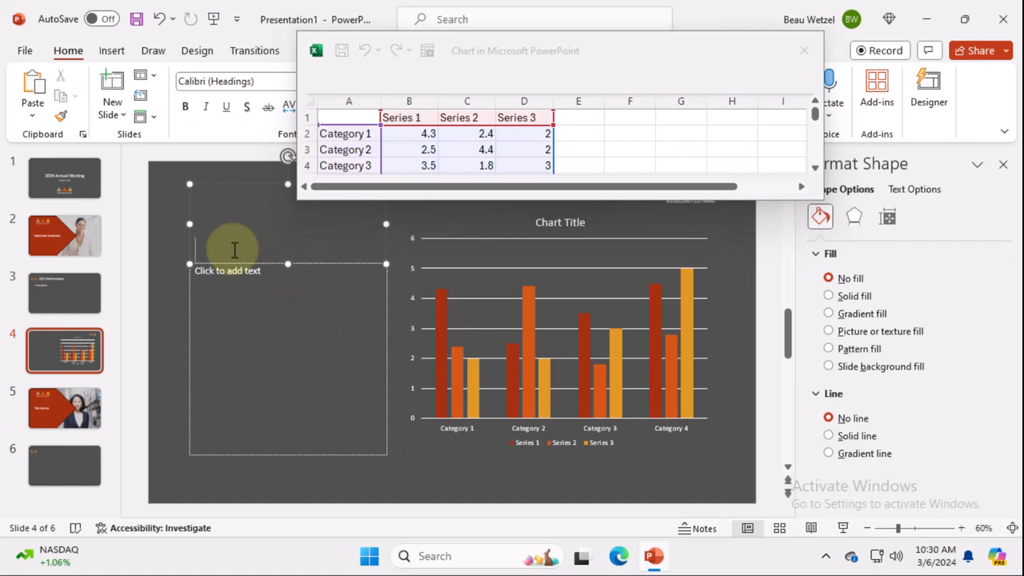
text(Revenus)
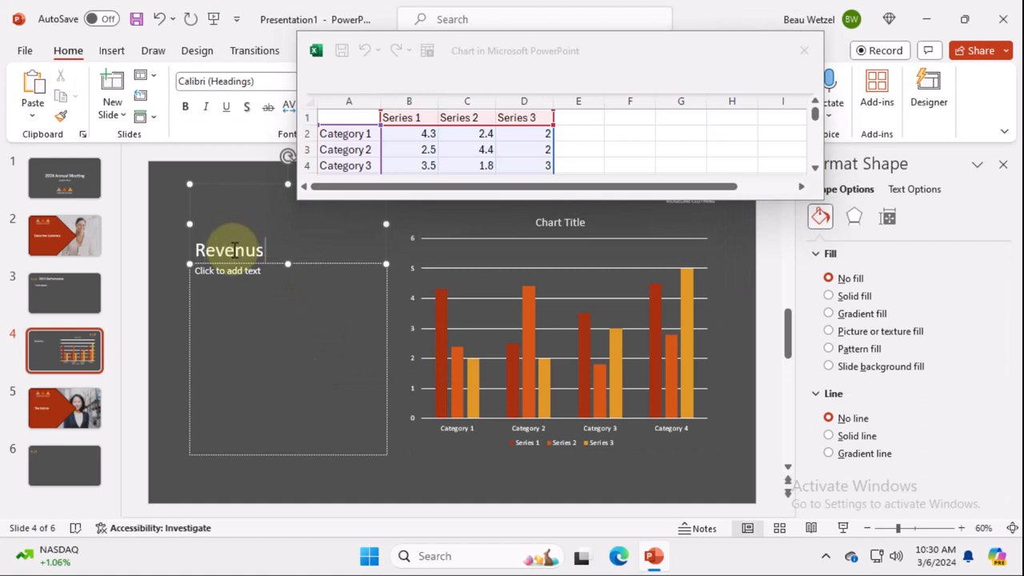
text(/ Cio)
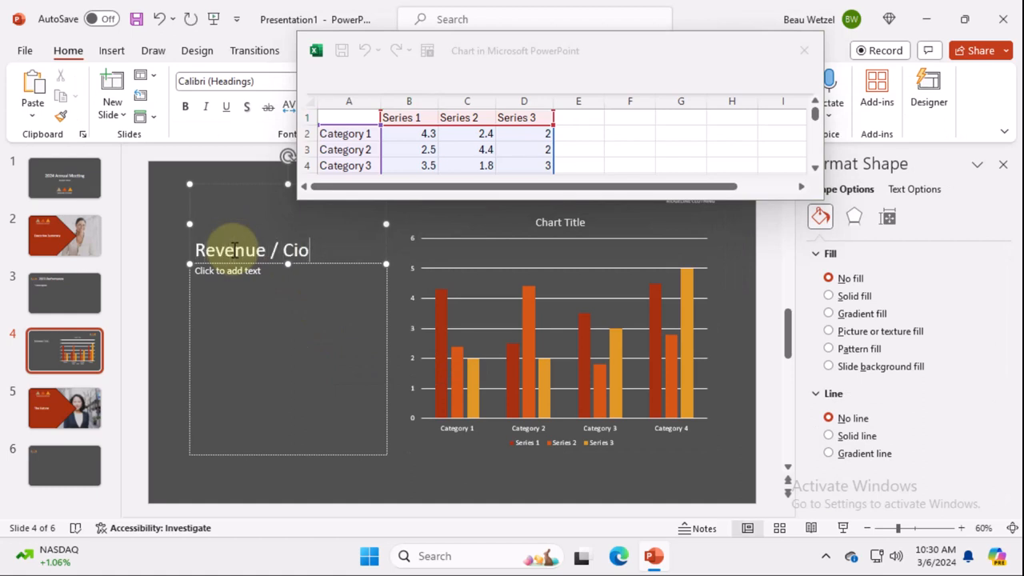
text(Cost Performance)
click(288, 359)
text(Lorem Ipsum)
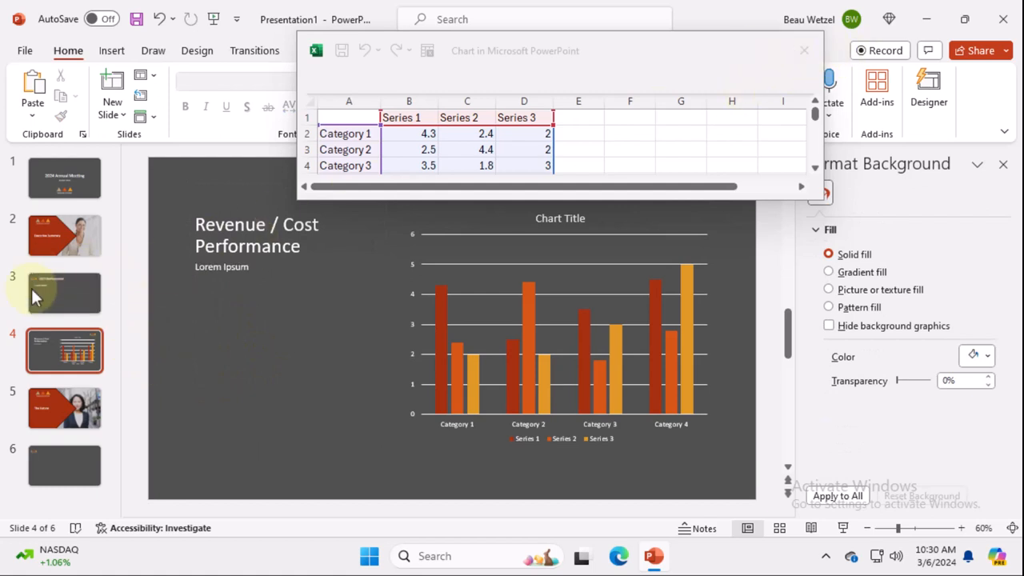
Close the chart data sheet, open Slide Master, and browse the theme Fonts list
click(64, 178)
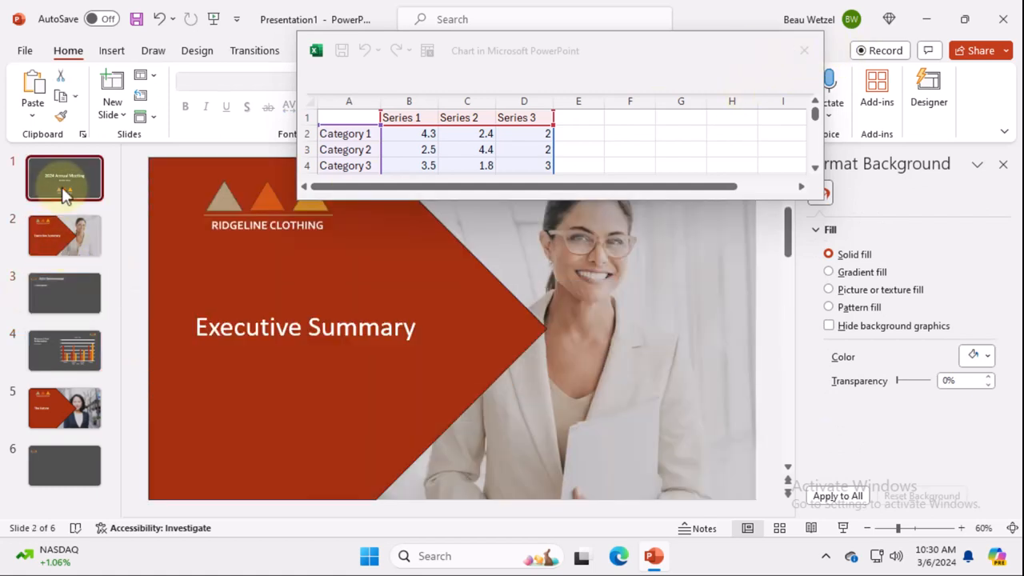
click(64, 178)
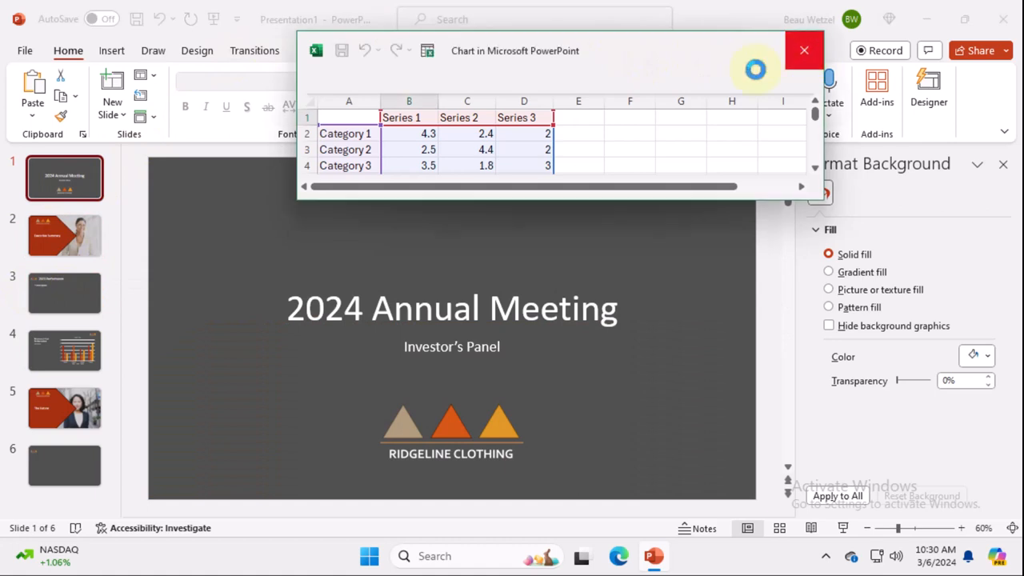
click(804, 50)
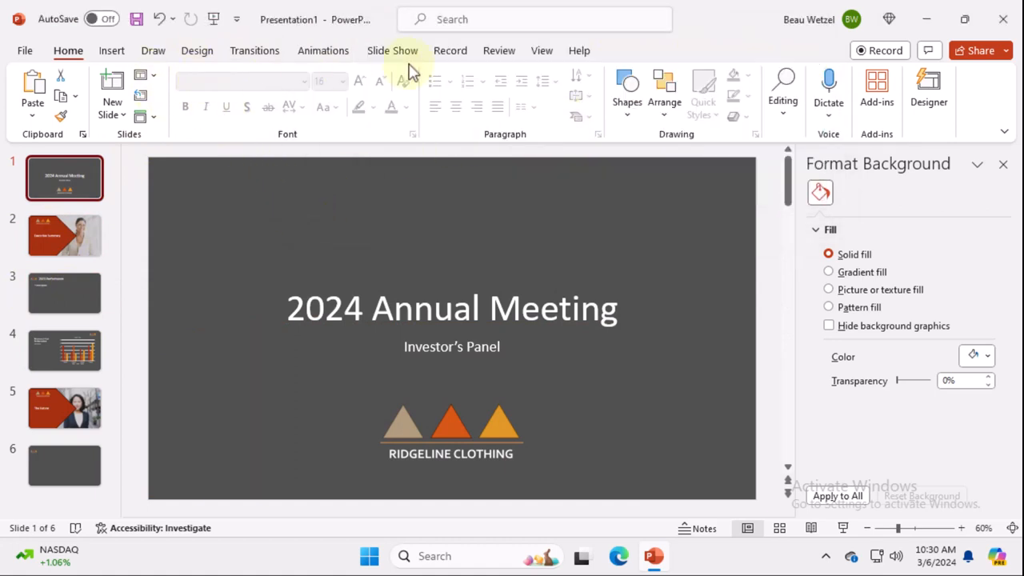
click(541, 50)
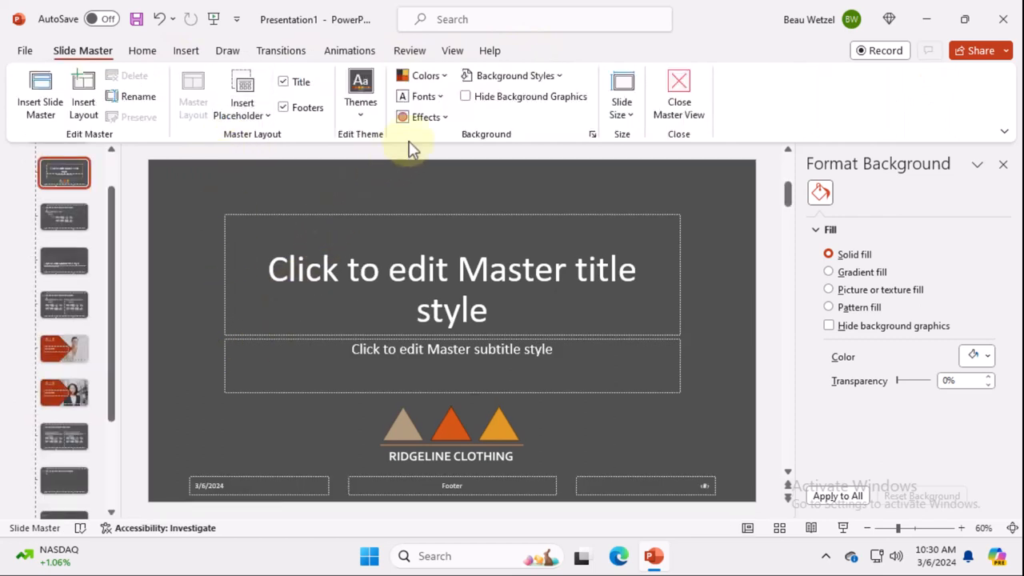
click(421, 96)
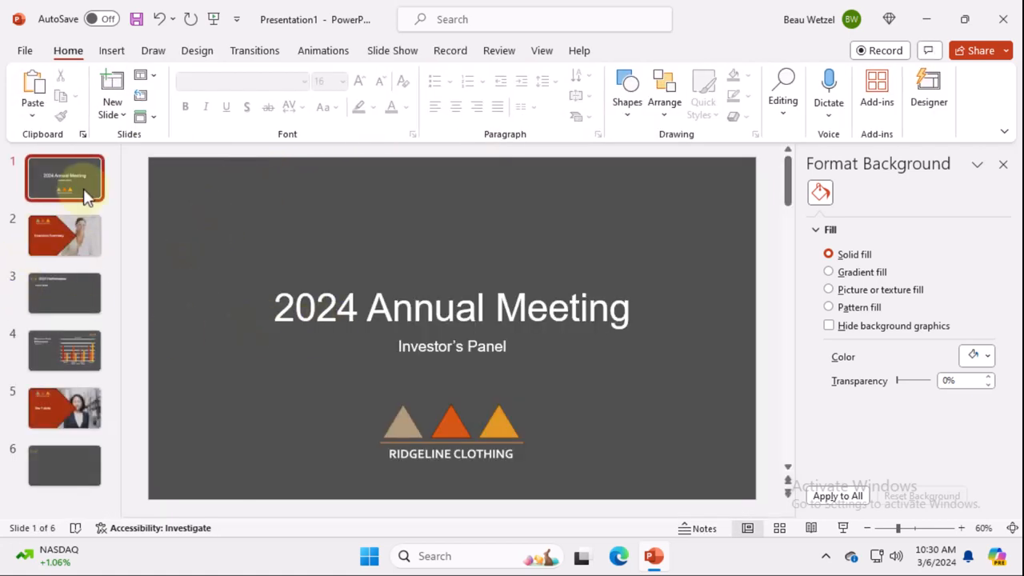
mouse_move(153, 164)
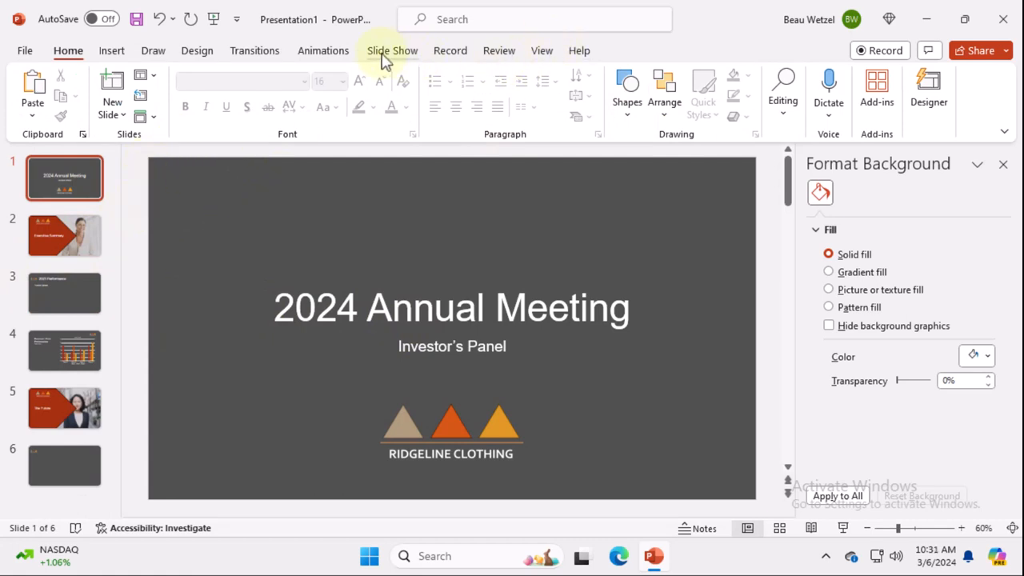
Give the slide master a purple colour palette, then review The Future and title slides
click(542, 51)
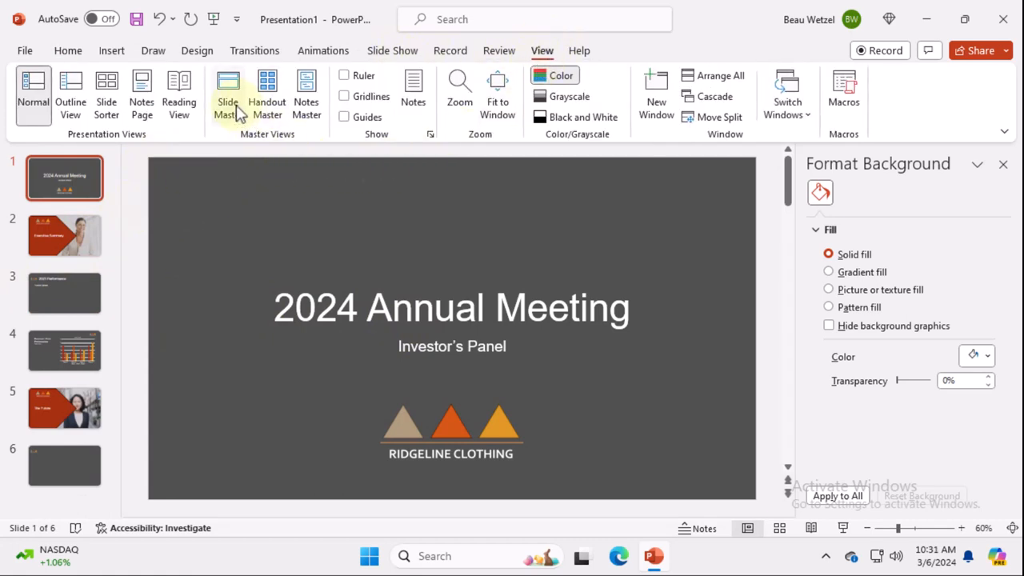
click(228, 88)
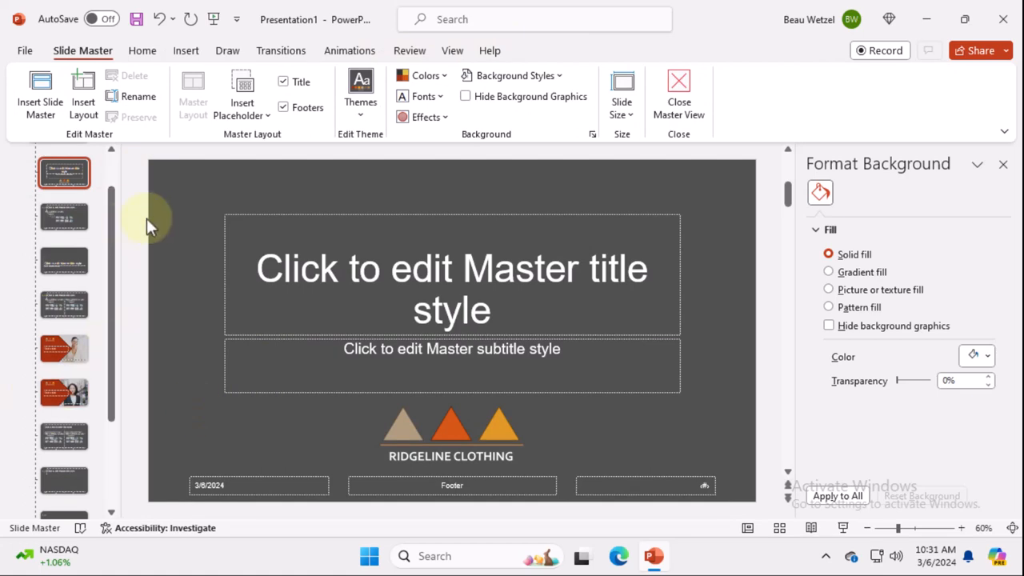
click(420, 76)
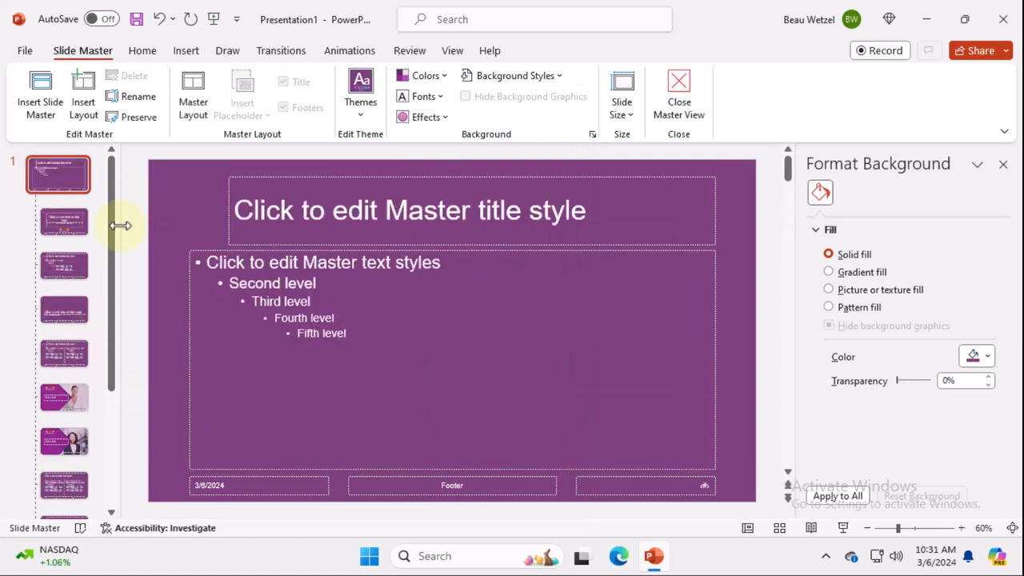
mouse_move(680, 108)
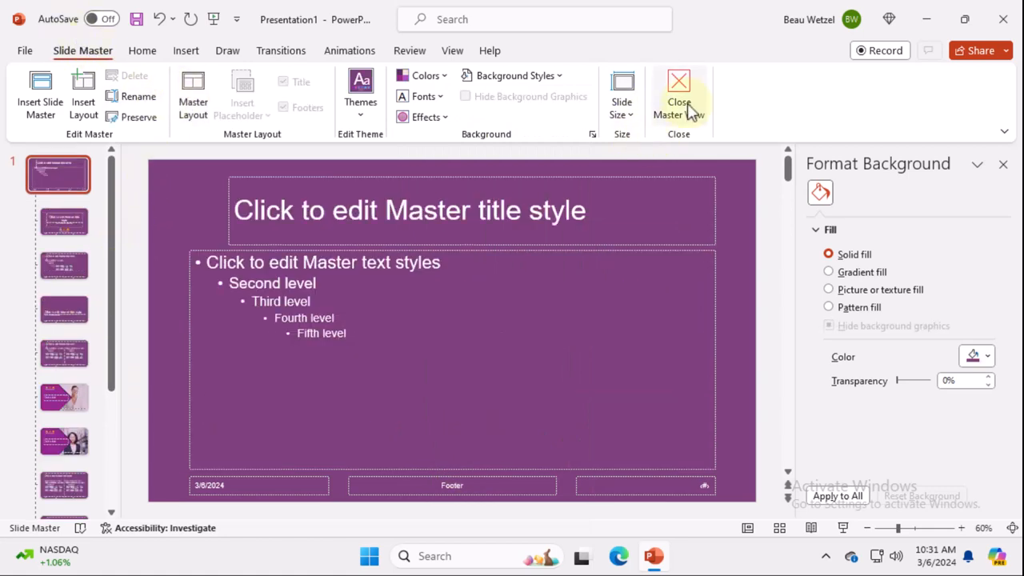
click(678, 88)
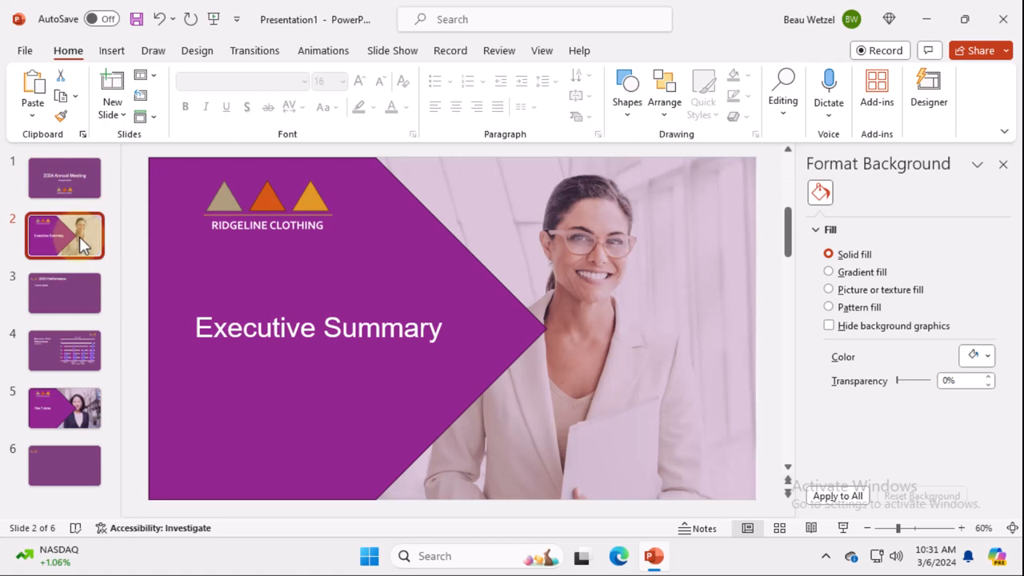
click(64, 408)
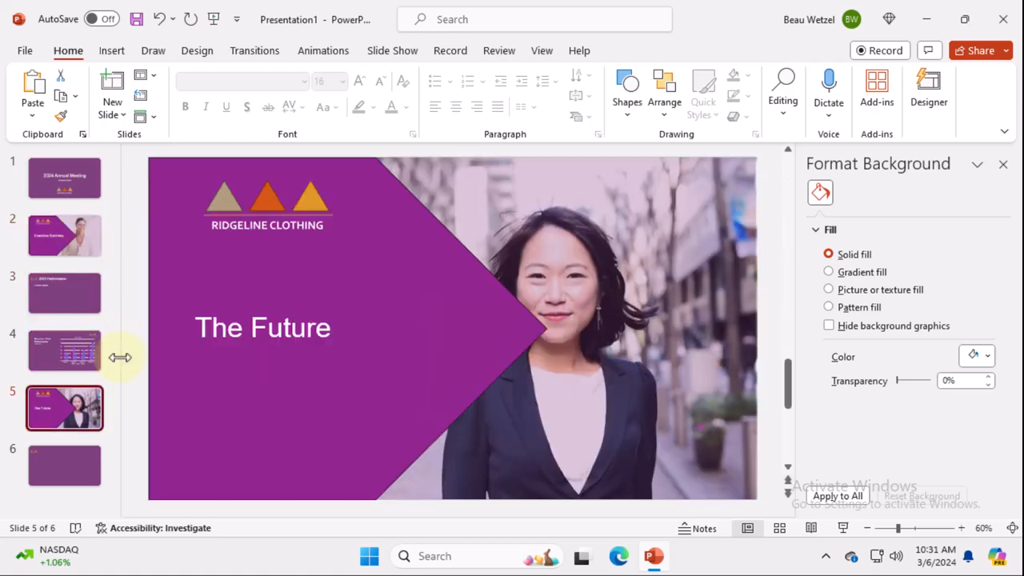
click(64, 178)
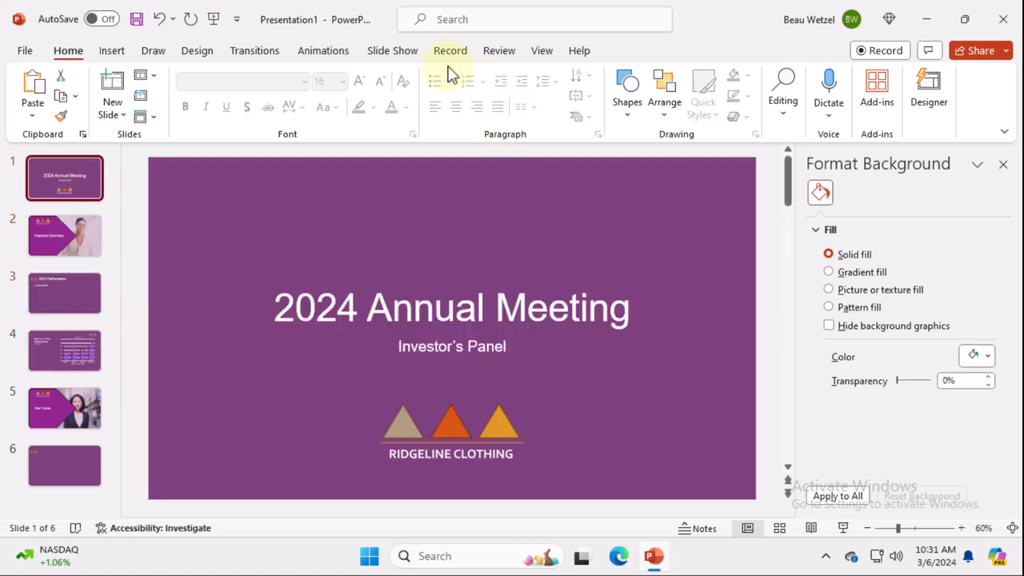
click(542, 50)
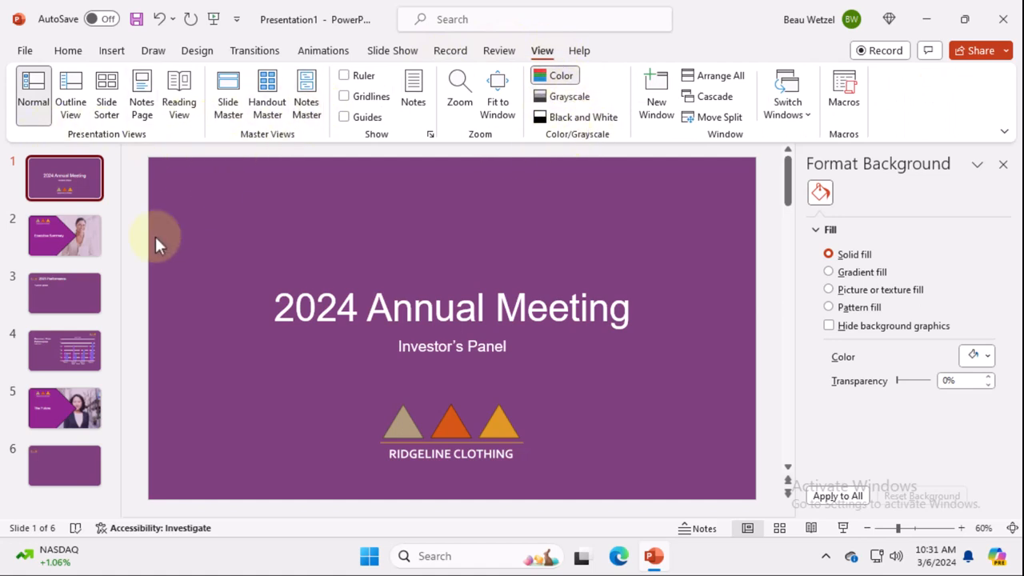
mouse_move(137, 287)
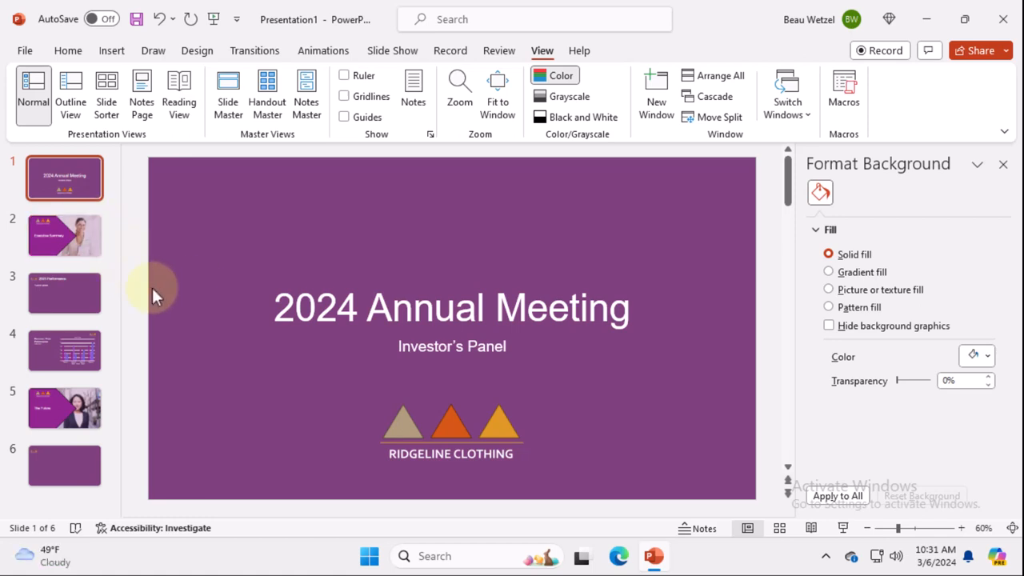
mouse_move(137, 285)
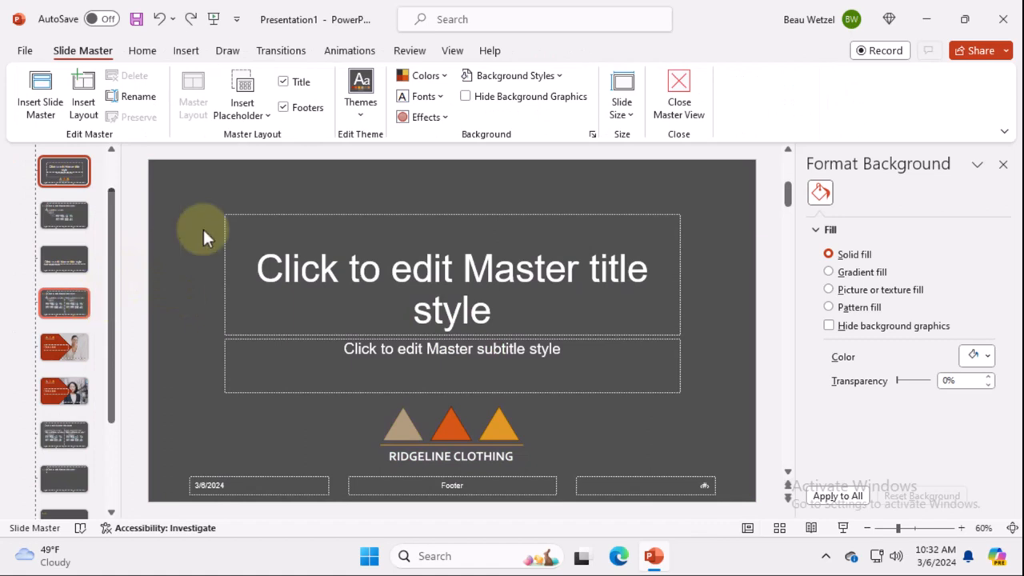
mouse_move(378, 243)
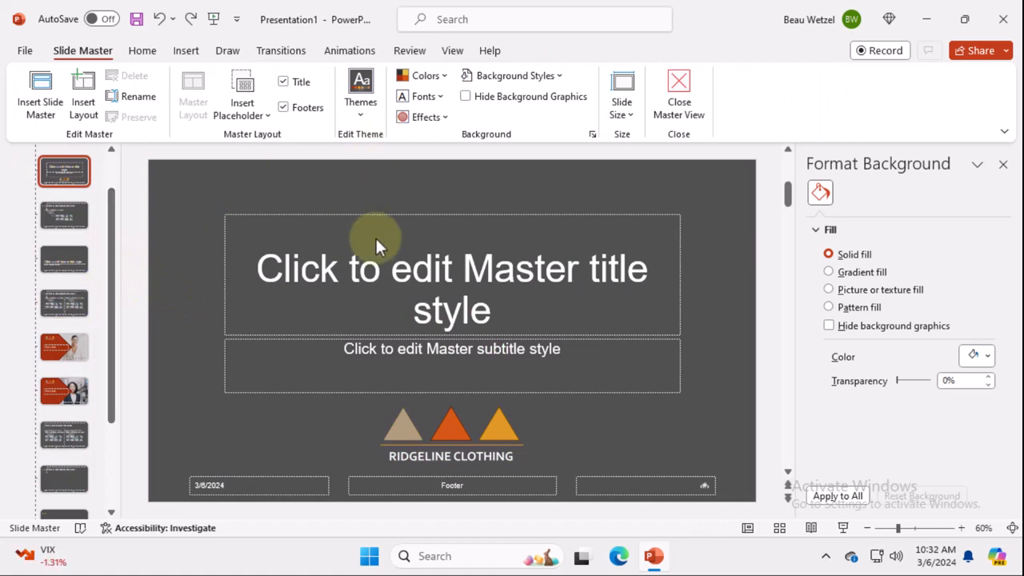
mouse_move(136, 276)
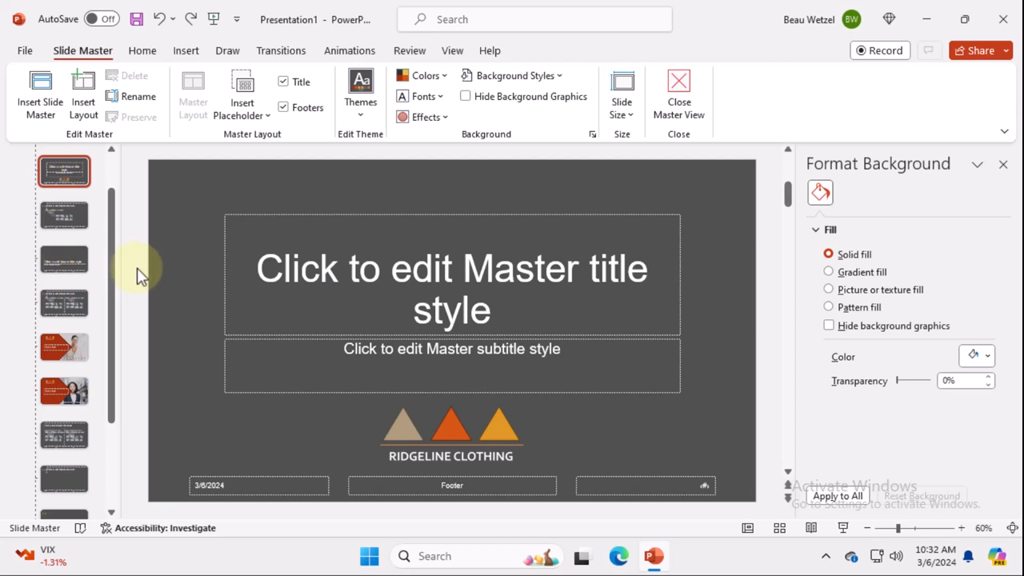
Select the top-level parent slide master thumbnail to edit its text styles
click(63, 172)
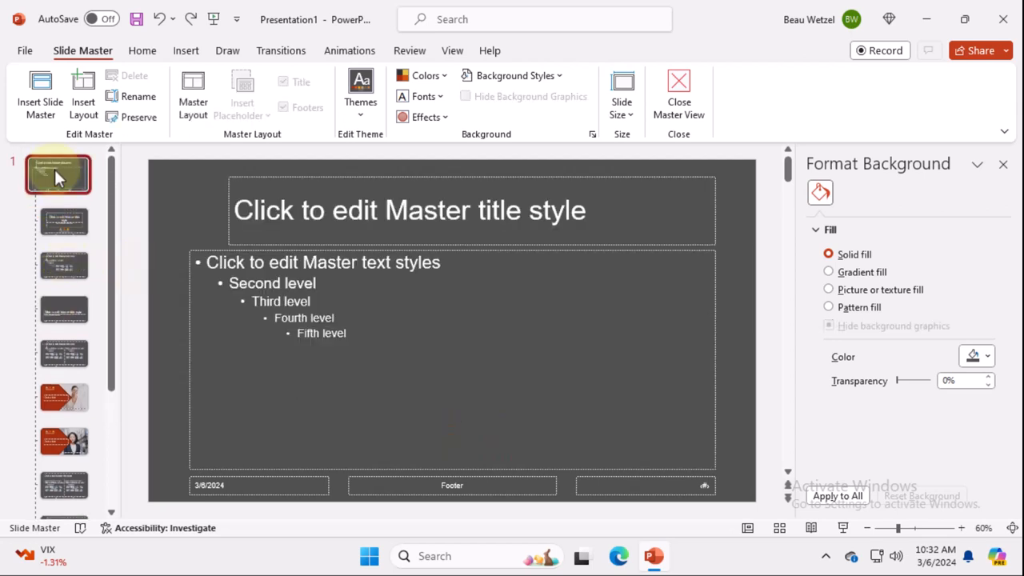